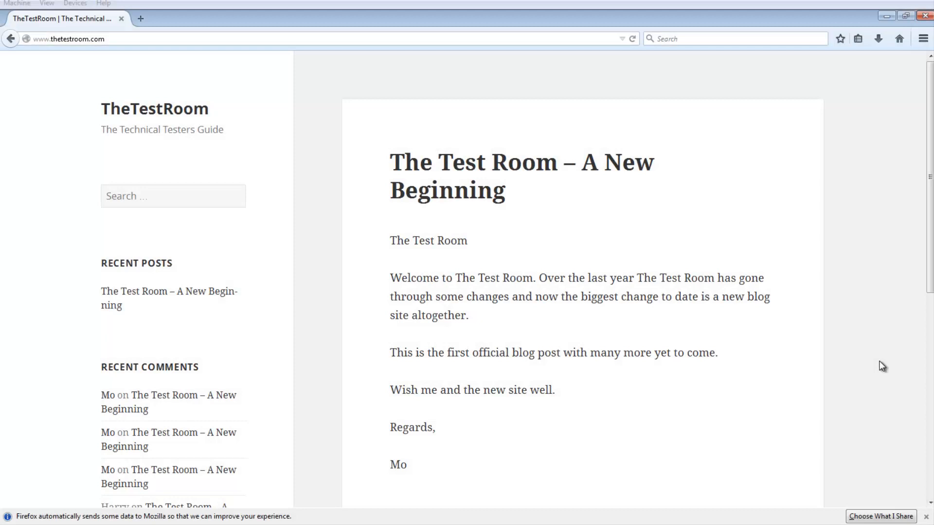
pyautogui.moveTo(881, 385)
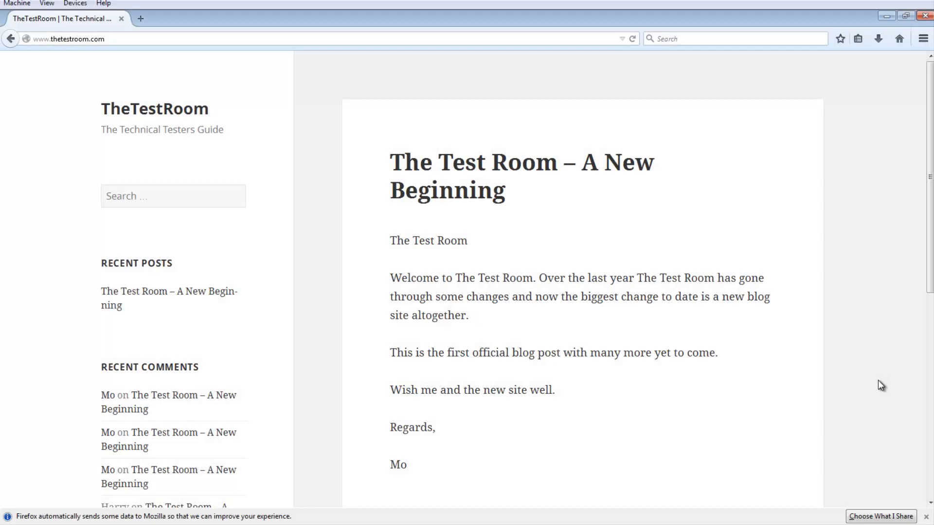
pyautogui.moveTo(884, 425)
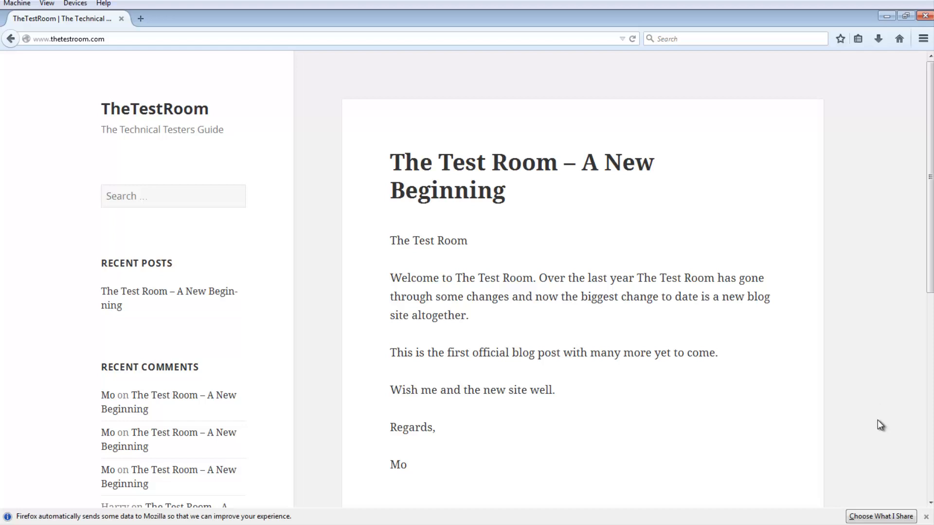
# Load the Zoo Adoption Center app's contact page from the left navigation.
pyautogui.scroll(-3)
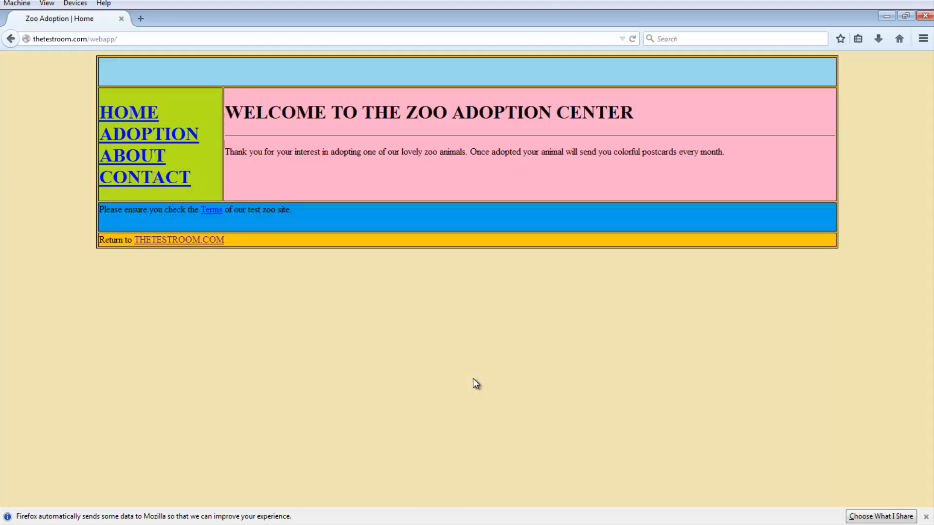
pyautogui.moveTo(343, 275)
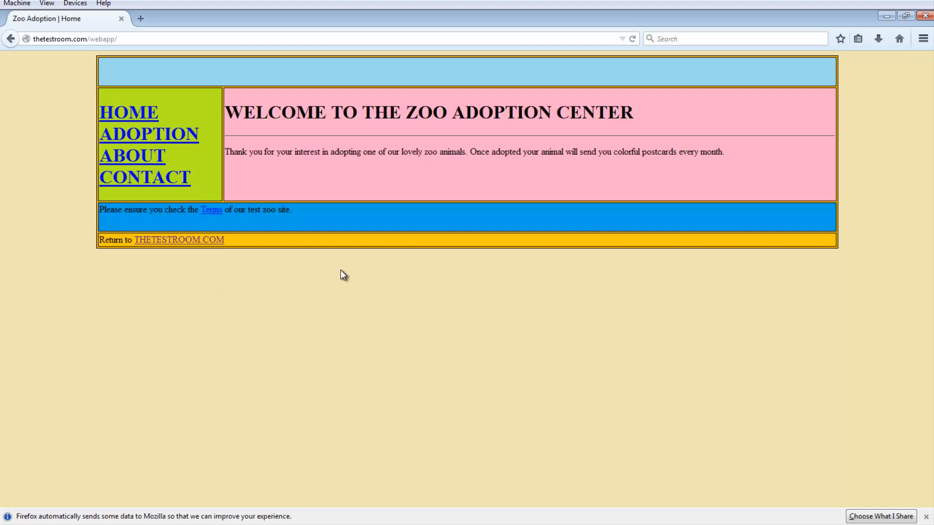
pyautogui.click(144, 177)
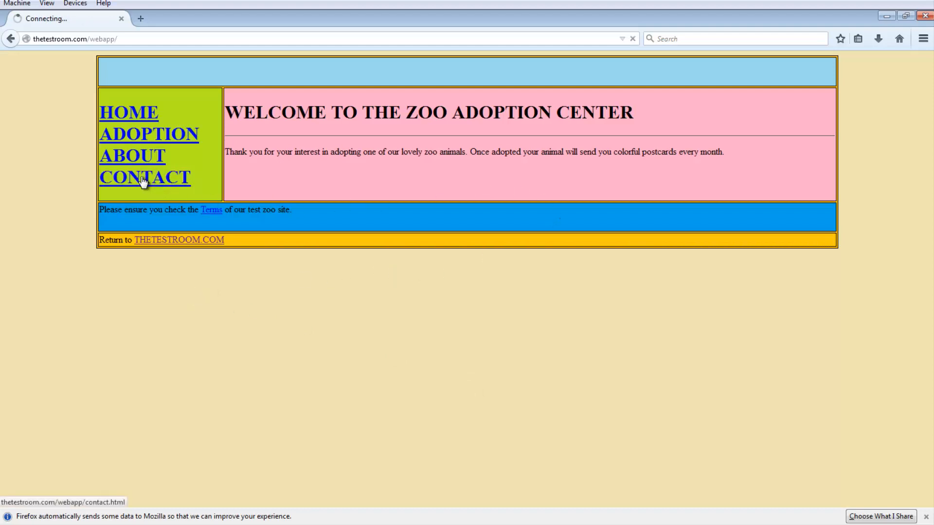
pyautogui.click(144, 177)
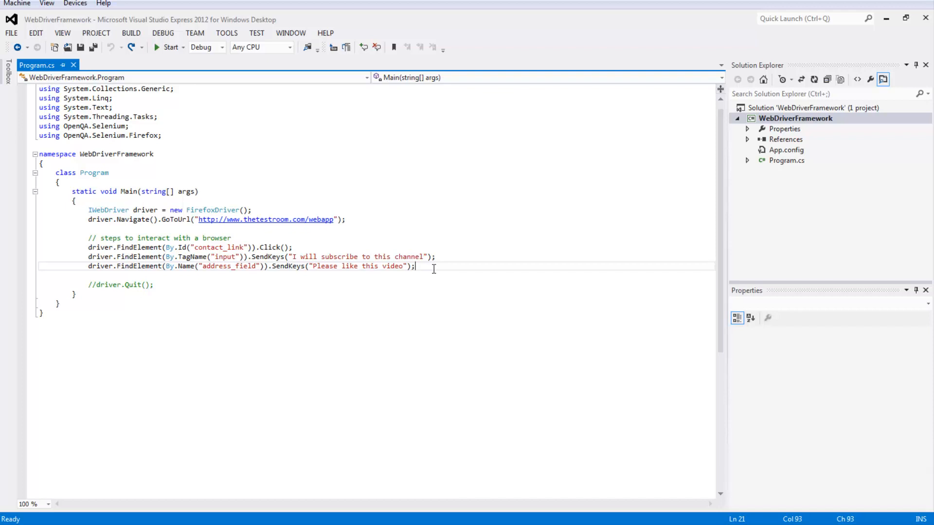
pyautogui.moveTo(199, 271)
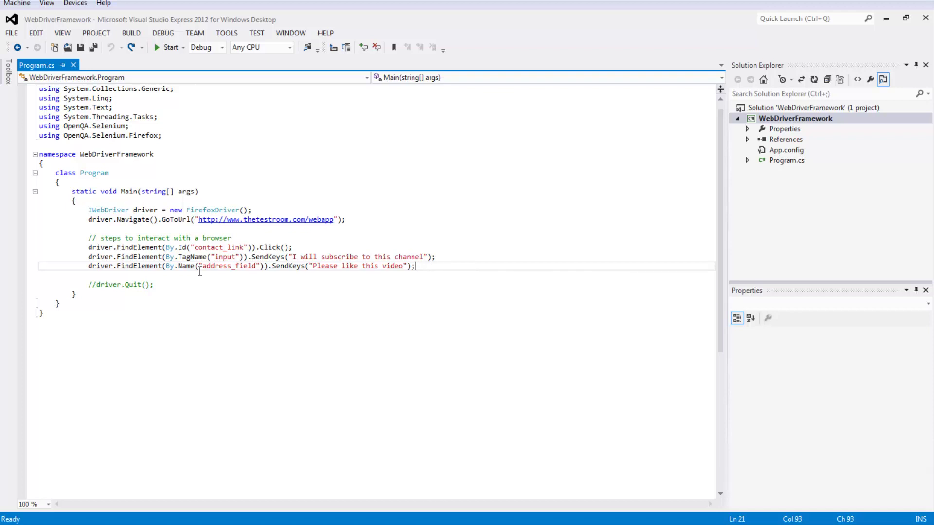
pyautogui.moveTo(171, 47)
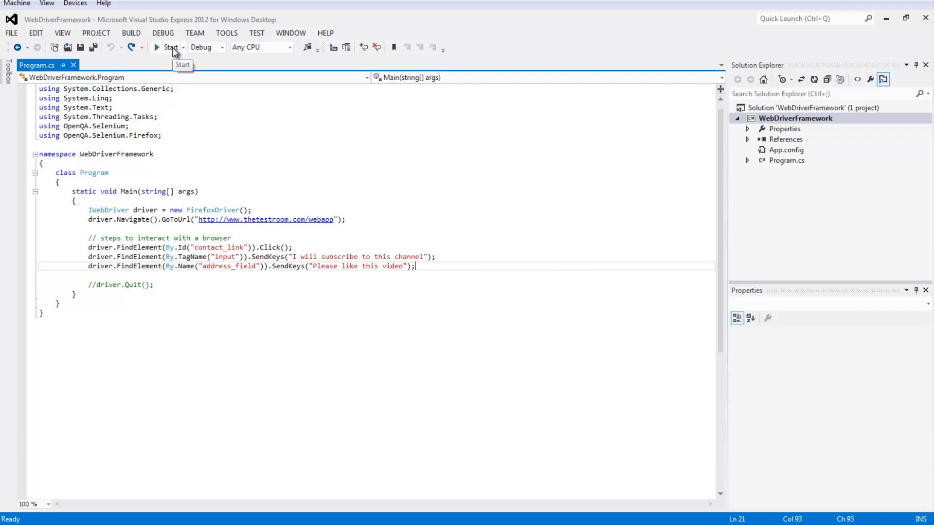
# Run Program.cs so FirefoxDriver opens the contact page and fills name and address.
pyautogui.click(169, 46)
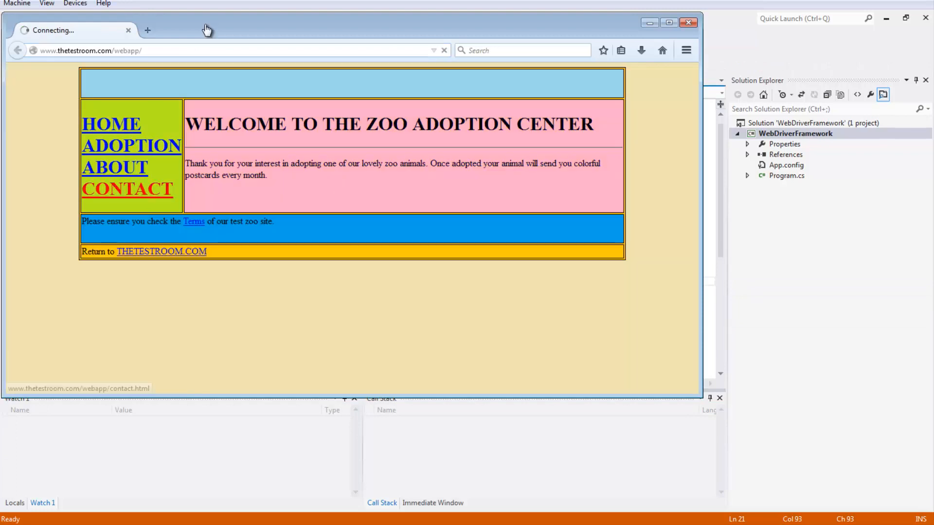
pyautogui.click(127, 188)
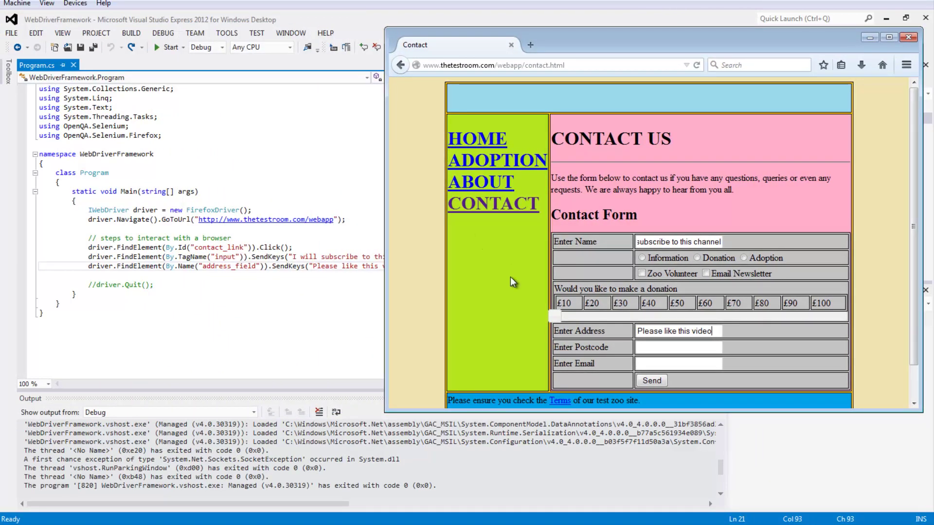
pyautogui.scroll(-3)
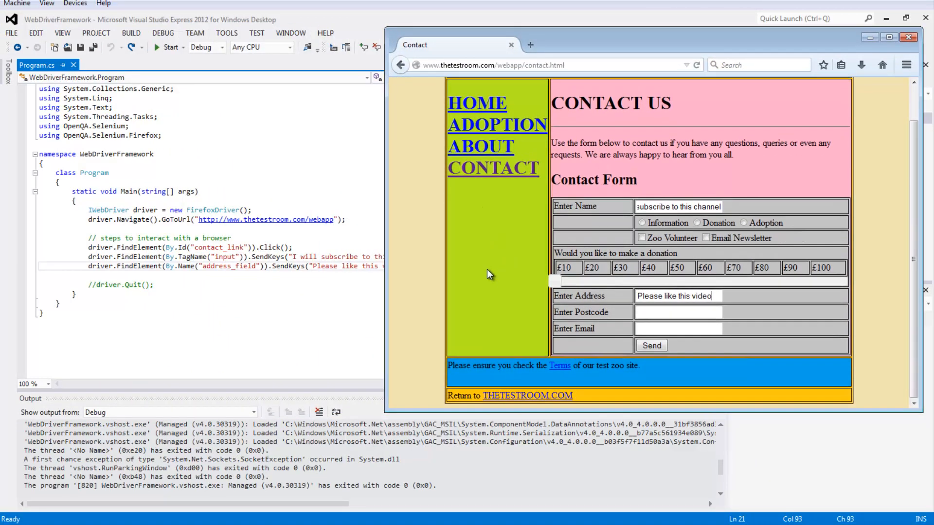
pyautogui.moveTo(687, 184)
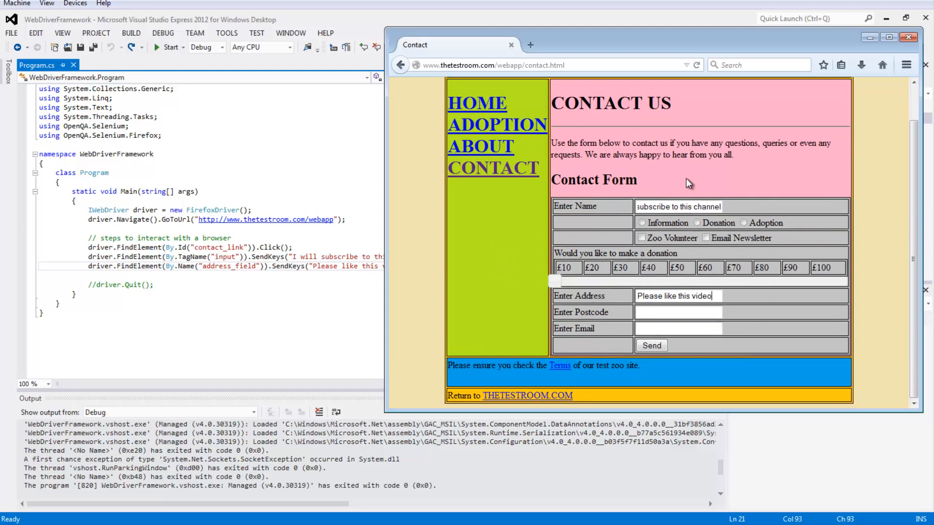
pyautogui.moveTo(717, 297)
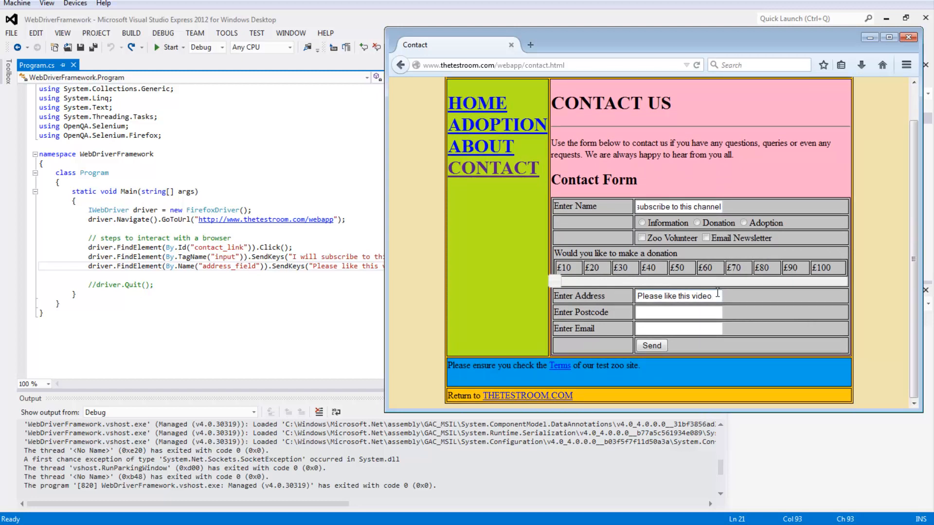
pyautogui.moveTo(494, 251)
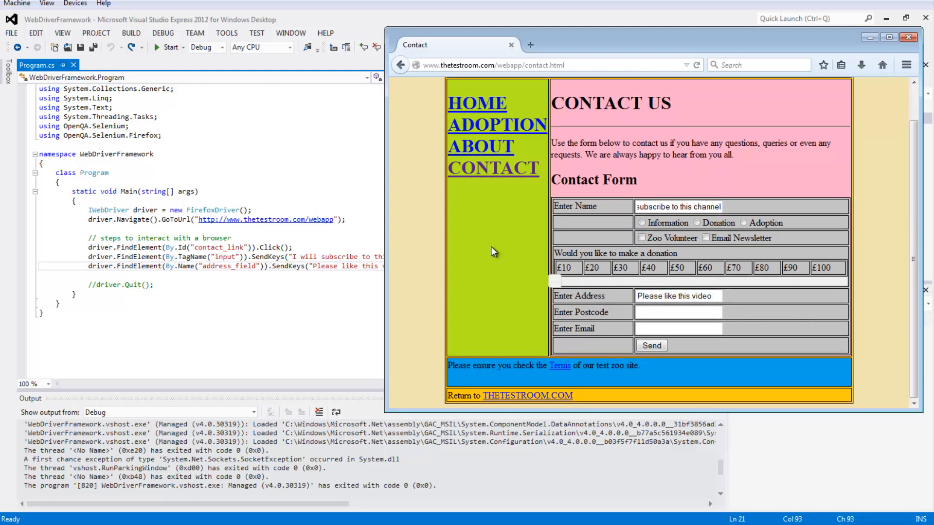
pyautogui.moveTo(495, 258)
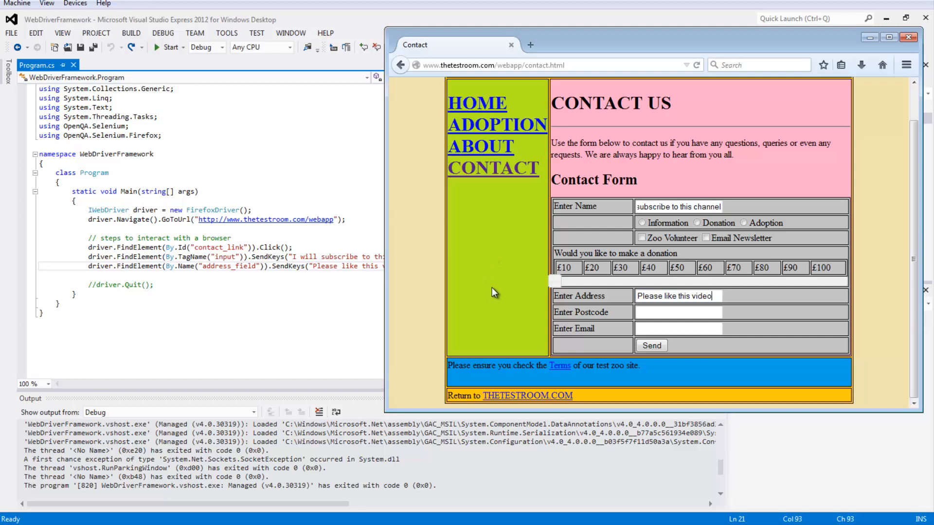
pyautogui.moveTo(487, 288)
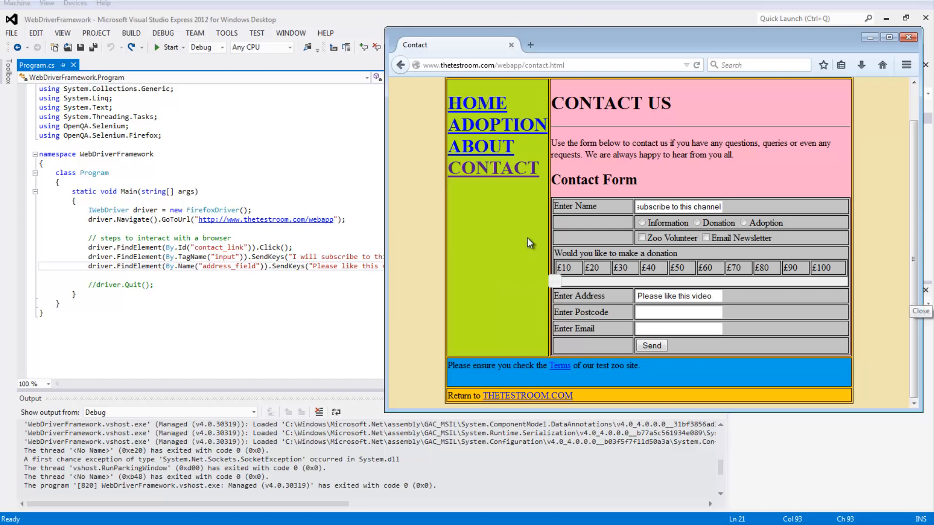
pyautogui.moveTo(511, 286)
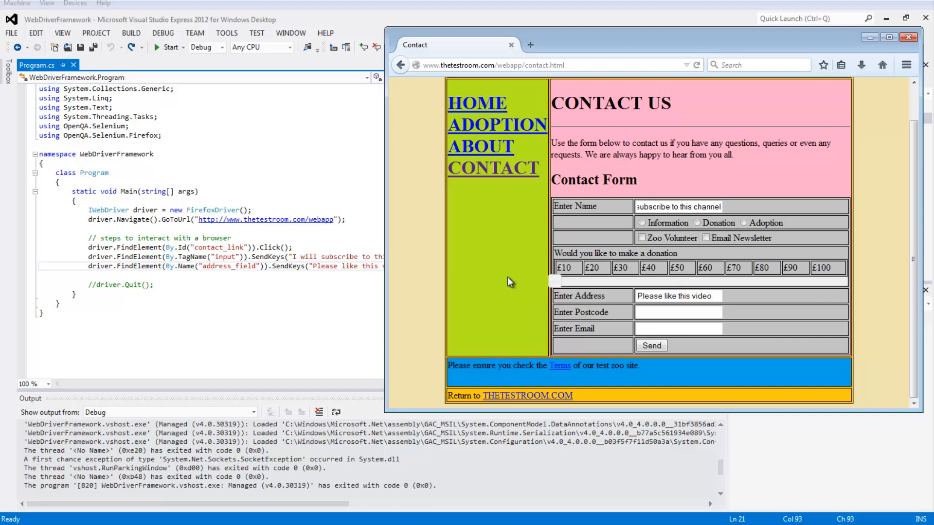
pyautogui.moveTo(504, 280)
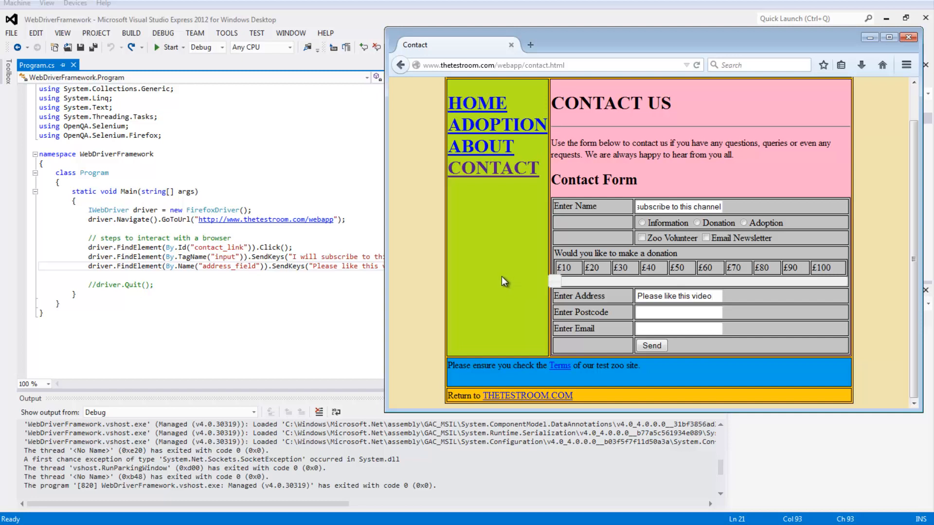
pyautogui.moveTo(508, 280)
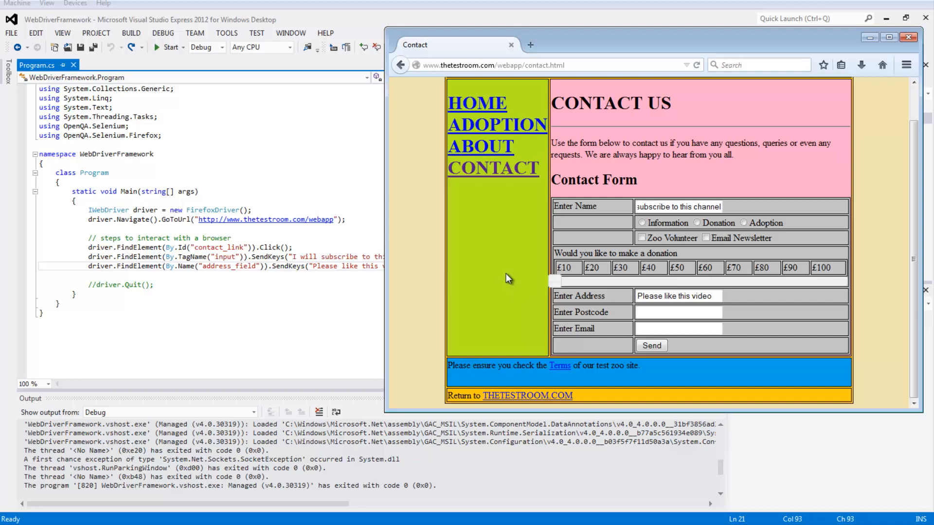
pyautogui.moveTo(520, 290)
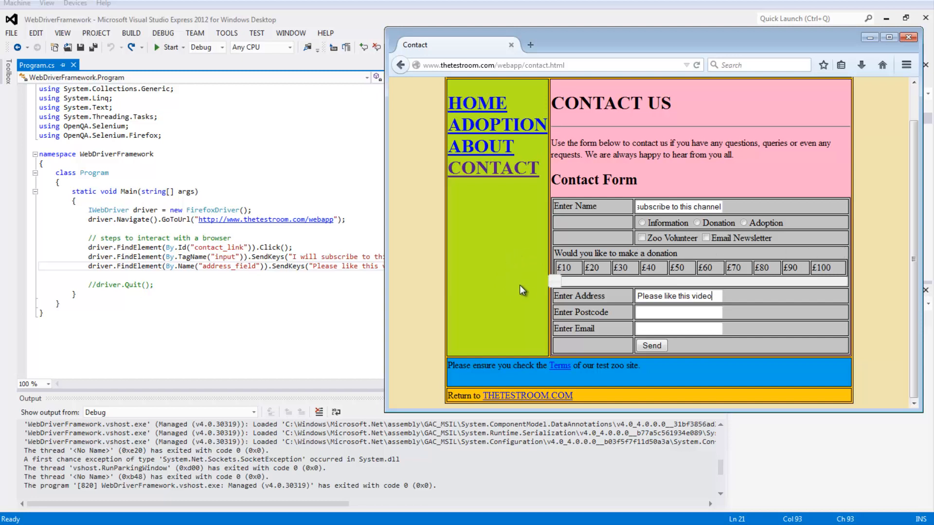
pyautogui.moveTo(491, 272)
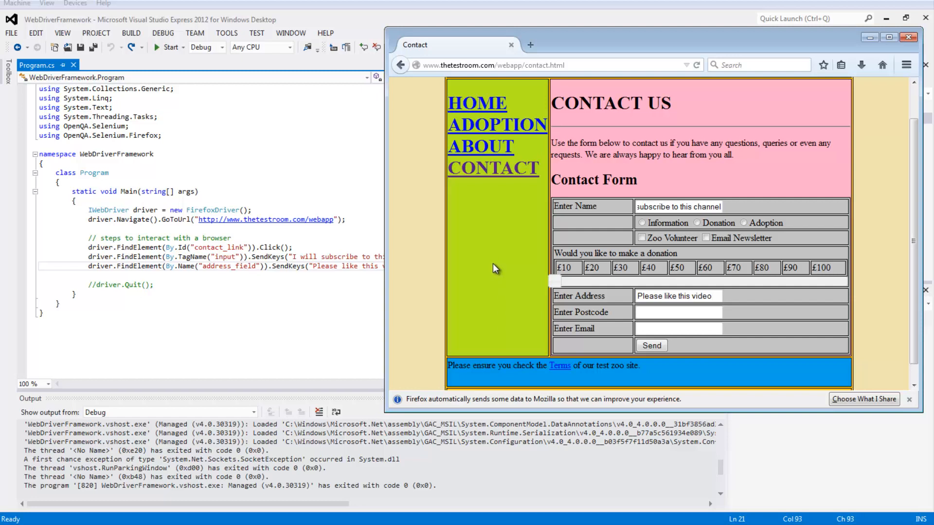
pyautogui.moveTo(499, 265)
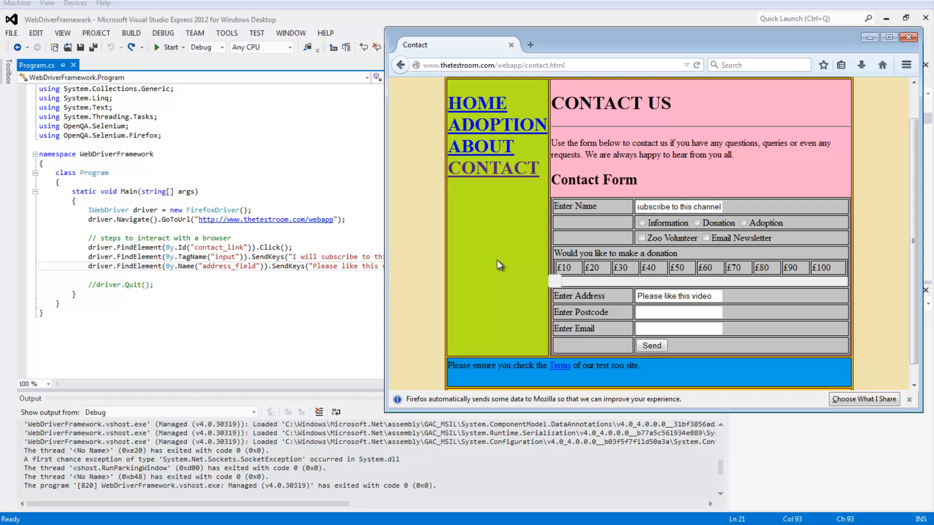
pyautogui.rightClick(498, 266)
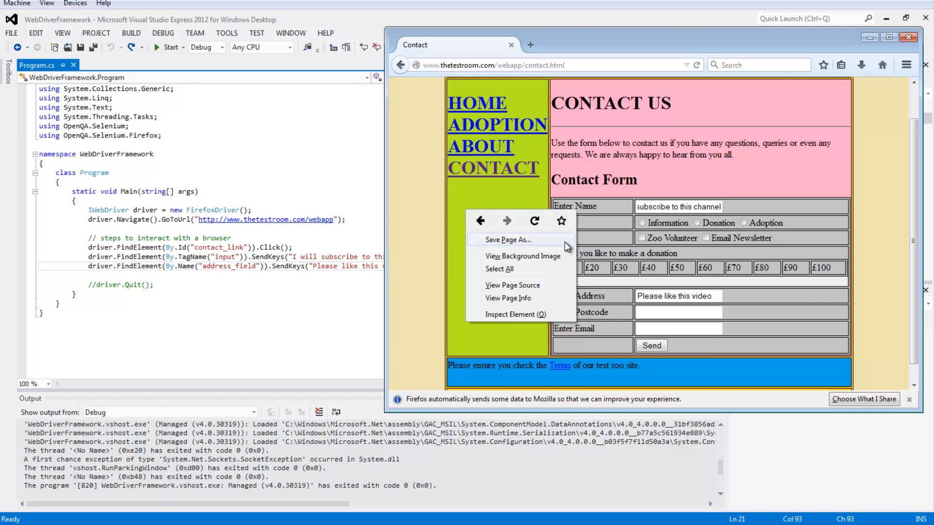
pyautogui.click(512, 285)
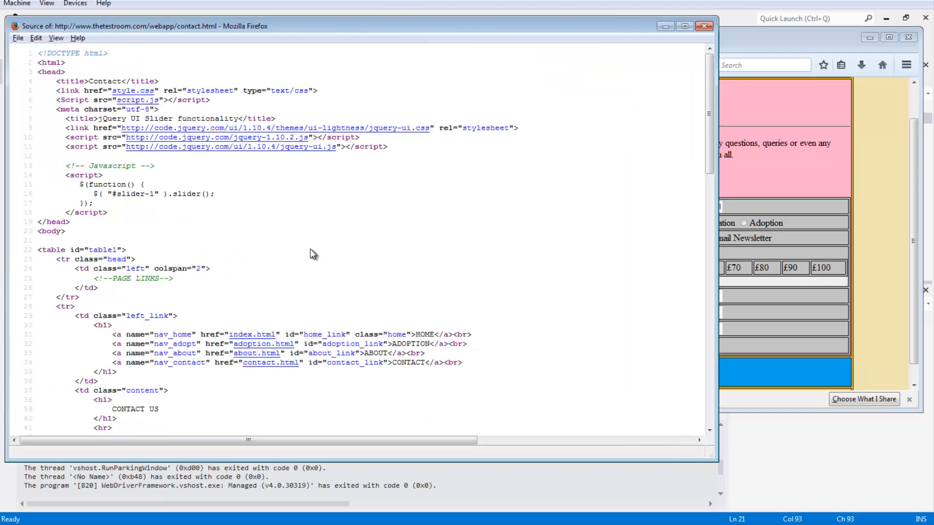
pyautogui.moveTo(197, 242)
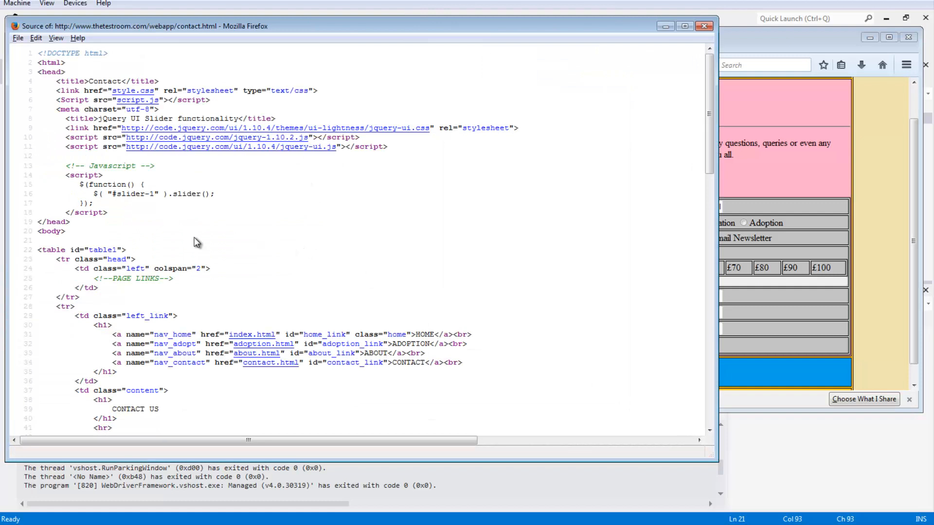
pyautogui.scroll(-3)
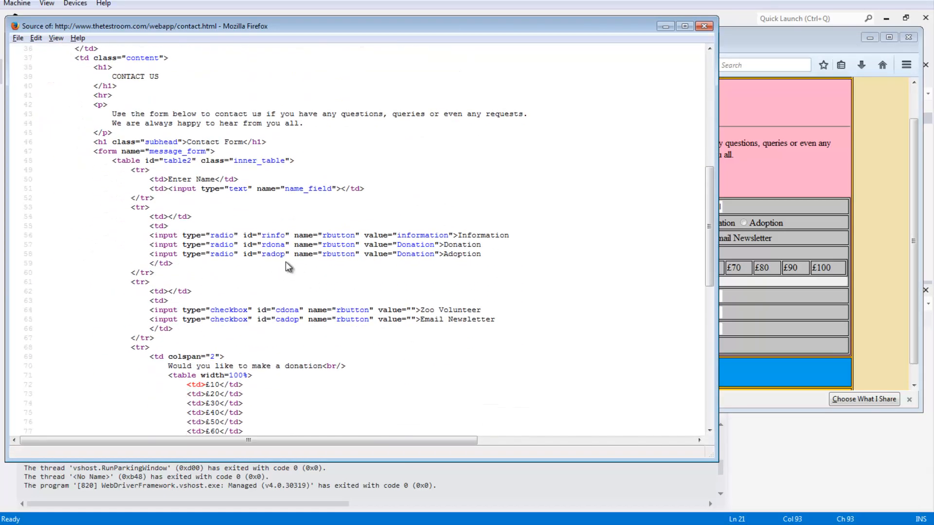
pyautogui.moveTo(251, 276)
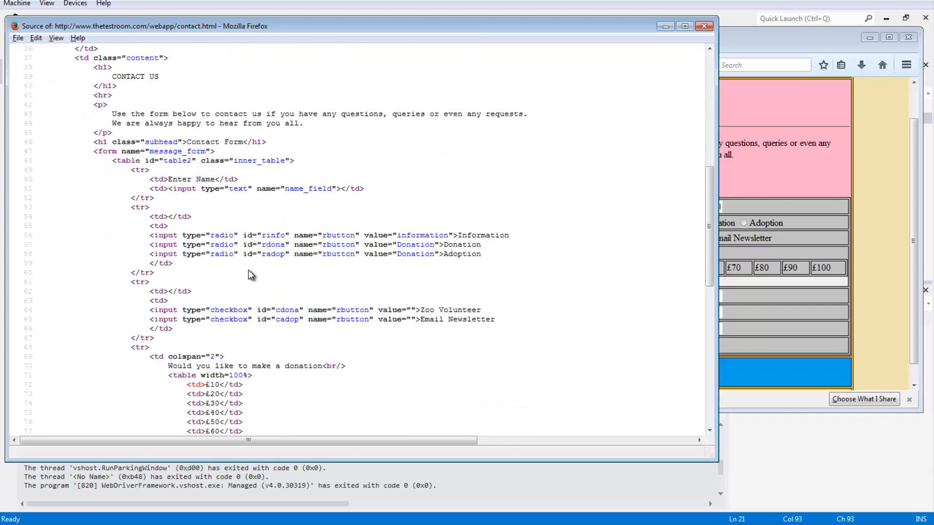
pyautogui.scroll(3)
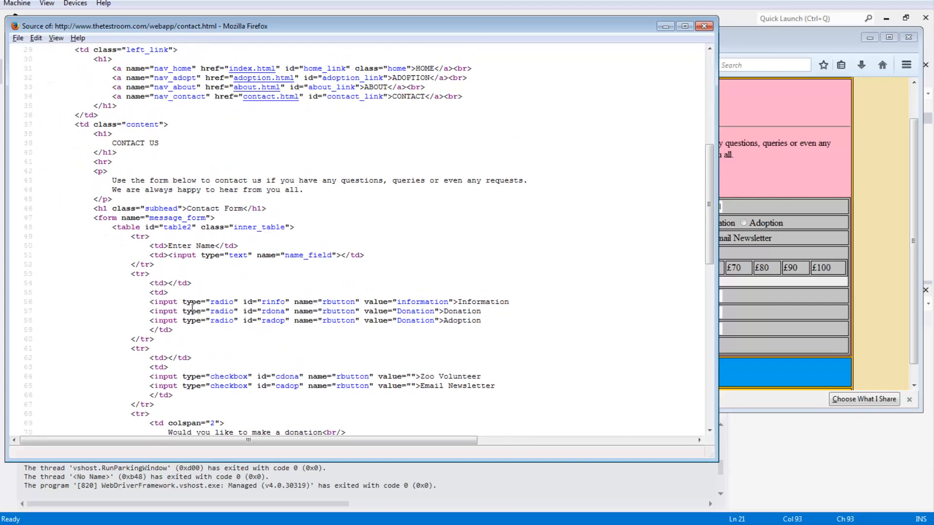
pyautogui.moveTo(252, 299)
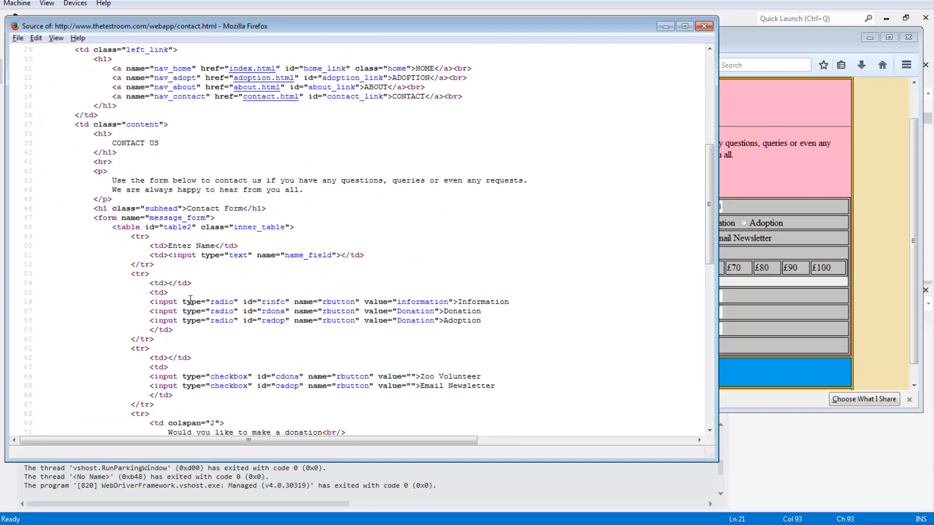
pyautogui.doubleClick(193, 302)
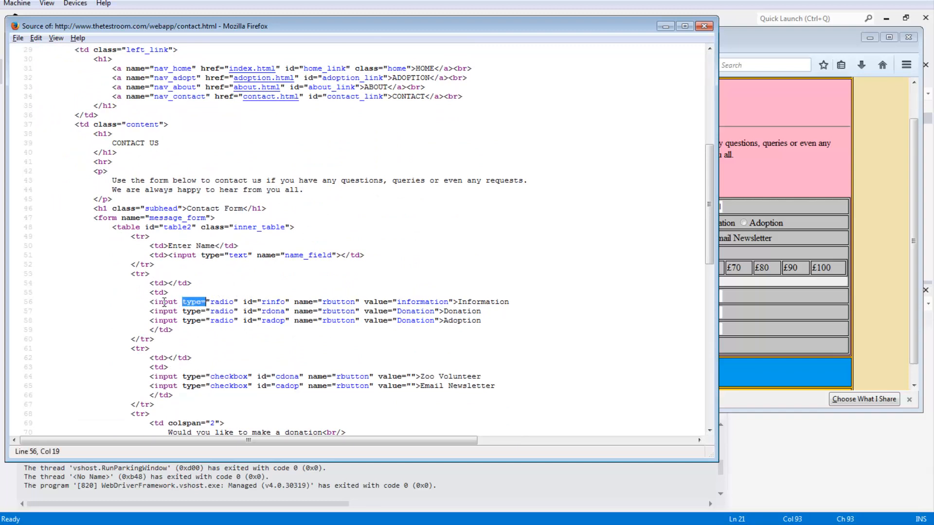
pyautogui.moveTo(490, 303)
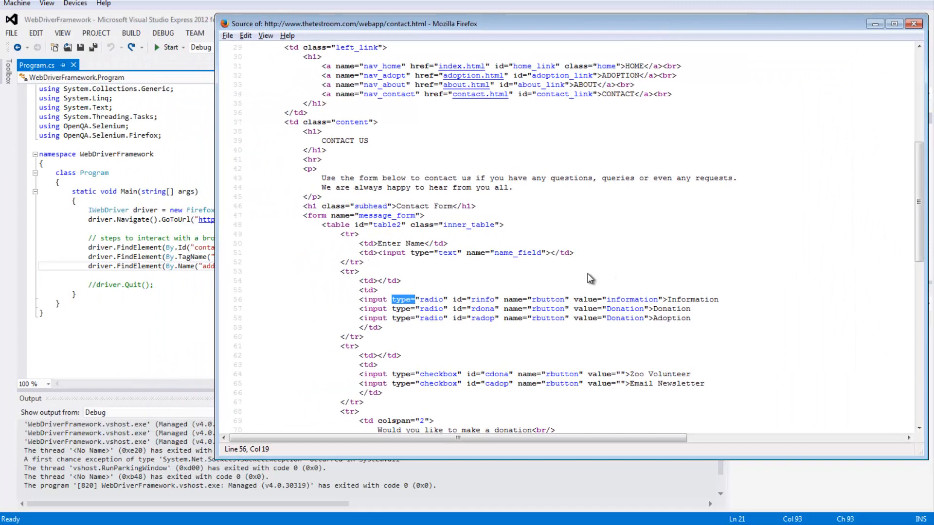
pyautogui.moveTo(591, 283)
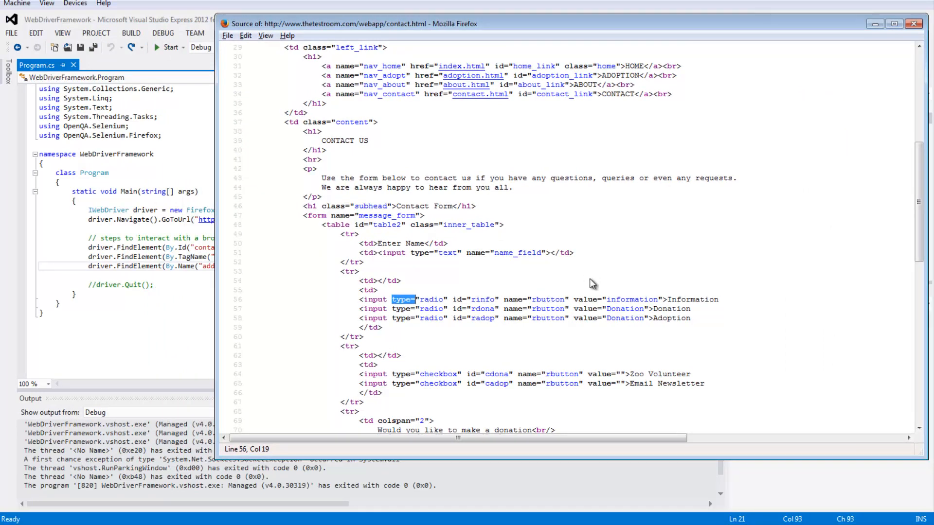
pyautogui.moveTo(534, 289)
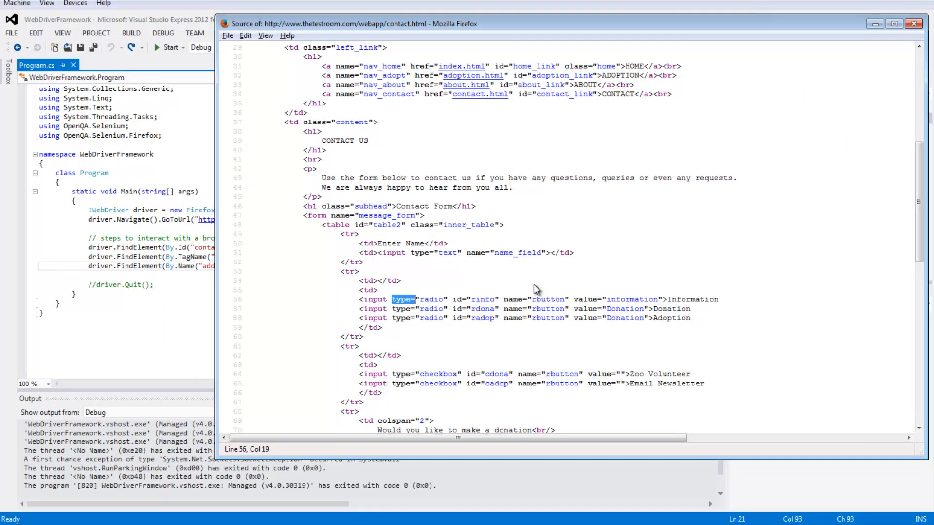
pyautogui.moveTo(451, 259)
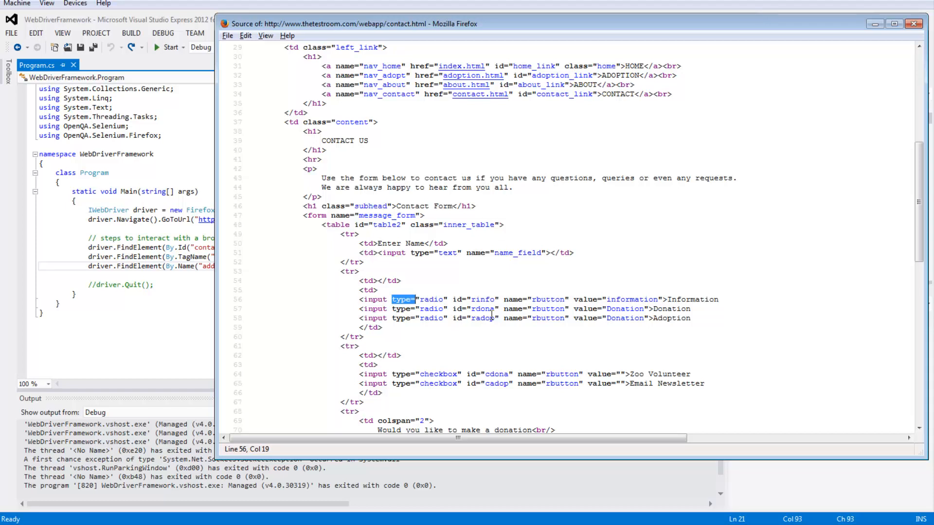
pyautogui.moveTo(456, 266)
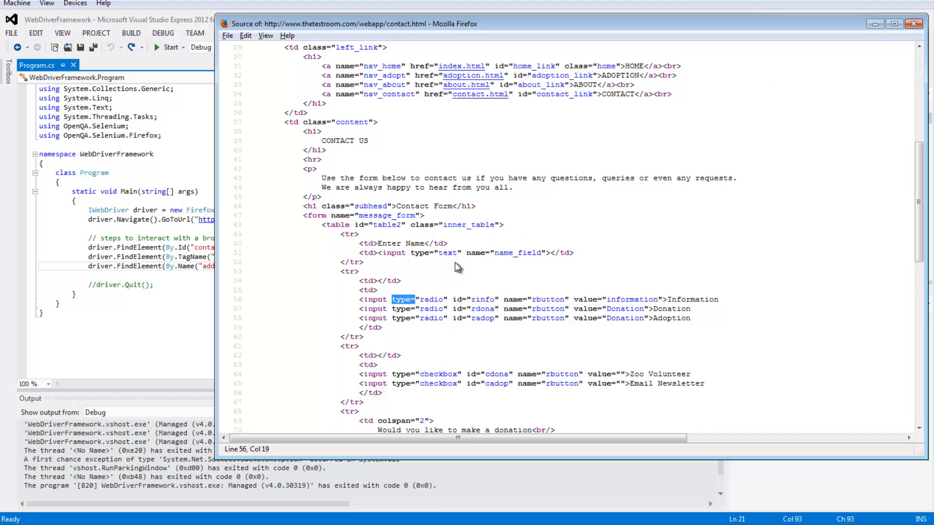
pyautogui.moveTo(469, 296)
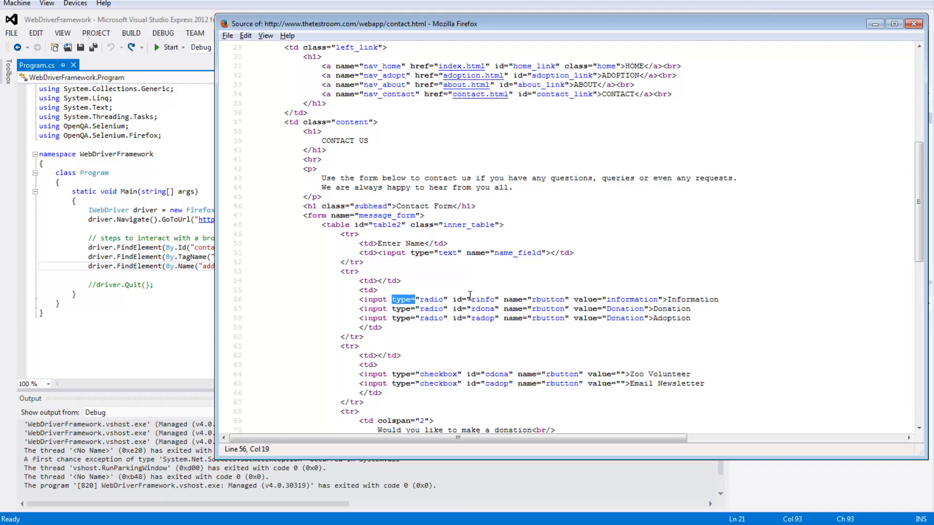
pyautogui.moveTo(826, 185)
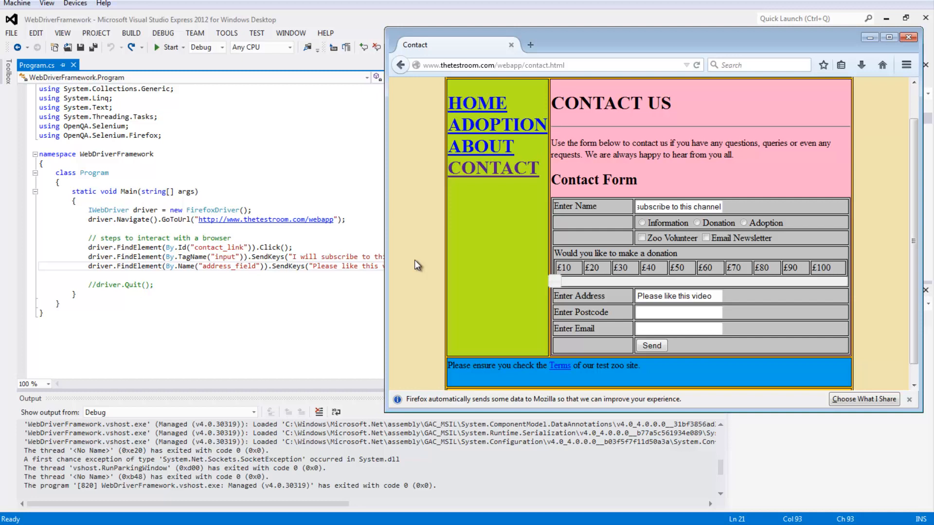
pyautogui.moveTo(862, 325)
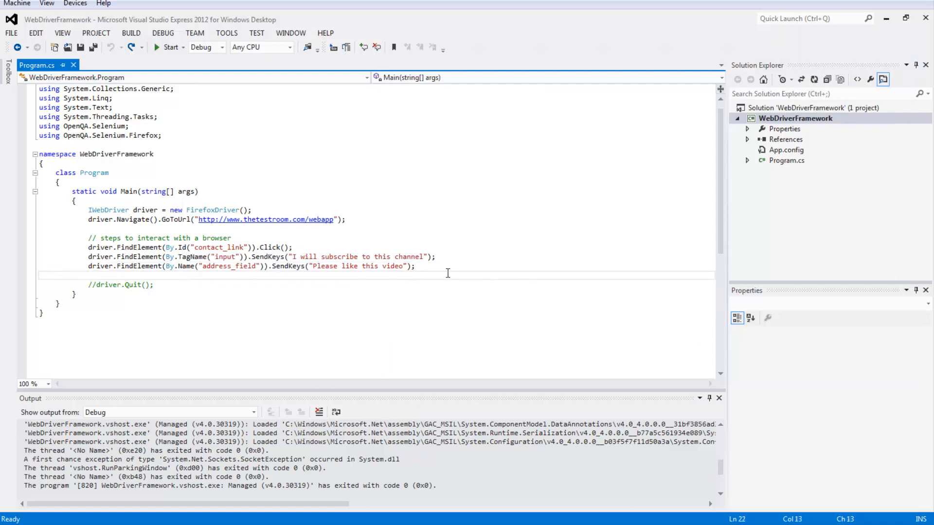
# Add the statement driver.FindElement(By.CssSelector("")); with an empty selector.
pyautogui.write('driv3')
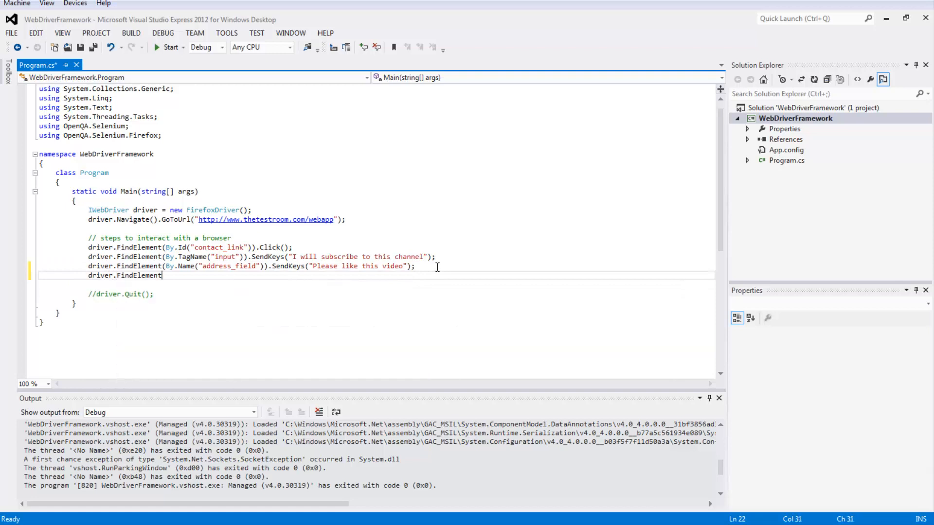
pyautogui.write('(By.')
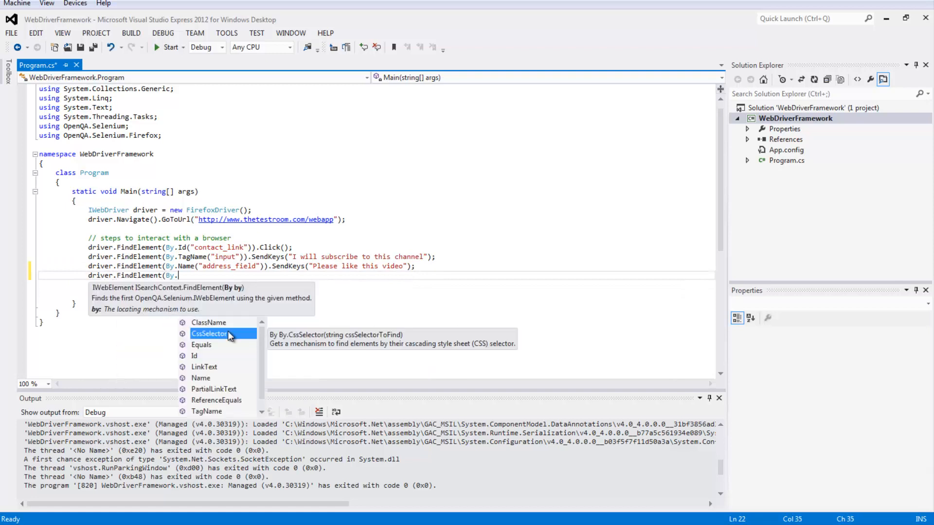
pyautogui.moveTo(205, 339)
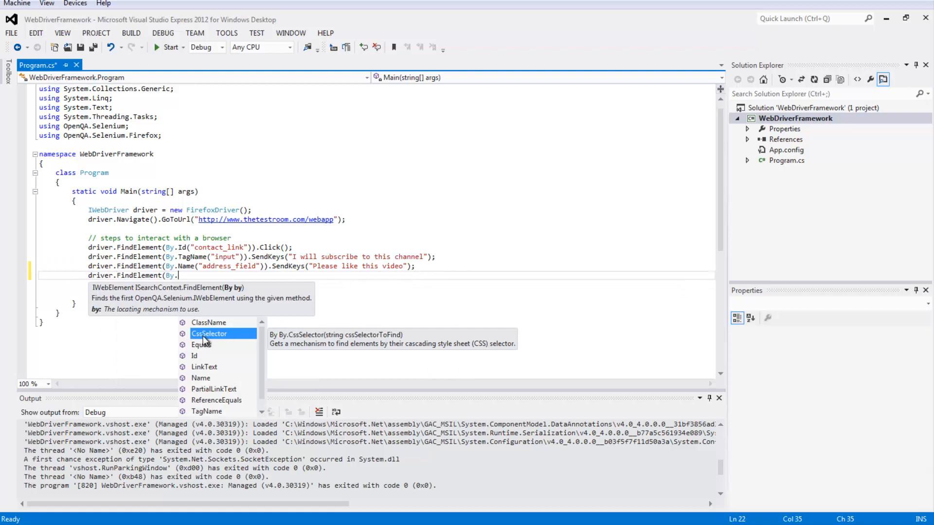
pyautogui.moveTo(211, 416)
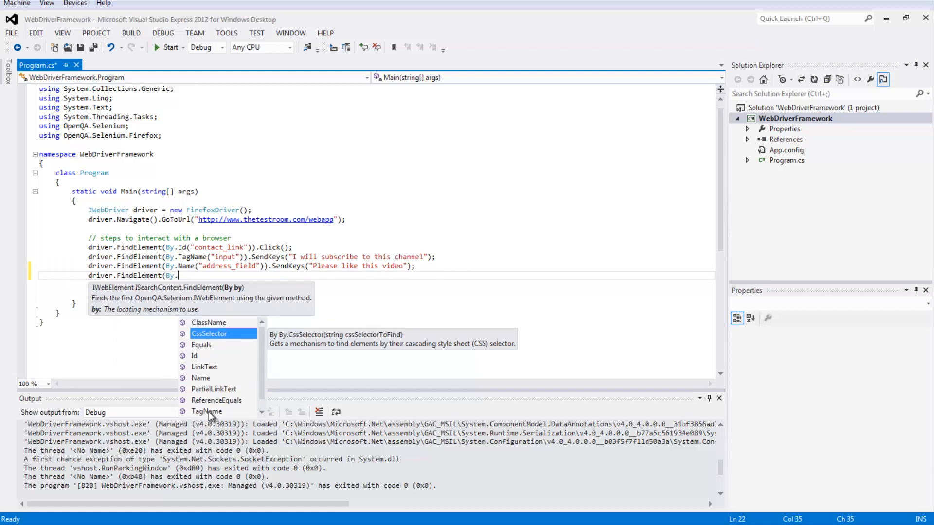
pyautogui.moveTo(213, 342)
pyautogui.write('CssSelector(')
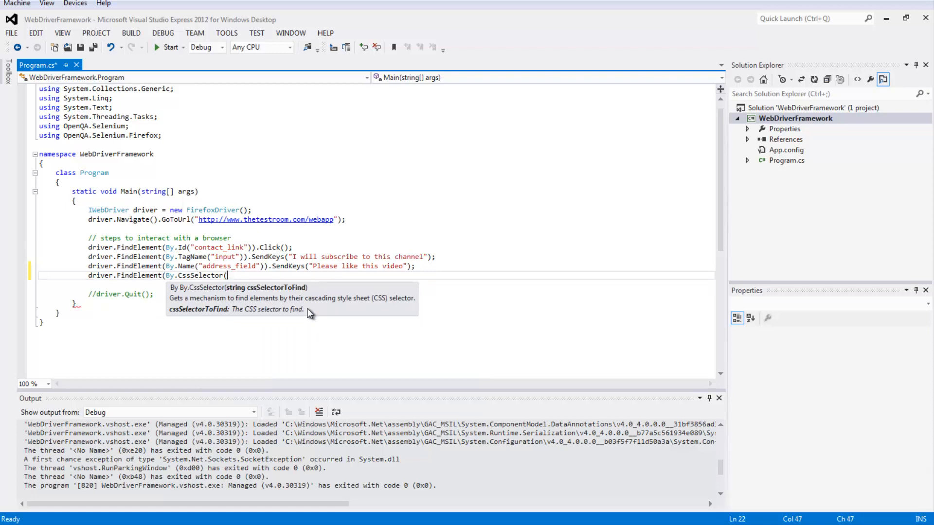
pyautogui.write('""));')
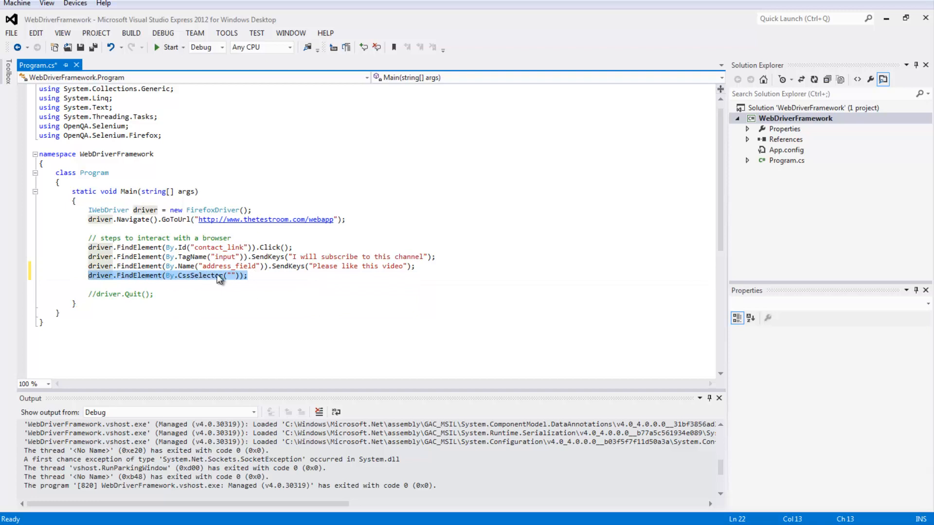
pyautogui.click(173, 275)
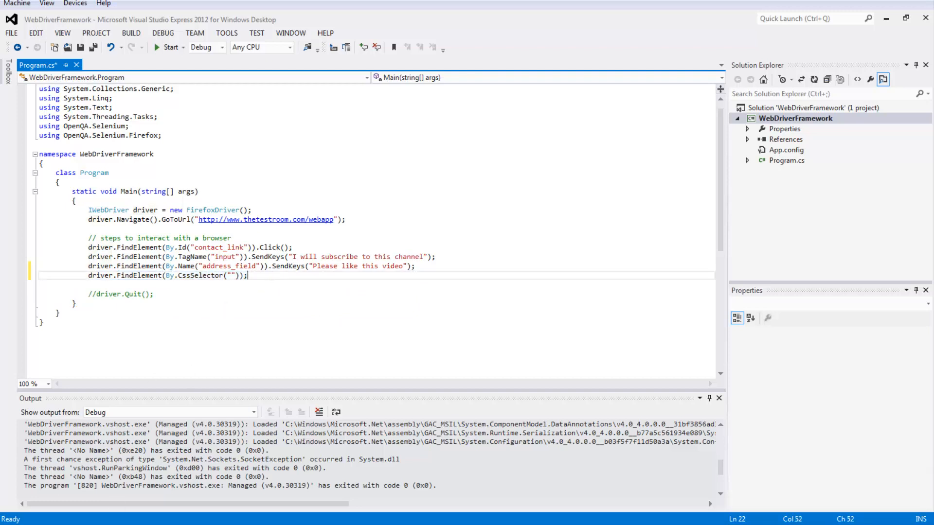
# Inspect the Email Newsletter checkbox in Firefox, revealing its input id cadop.
pyautogui.click(168, 47)
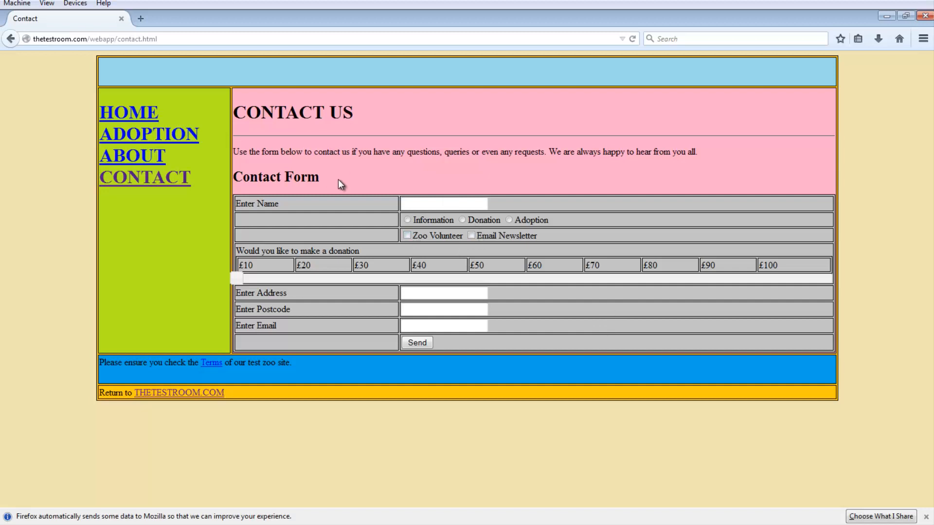
pyautogui.moveTo(480, 232)
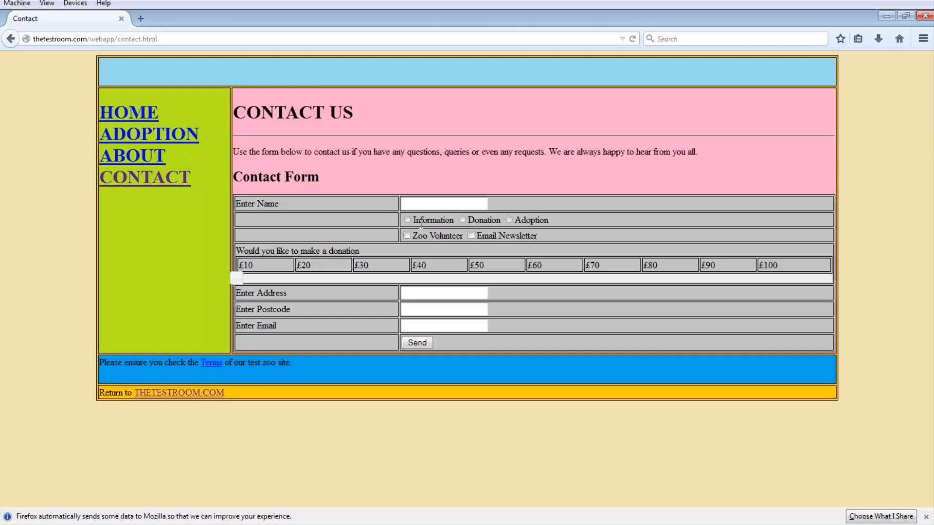
pyautogui.moveTo(533, 251)
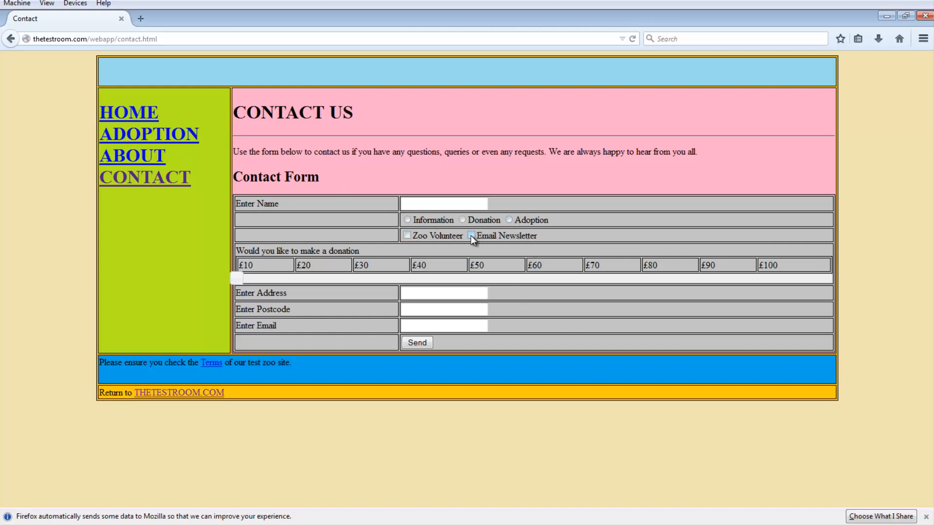
pyautogui.rightClick(473, 240)
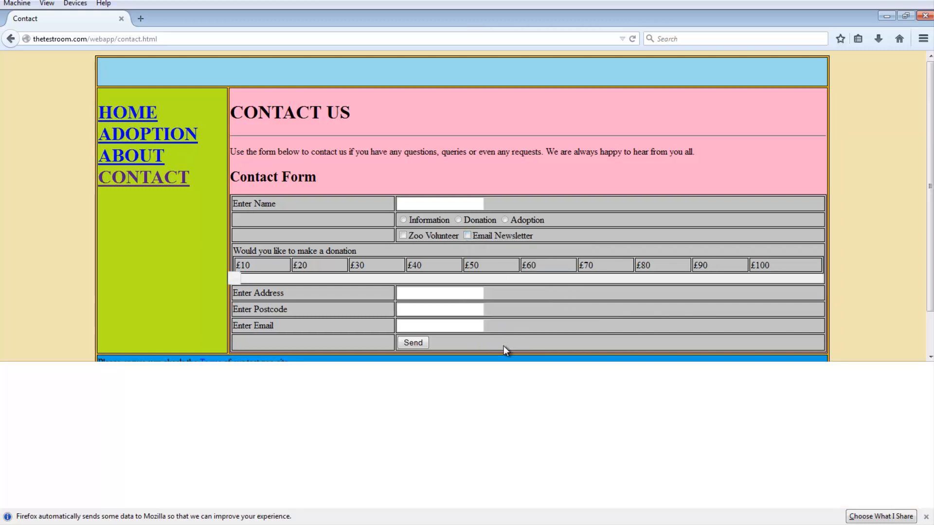
pyautogui.press('F12')
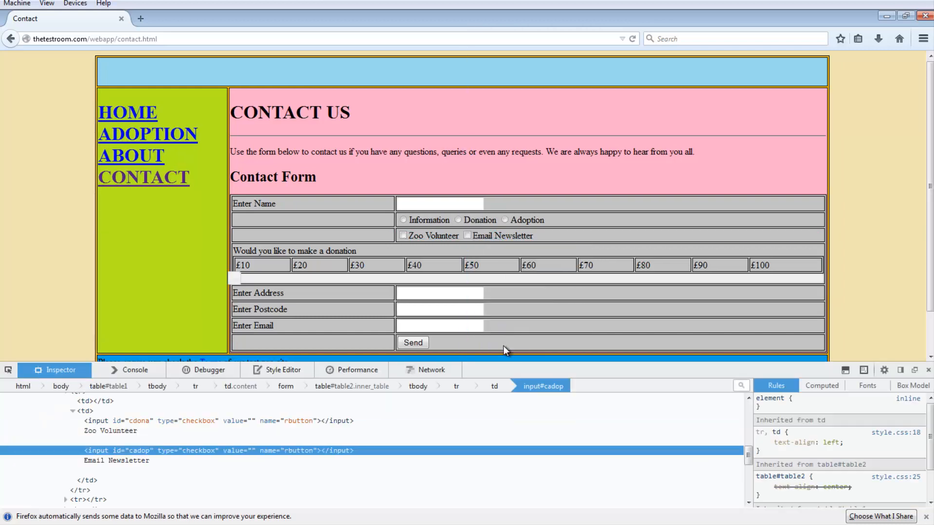
pyautogui.moveTo(131, 460)
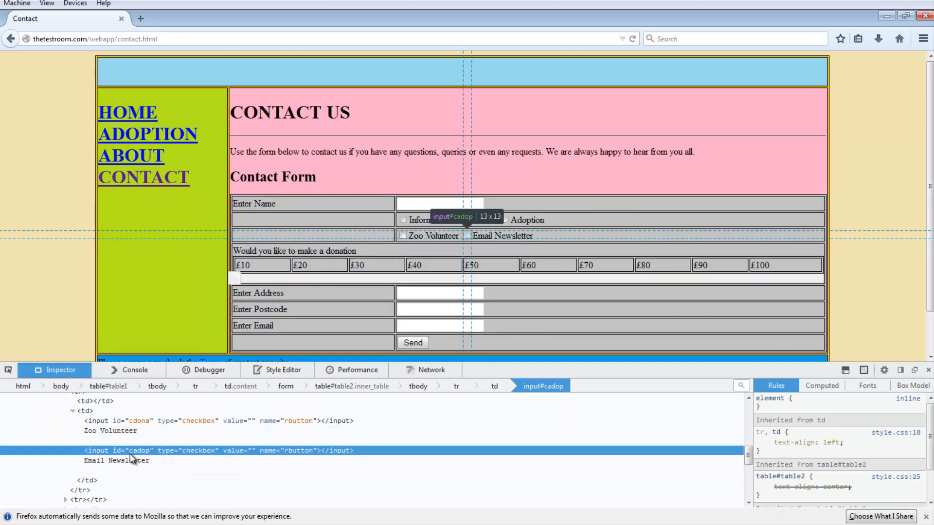
pyautogui.moveTo(246, 457)
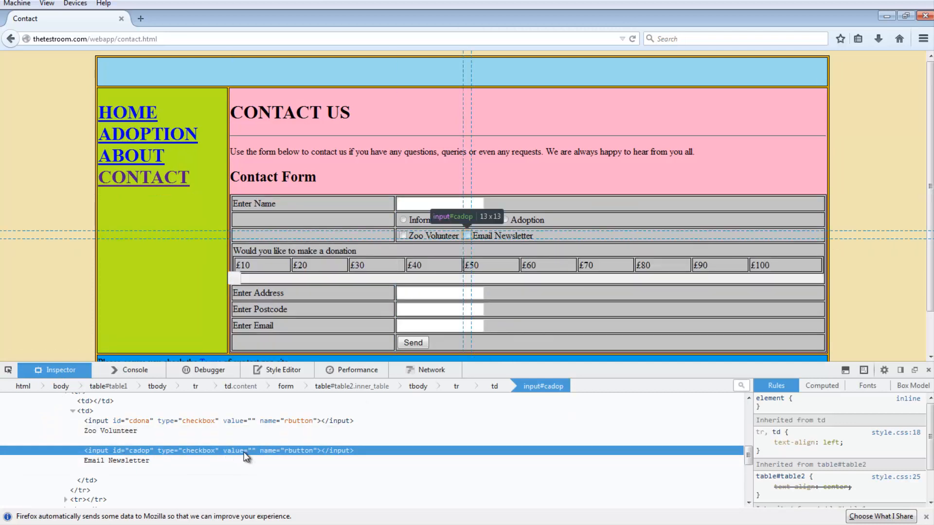
pyautogui.moveTo(266, 458)
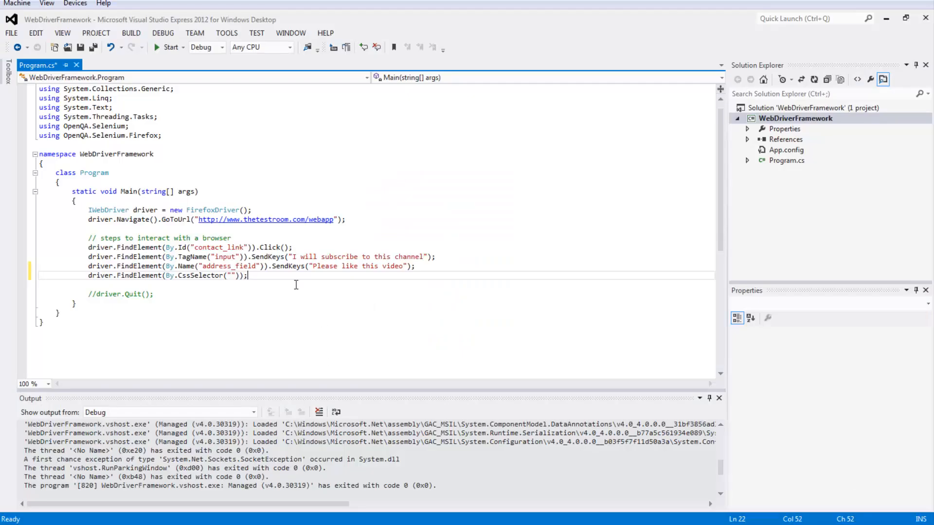
pyautogui.moveTo(277, 276)
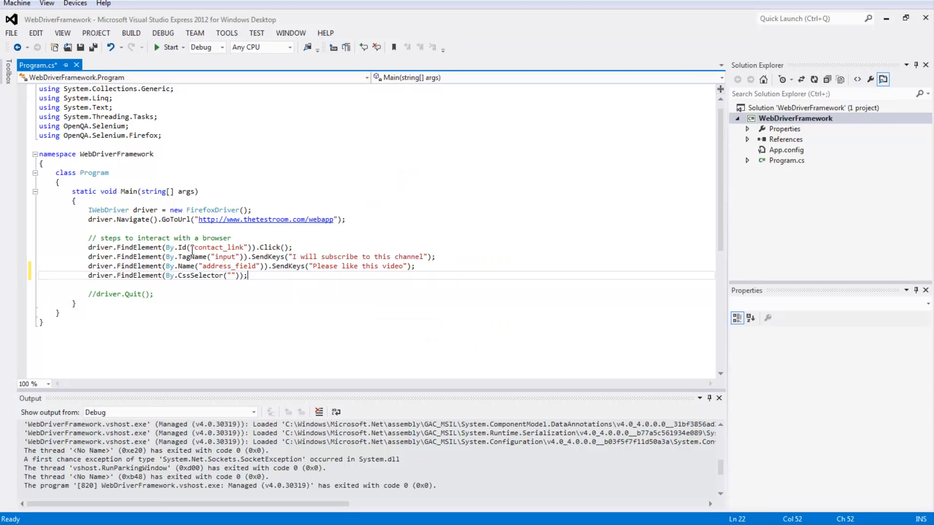
pyautogui.moveTo(259, 277)
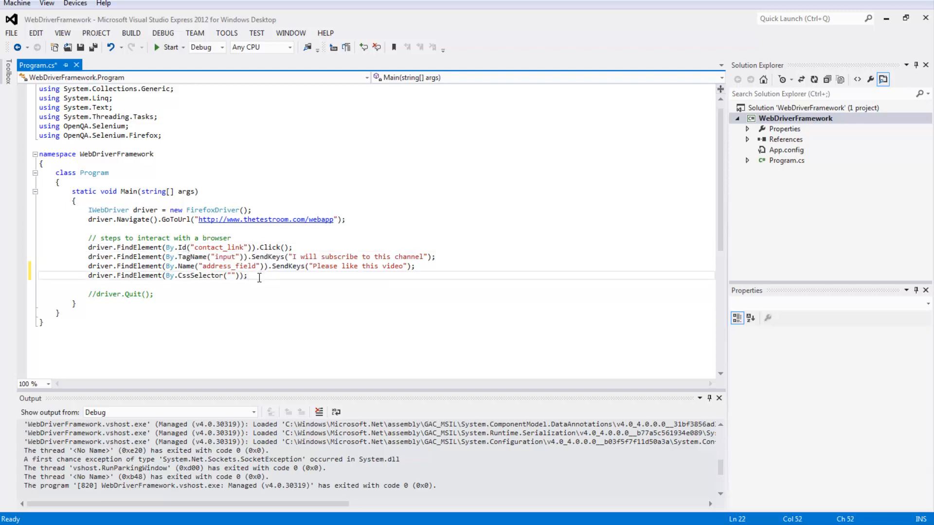
# Complete the line as driver.FindElement(By.CssSelector("#cadop")).Click();.
pyautogui.click(232, 275)
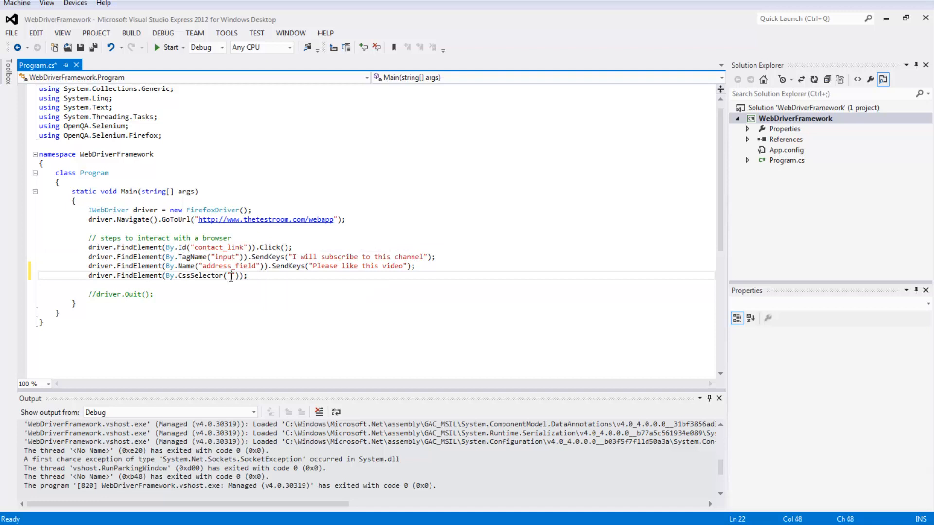
pyautogui.moveTo(299, 278)
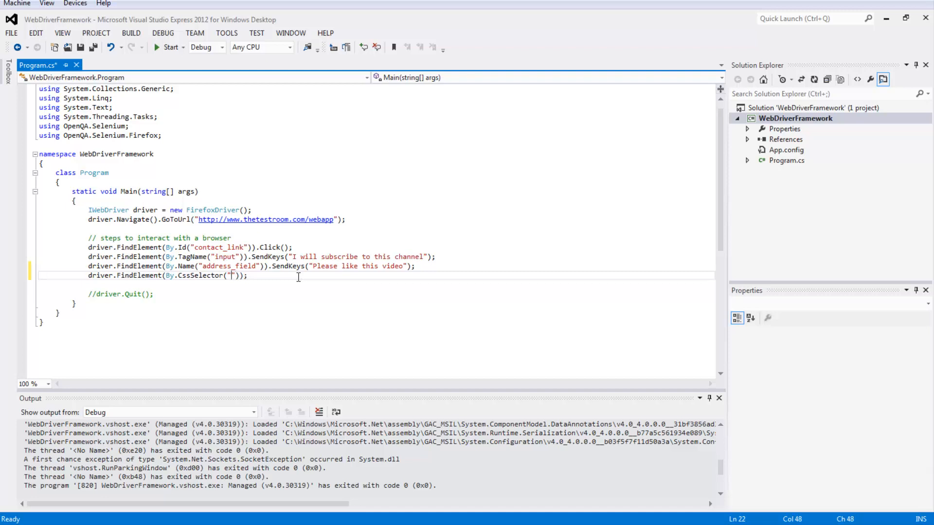
pyautogui.write('#')
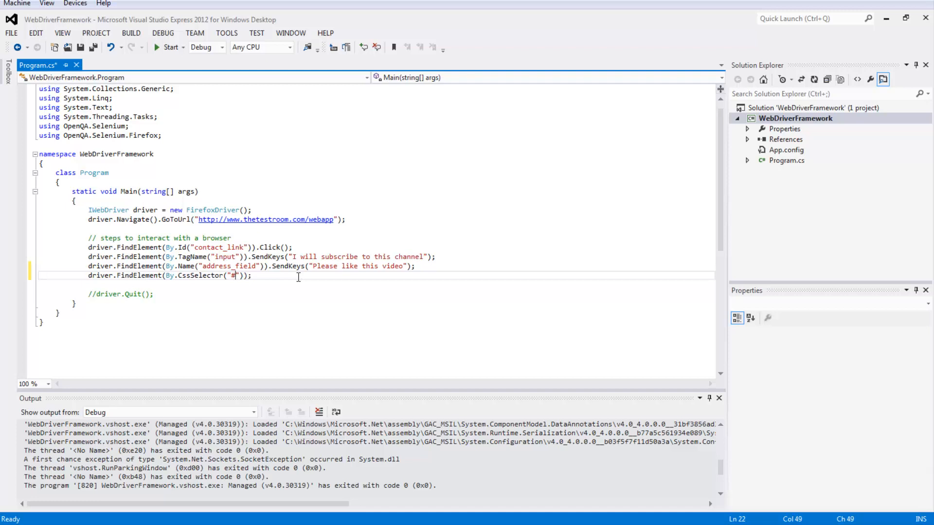
pyautogui.moveTo(306, 278)
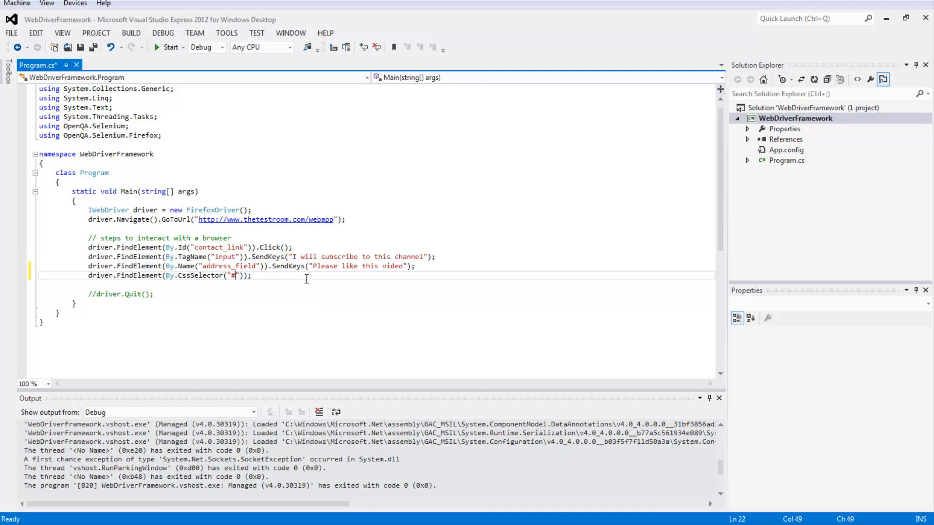
pyautogui.moveTo(338, 284)
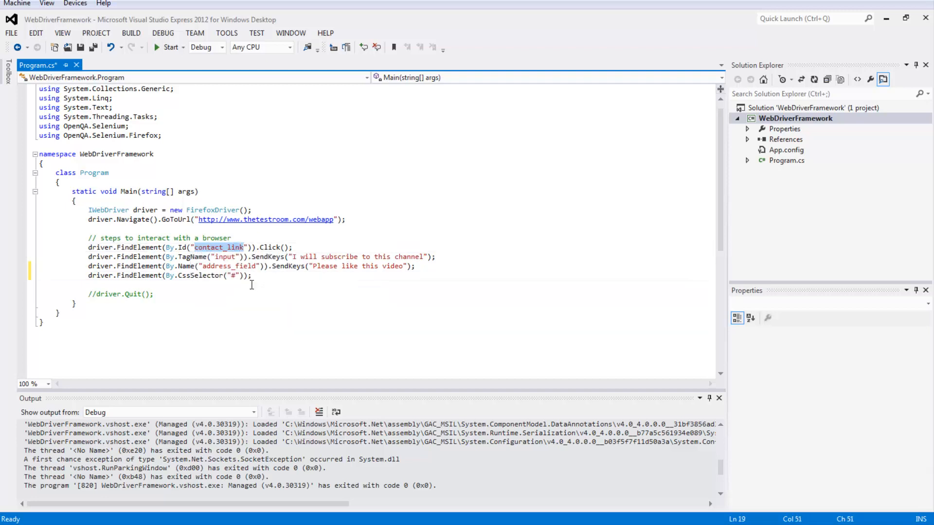
pyautogui.write('contact_link')
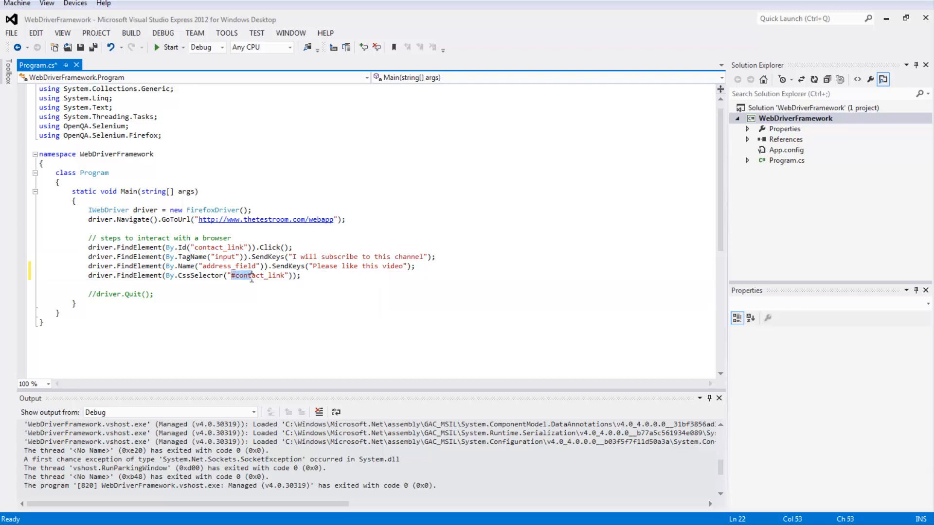
pyautogui.moveTo(181, 247)
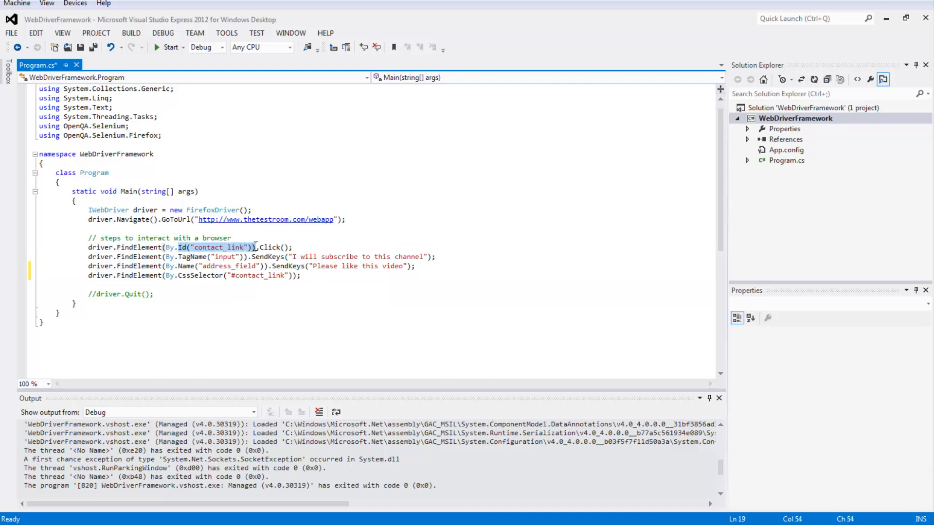
pyautogui.moveTo(247, 275)
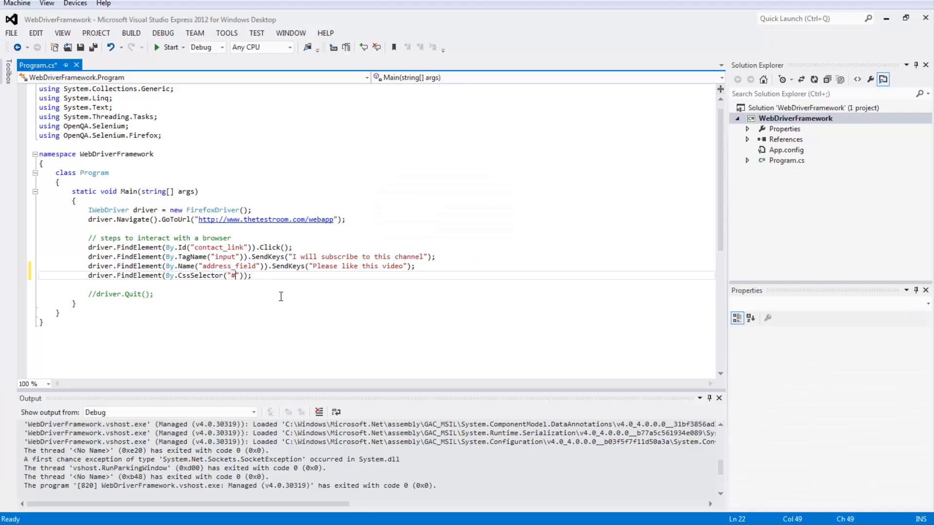
pyautogui.write('cadop')
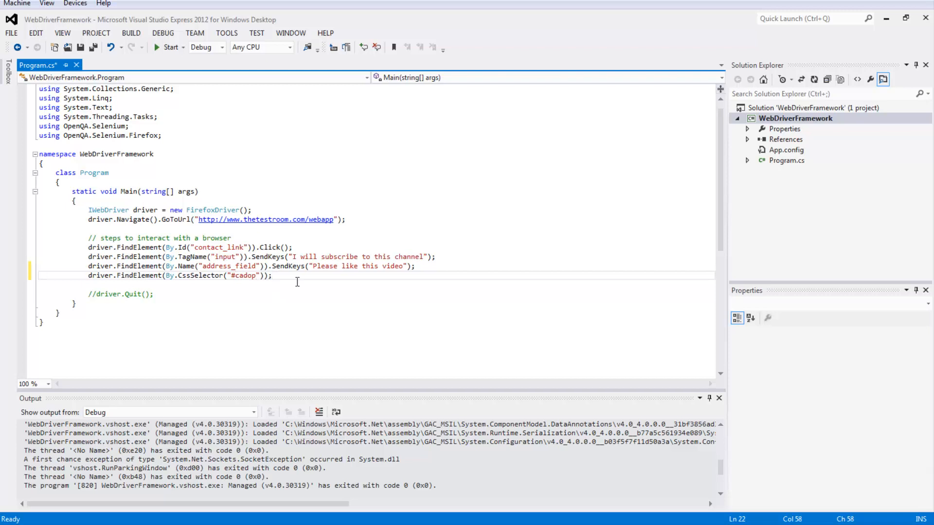
pyautogui.write('.Click(')
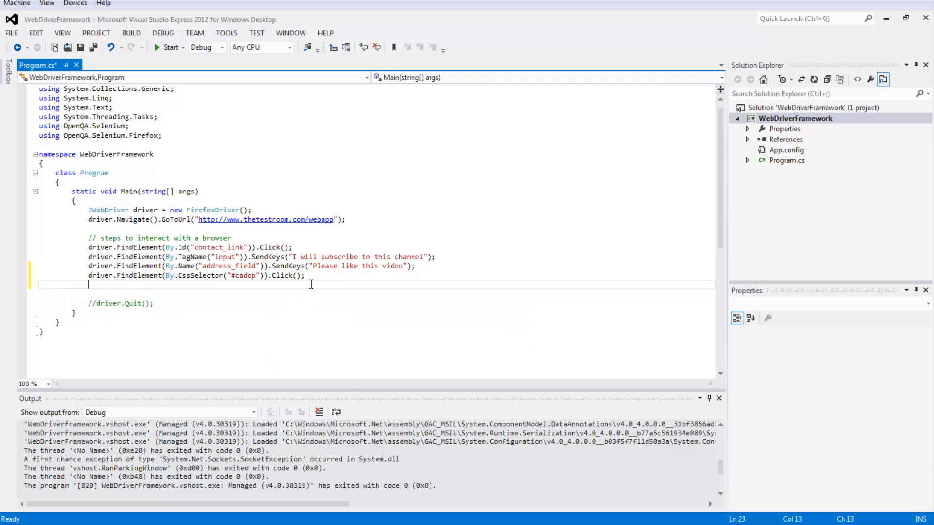
# Add driver.FindElement(By.XPath("id('cdona')")).Click(); below the CSS selector click.
pyautogui.write('driver.FindElement(')
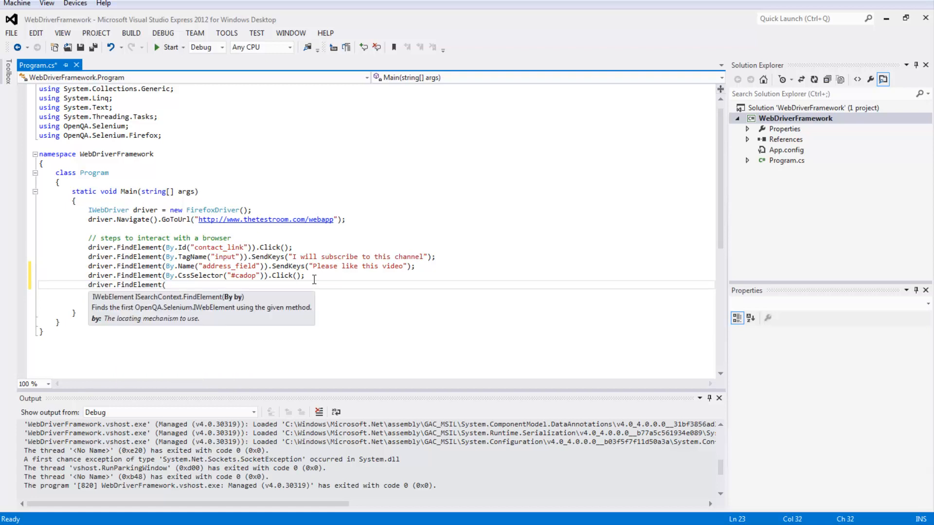
pyautogui.write('By.x')
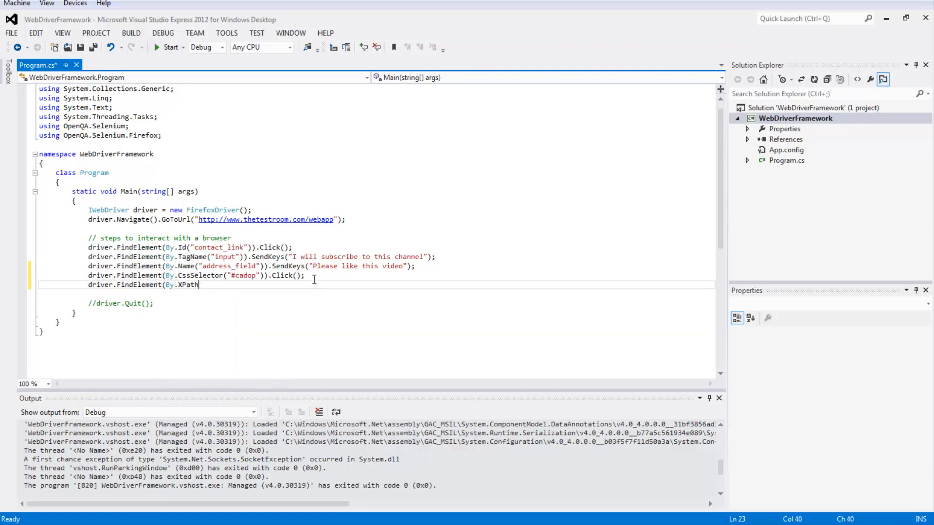
pyautogui.write('(""))')
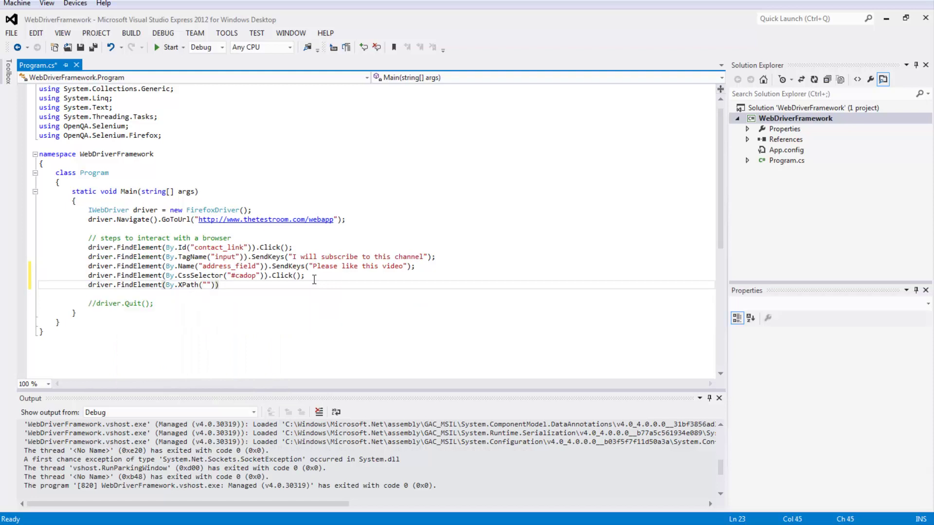
pyautogui.write('.Click();')
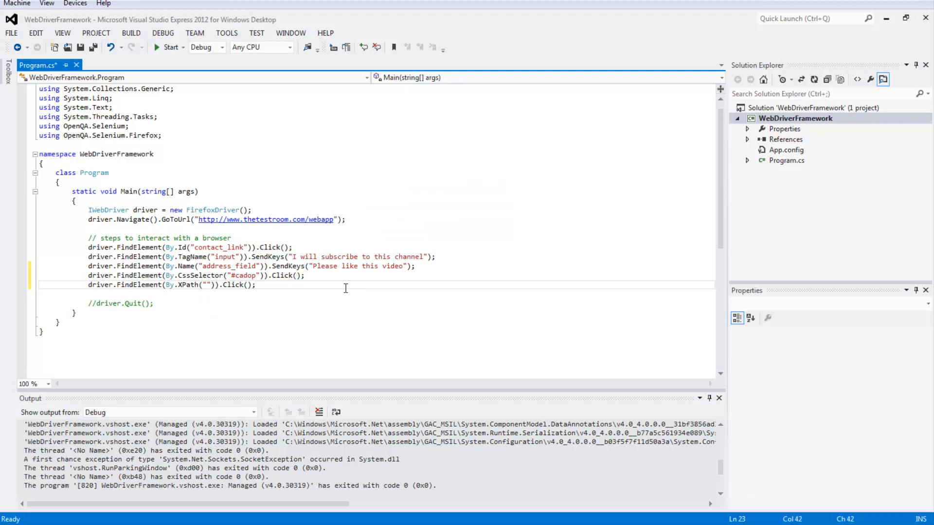
pyautogui.write("id('")
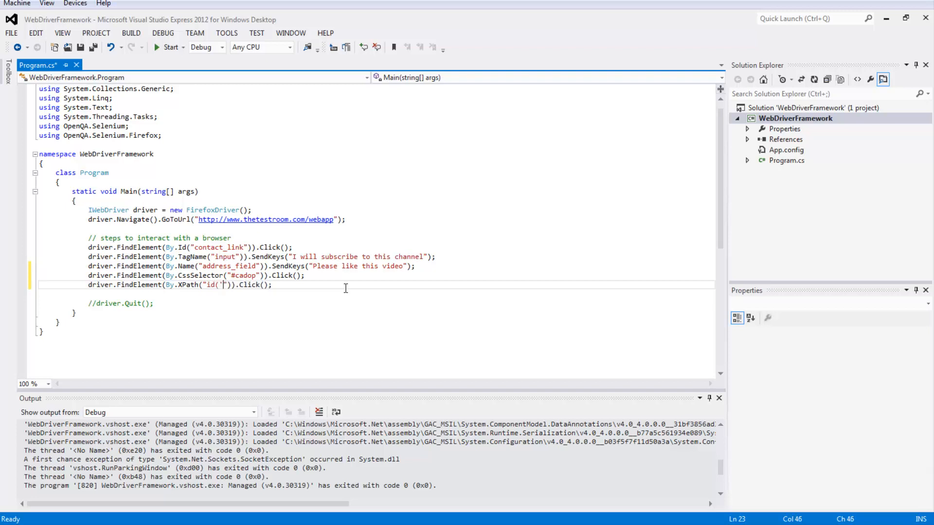
pyautogui.write('cdona')
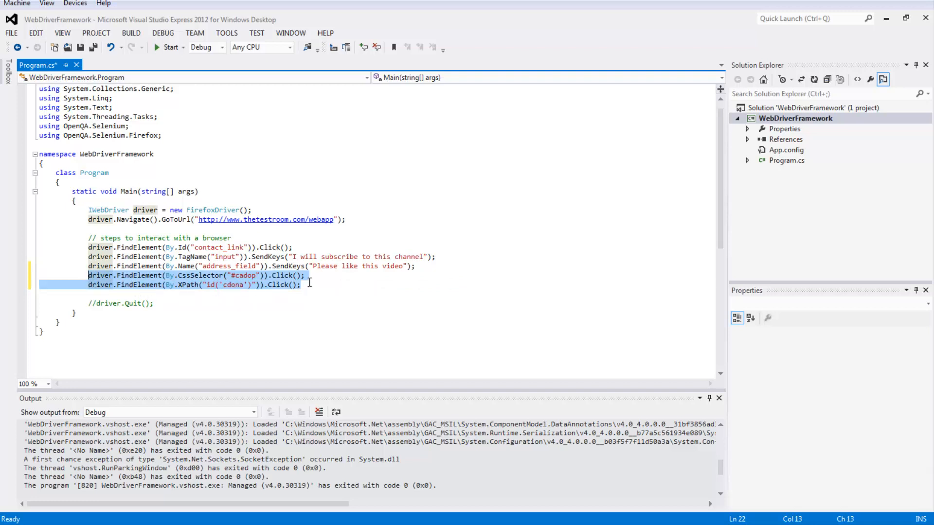
pyautogui.click(308, 285)
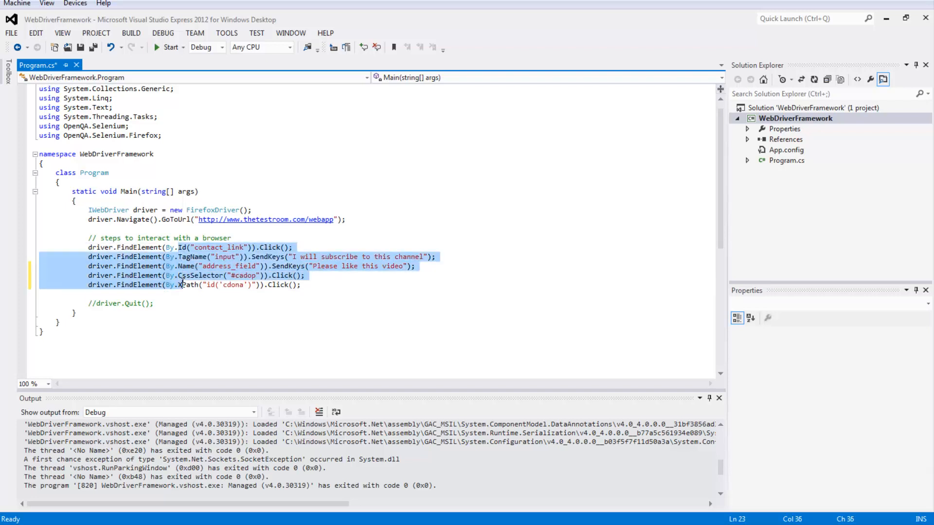
pyautogui.moveTo(305, 286)
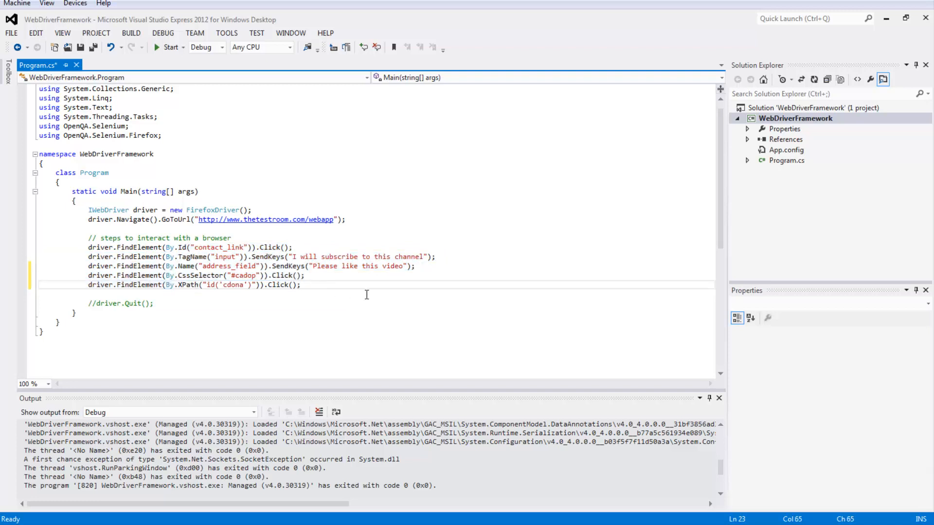
pyautogui.moveTo(431, 299)
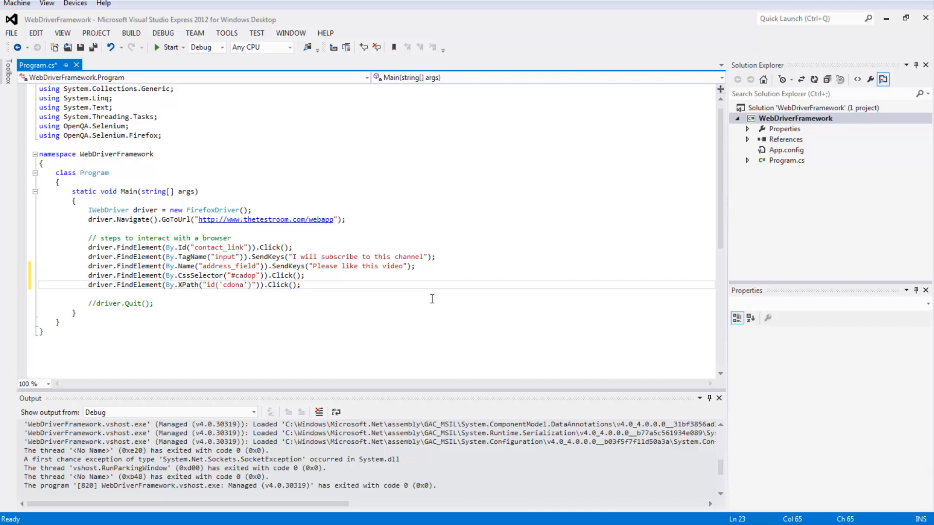
# Add an empty driver.FindElements(); call and begin an IWebElement declaration on the XPath line.
pyautogui.write('driver.FindElements(')
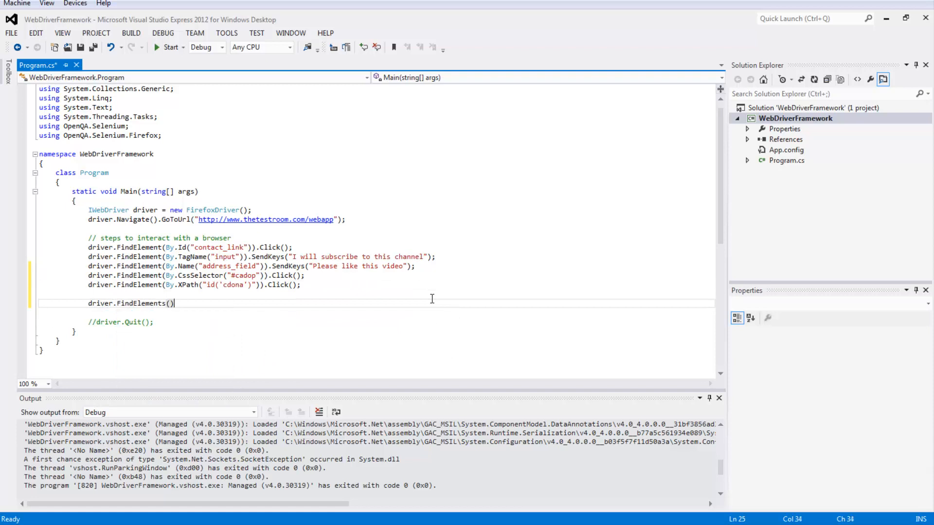
pyautogui.write(';')
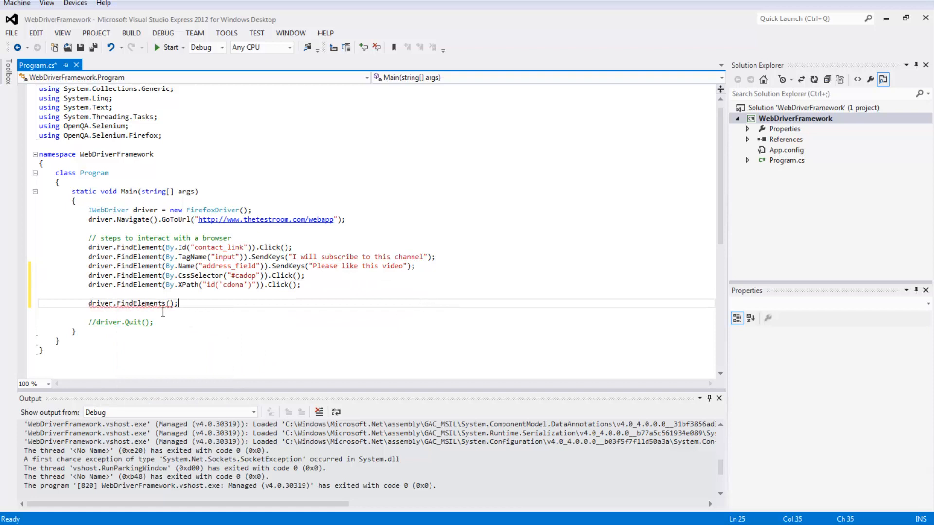
pyautogui.doubleClick(140, 285)
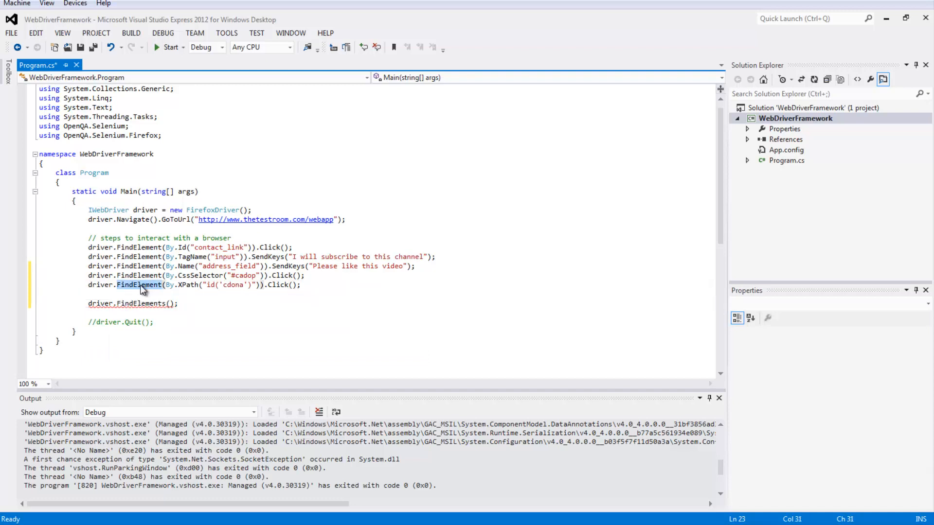
pyautogui.click(169, 303)
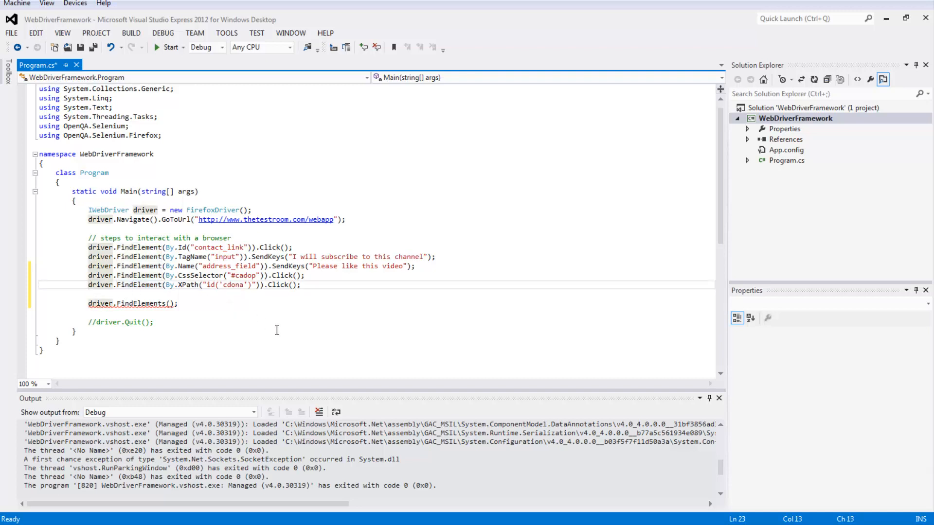
pyautogui.write('IWebElement element =')
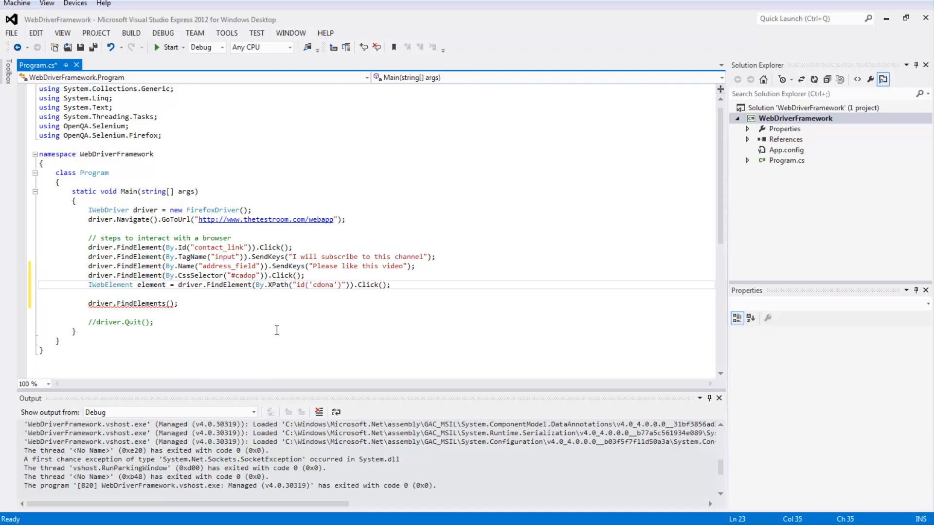
pyautogui.moveTo(370, 285)
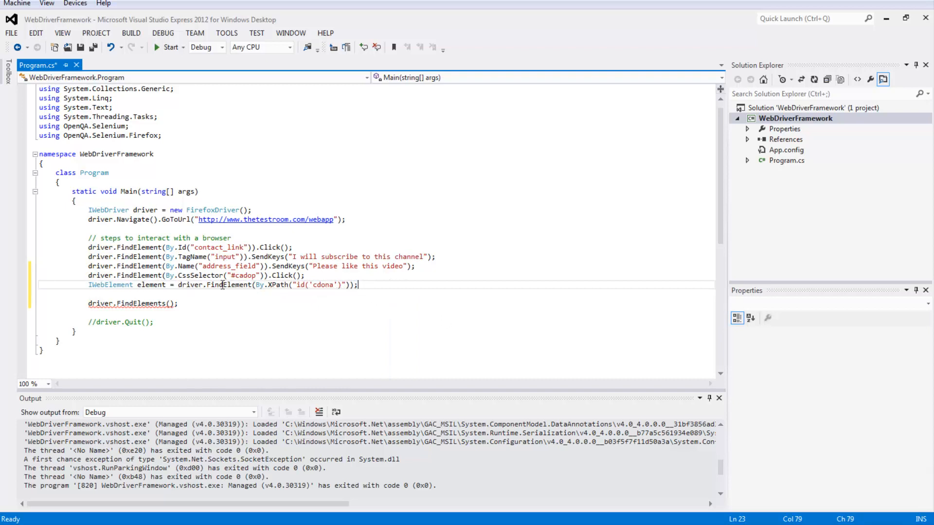
# Make the XPath line read IWebElement element = driver.FindElement(By.XPath("id('cdona')")); without the click.
pyautogui.doubleClick(214, 285)
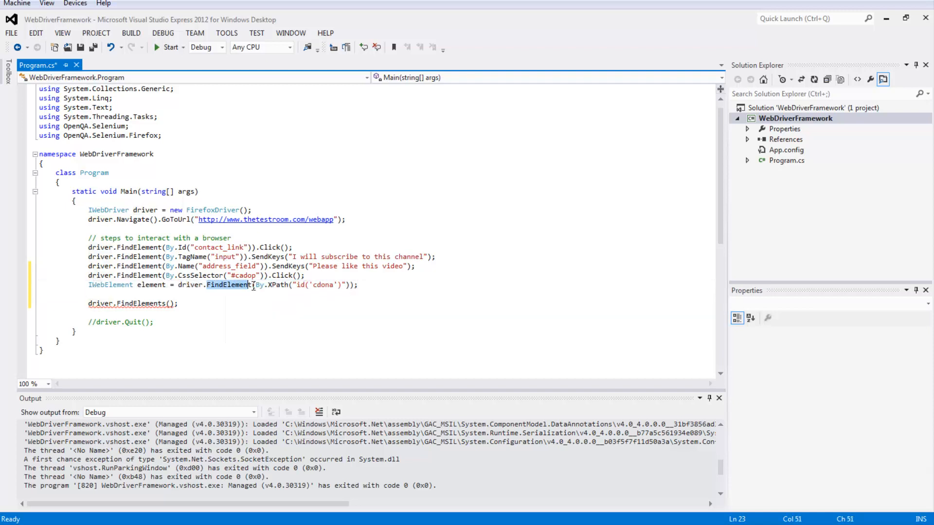
pyautogui.click(120, 304)
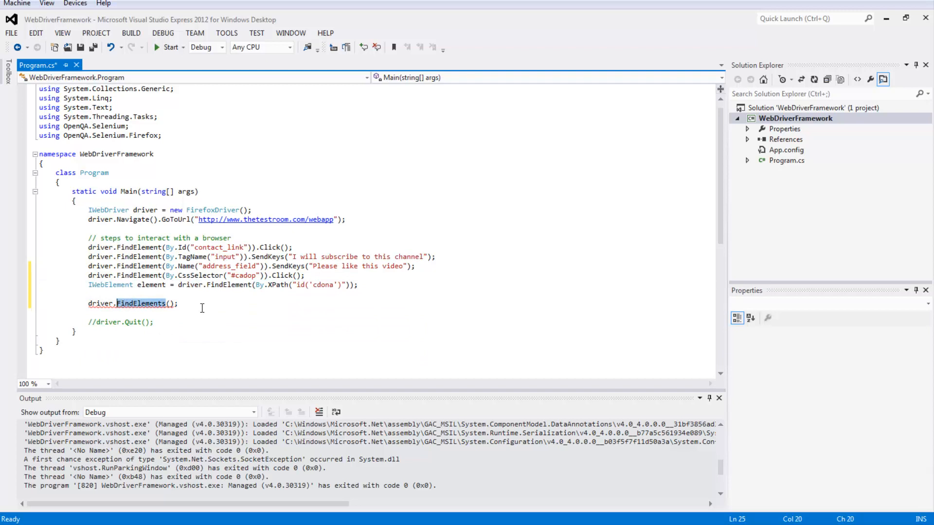
pyautogui.click(177, 304)
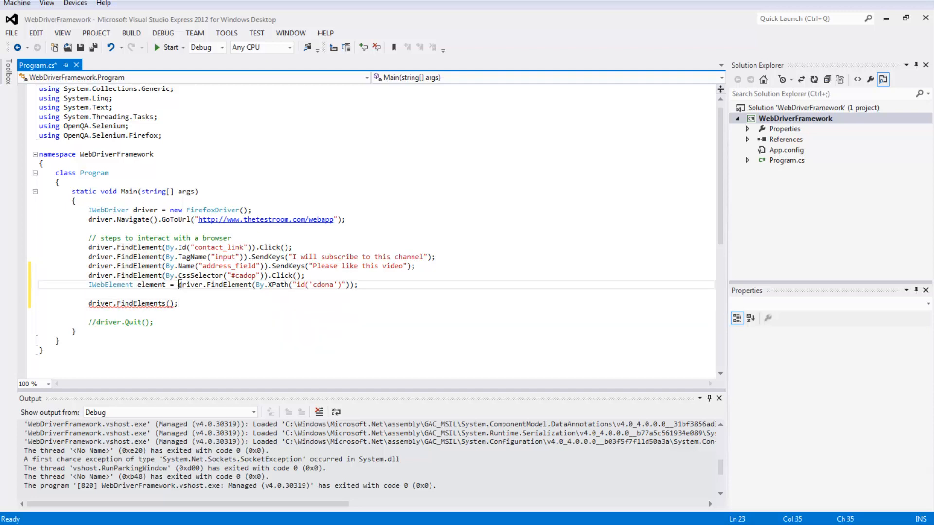
pyautogui.doubleClick(213, 285)
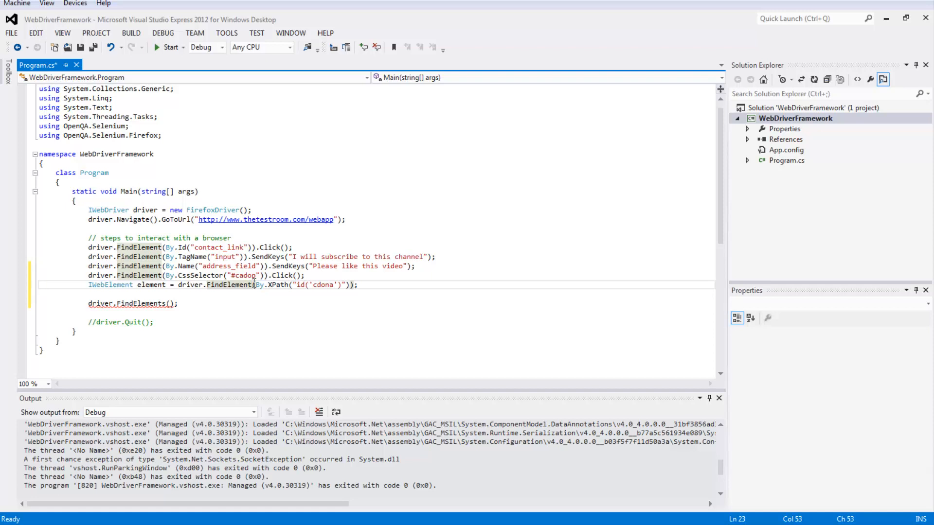
# Add driver.FindElement(By.TagName("a")); below the XPath lookup.
pyautogui.click(256, 294)
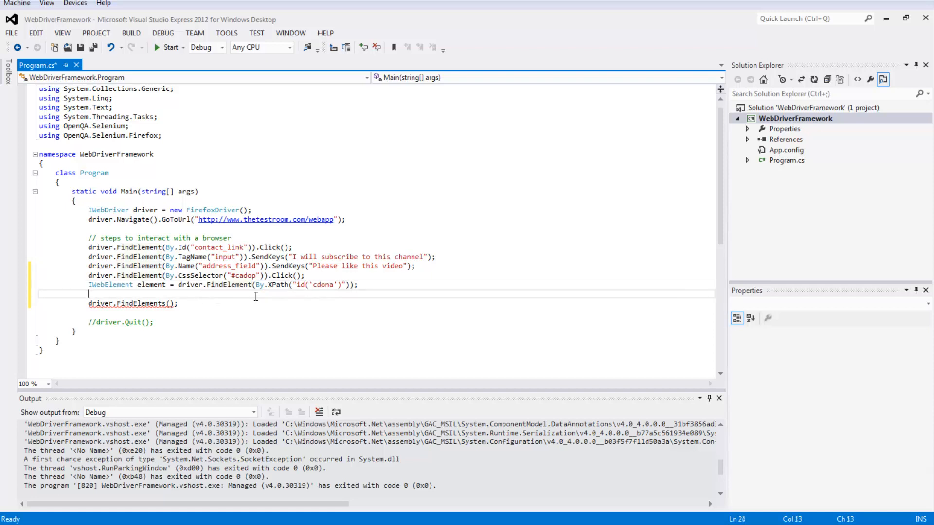
pyautogui.write('driver.FindElement(By.TagName(')
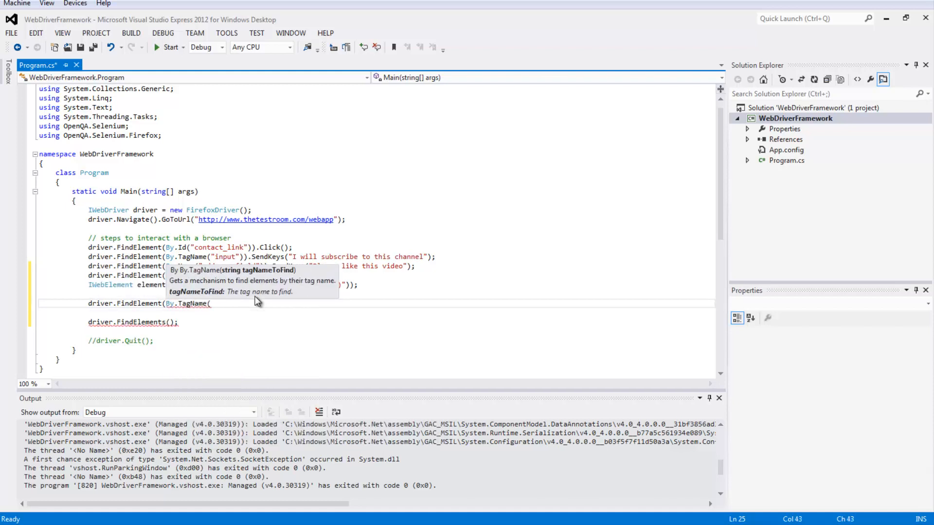
pyautogui.write('"a"));')
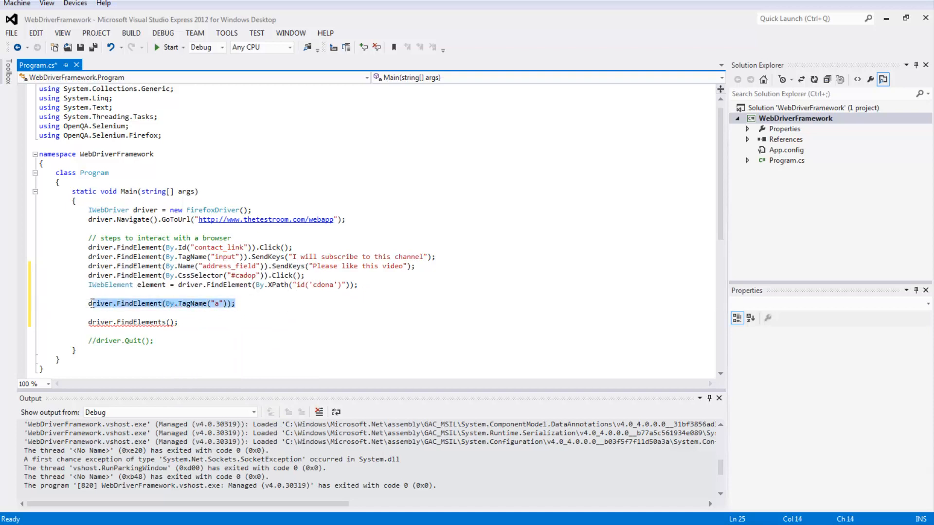
pyautogui.click(121, 303)
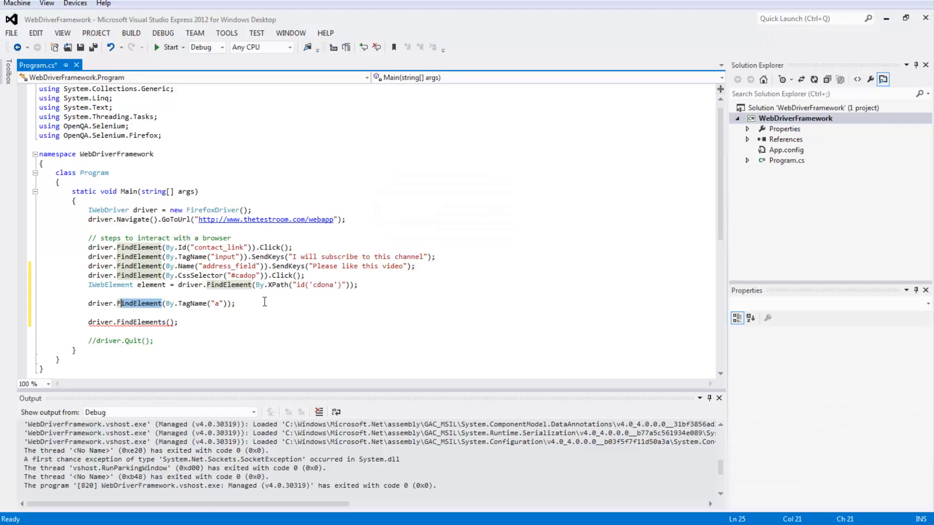
pyautogui.moveTo(265, 301)
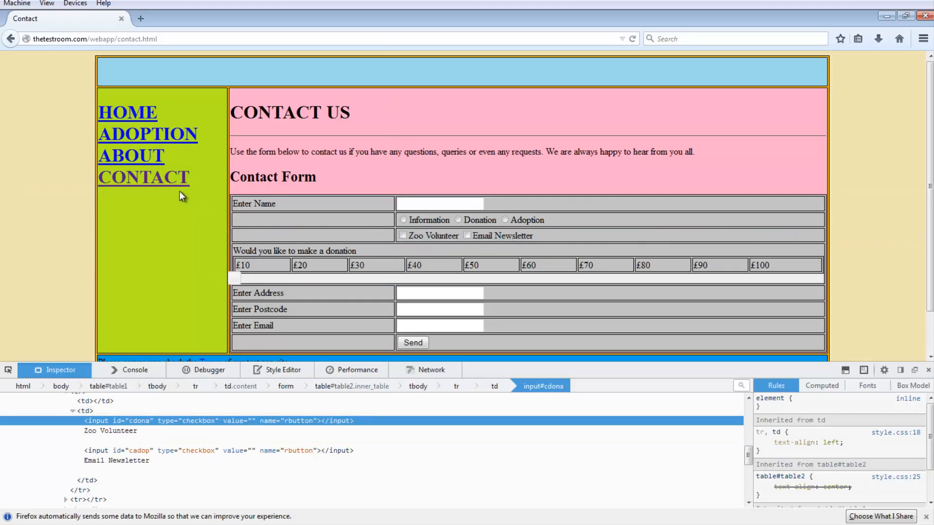
# Inspect the CONTACT link to view the navigation anchors, including about_link and contact_link.
pyautogui.rightClick(144, 177)
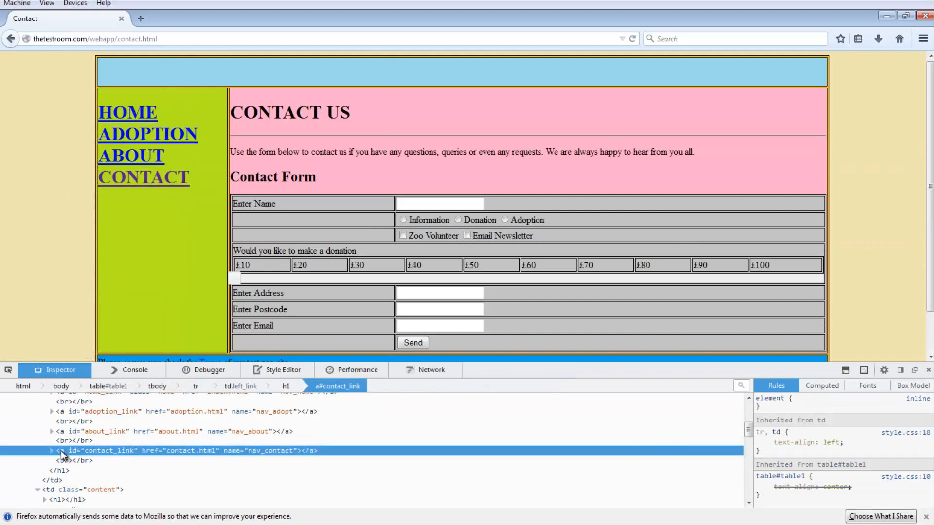
pyautogui.moveTo(104, 430)
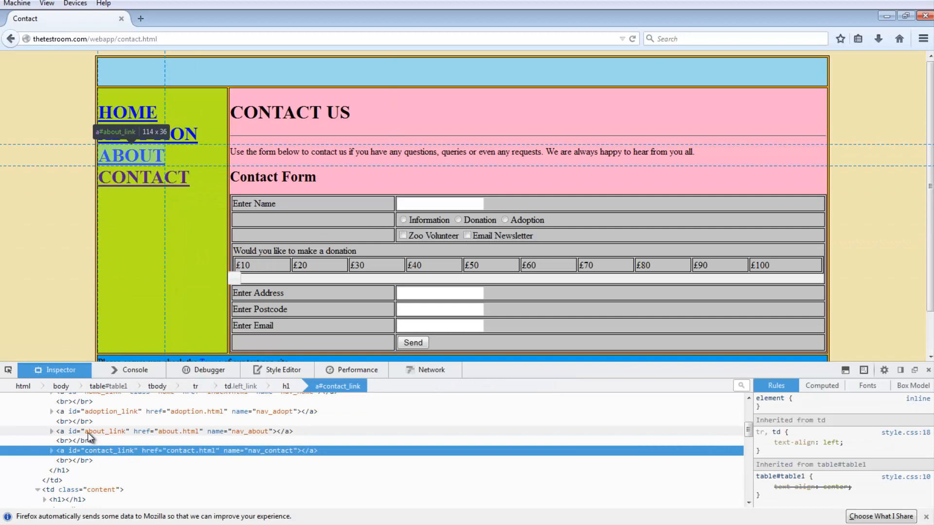
pyautogui.moveTo(148, 135)
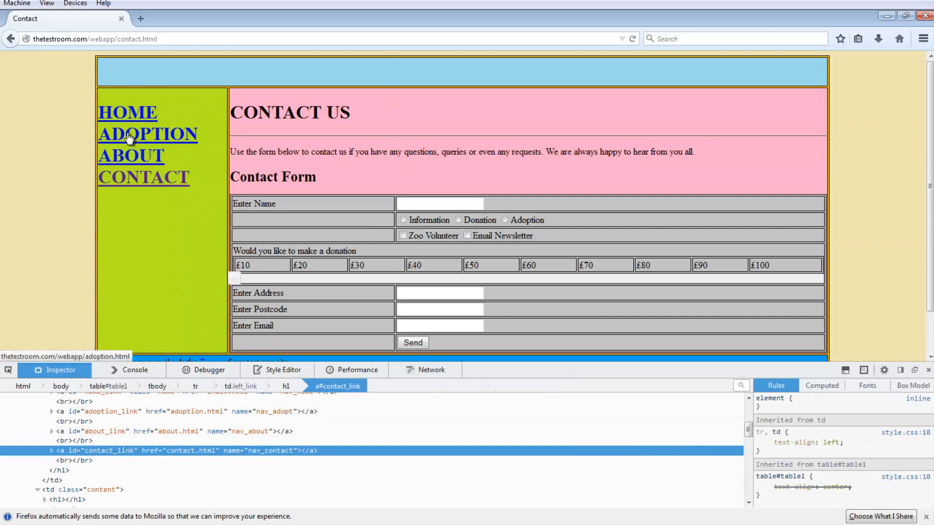
pyautogui.scroll(-3)
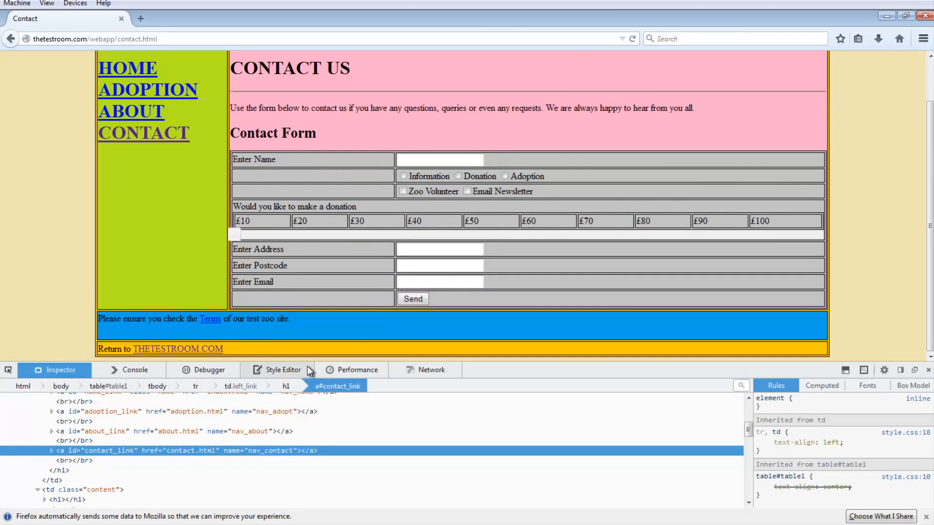
pyautogui.moveTo(169, 359)
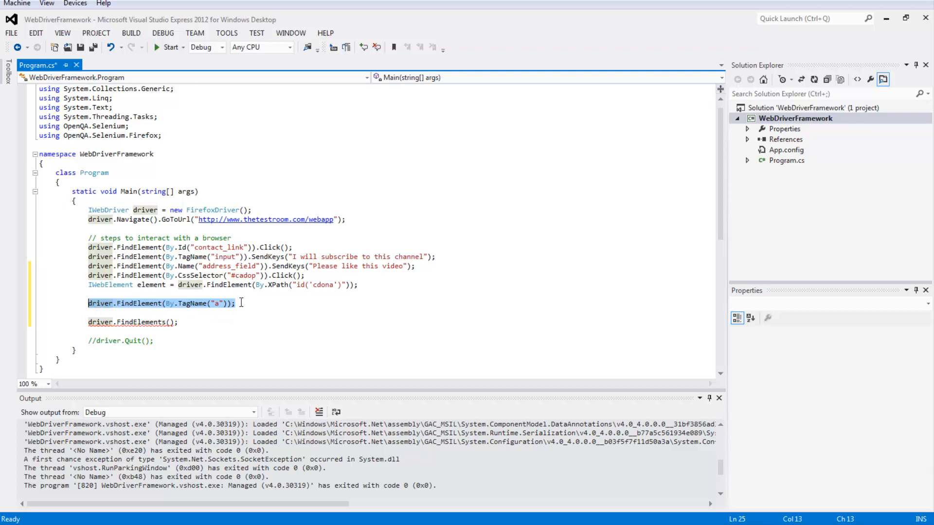
# Copy By.TagName("a") into the FindElements call, giving driver.FindElements(By.TagName("a"));.
pyautogui.click(237, 304)
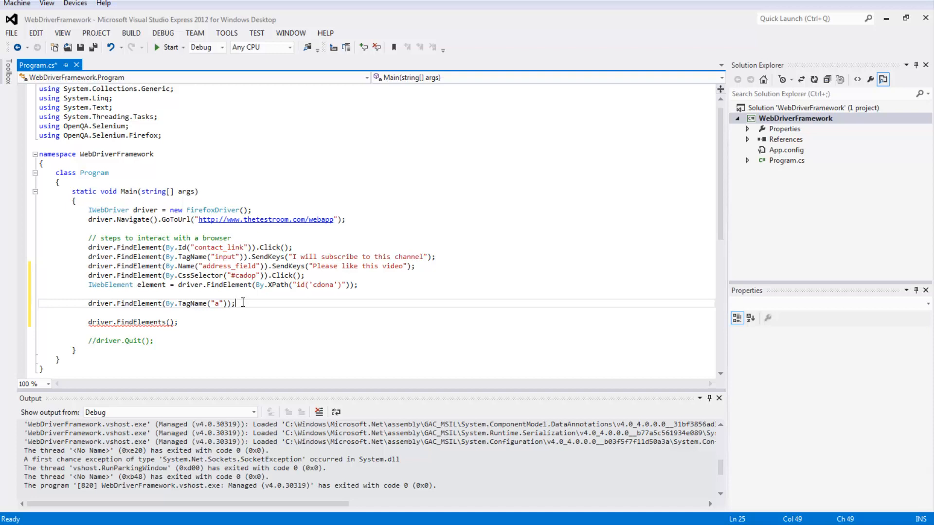
pyautogui.moveTo(239, 303)
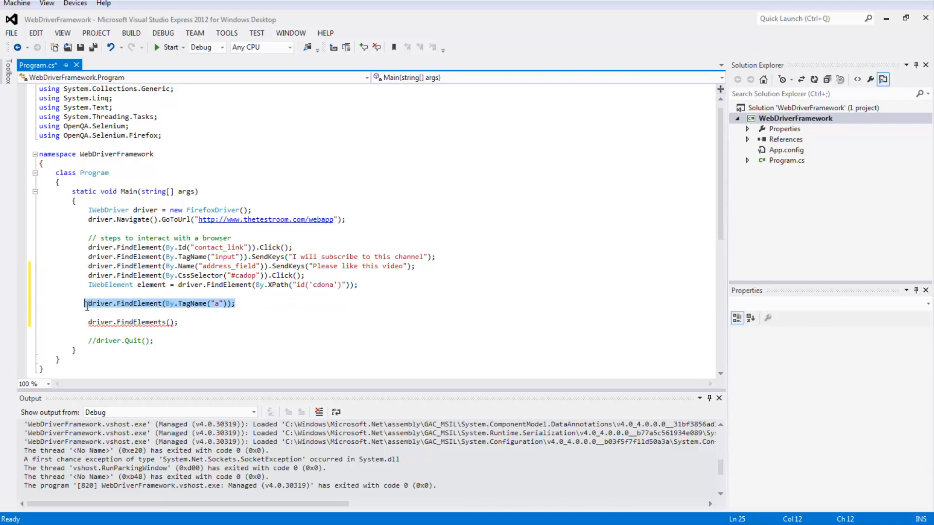
pyautogui.click(245, 304)
pyautogui.write('By.TagName("a")')
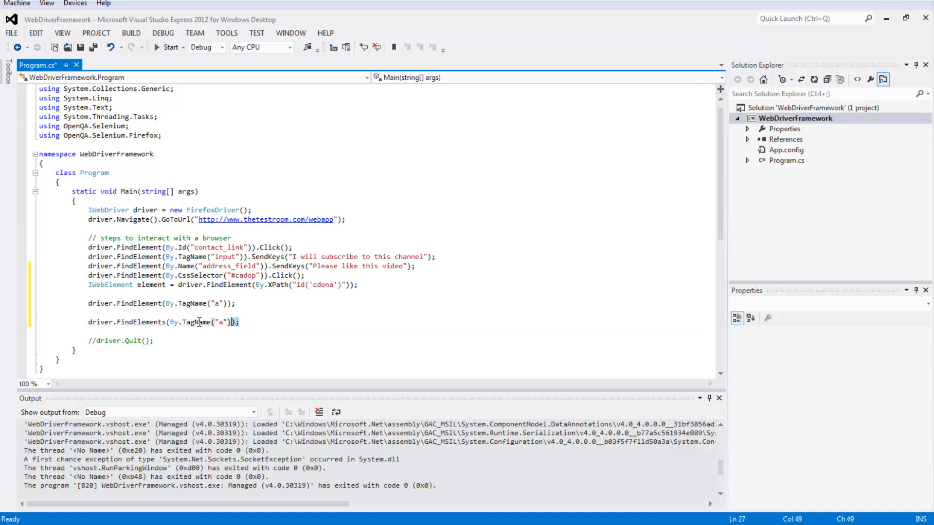
pyautogui.click(89, 322)
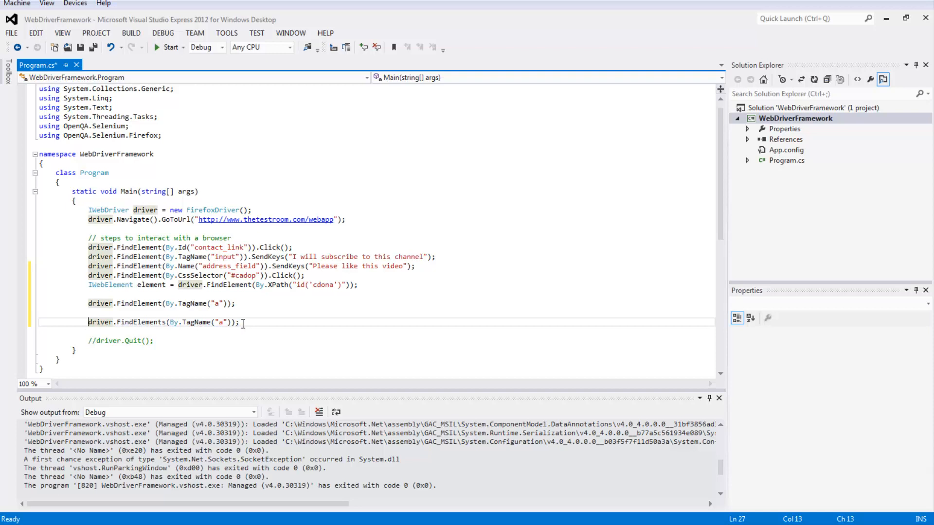
pyautogui.moveTo(171, 322)
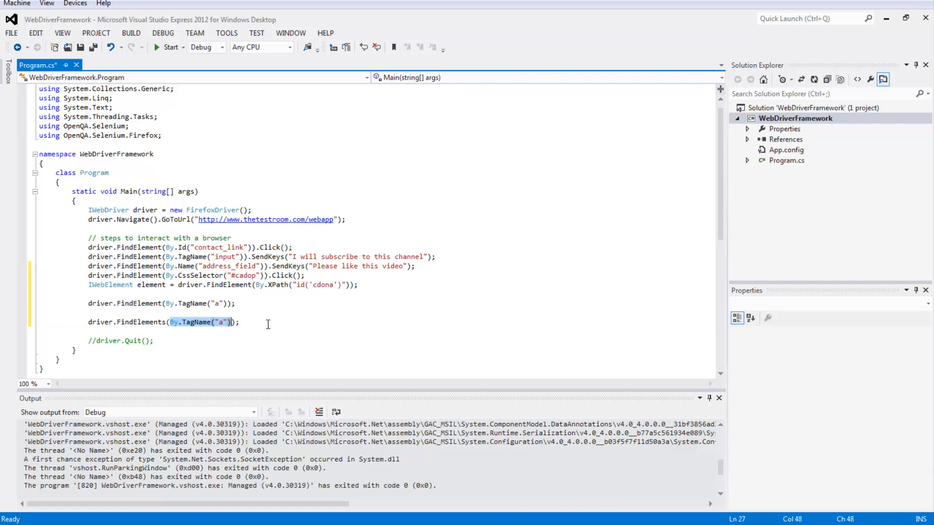
pyautogui.moveTo(105, 480)
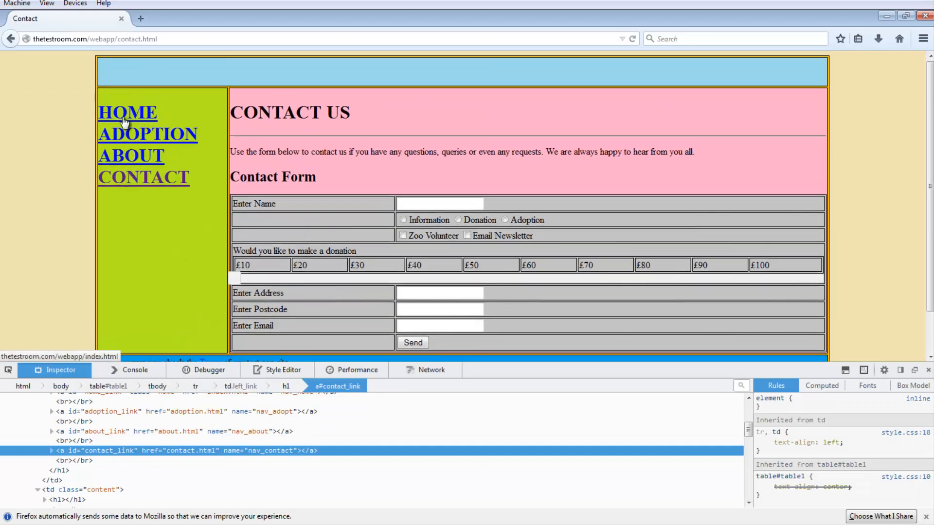
# Scroll the zoo contact page down and back up while inspecting the CONTACT US heading.
pyautogui.scroll(-3)
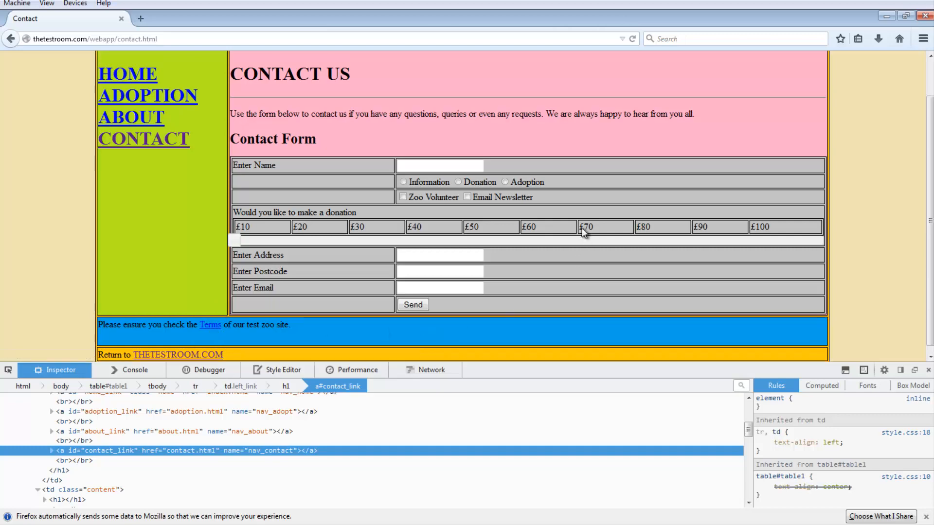
pyautogui.scroll(3)
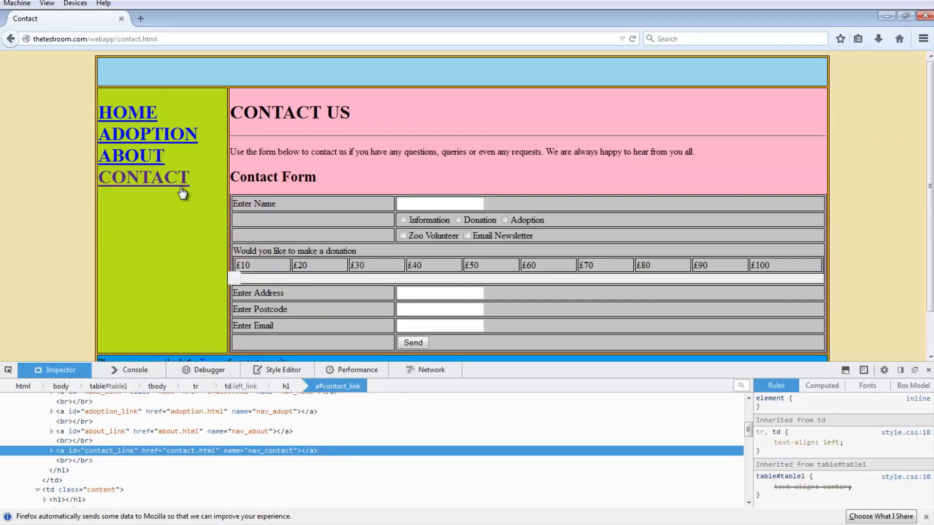
pyautogui.moveTo(68, 460)
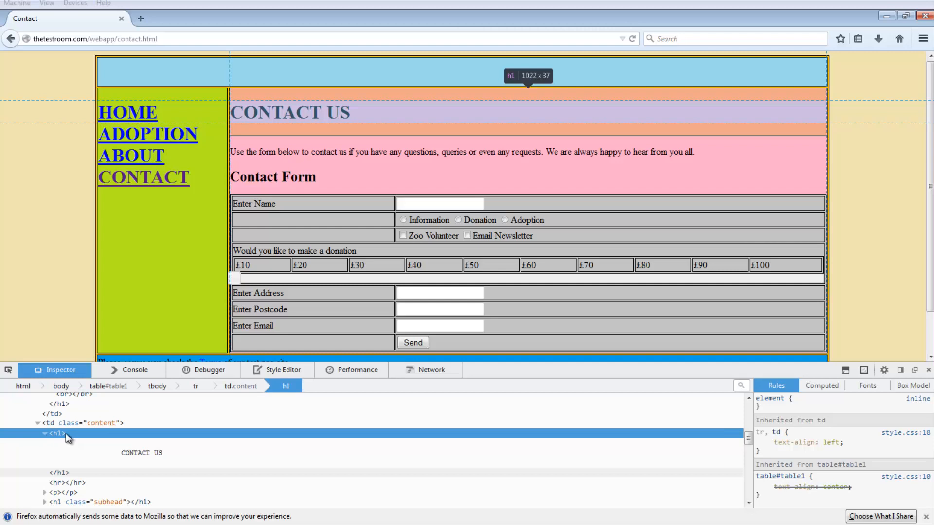
pyautogui.moveTo(52, 441)
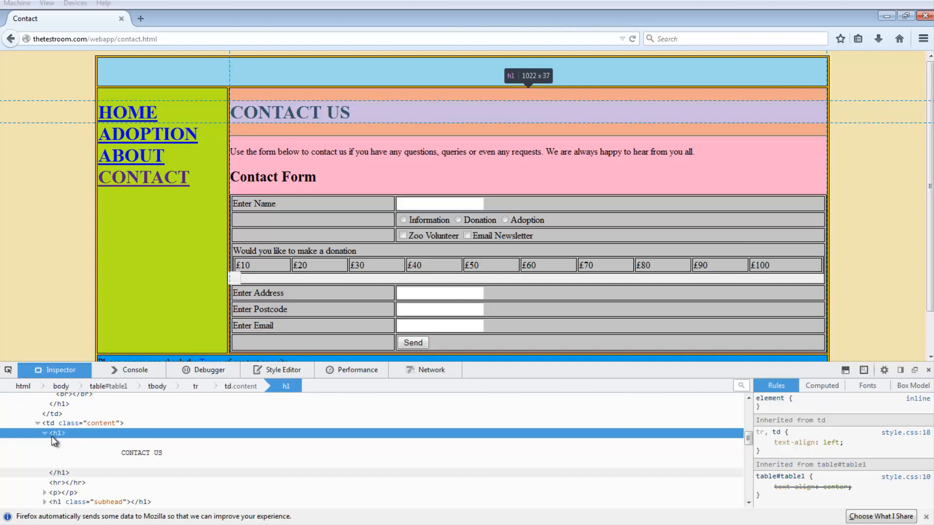
pyautogui.moveTo(50, 442)
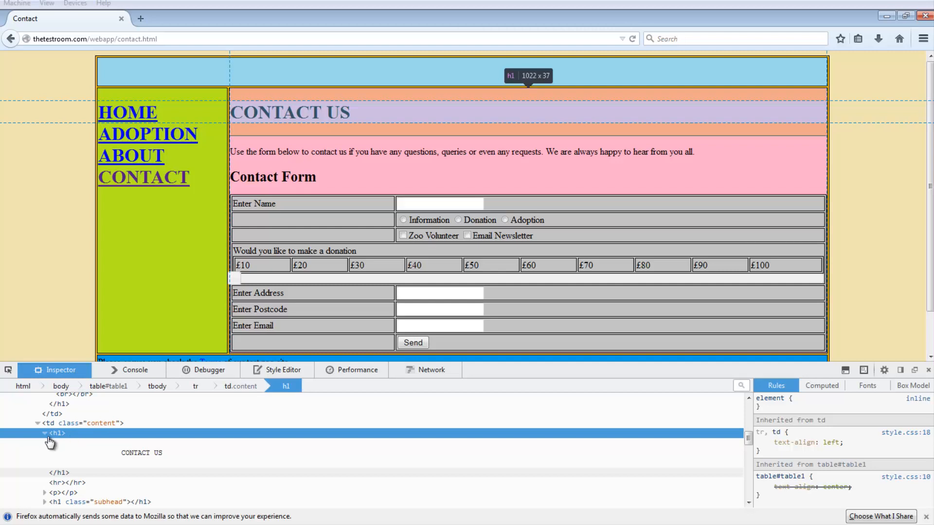
pyautogui.moveTo(53, 443)
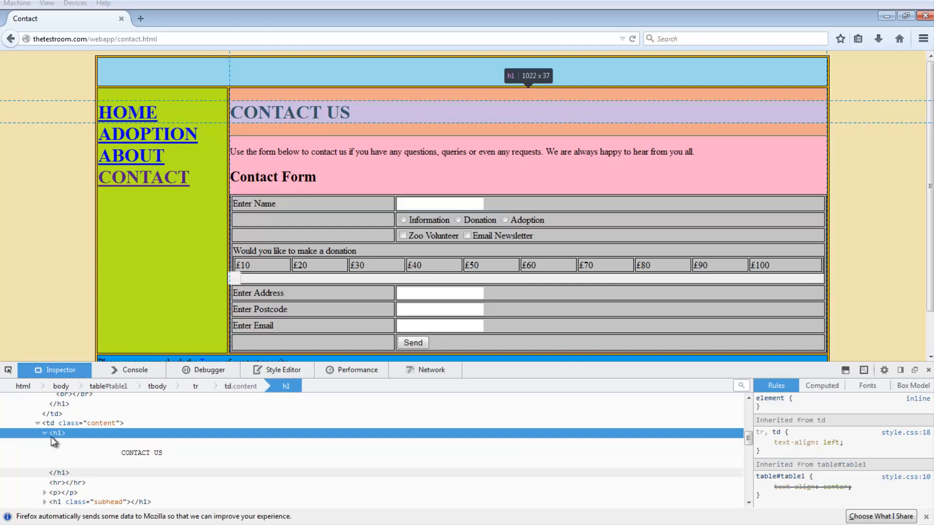
pyautogui.moveTo(64, 444)
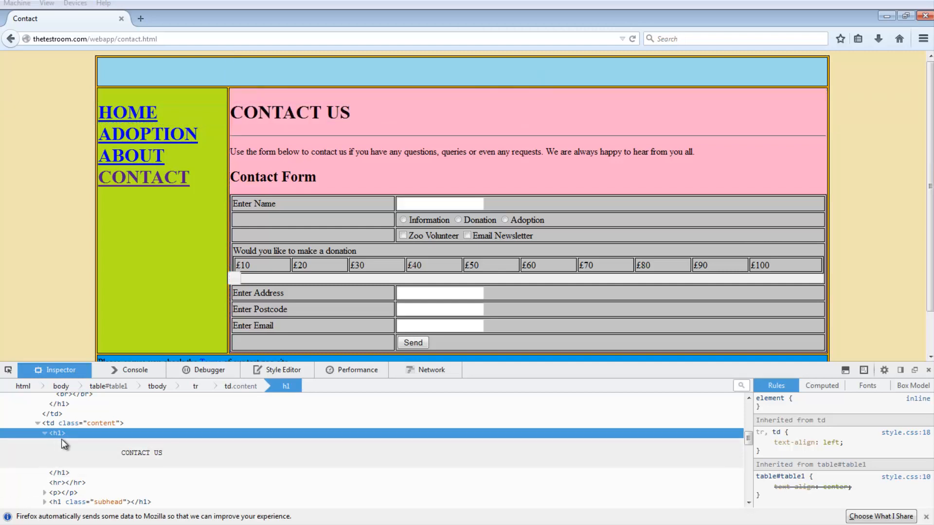
pyautogui.moveTo(58, 433)
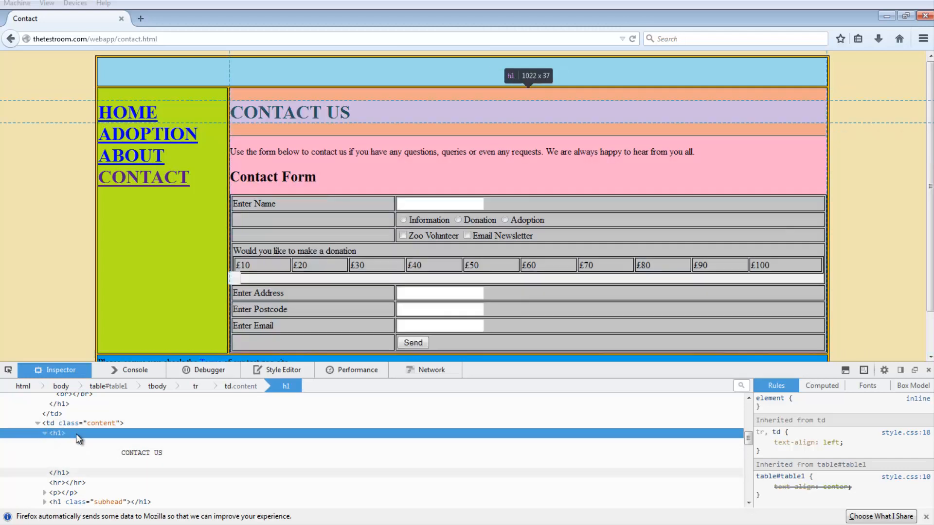
pyautogui.moveTo(61, 438)
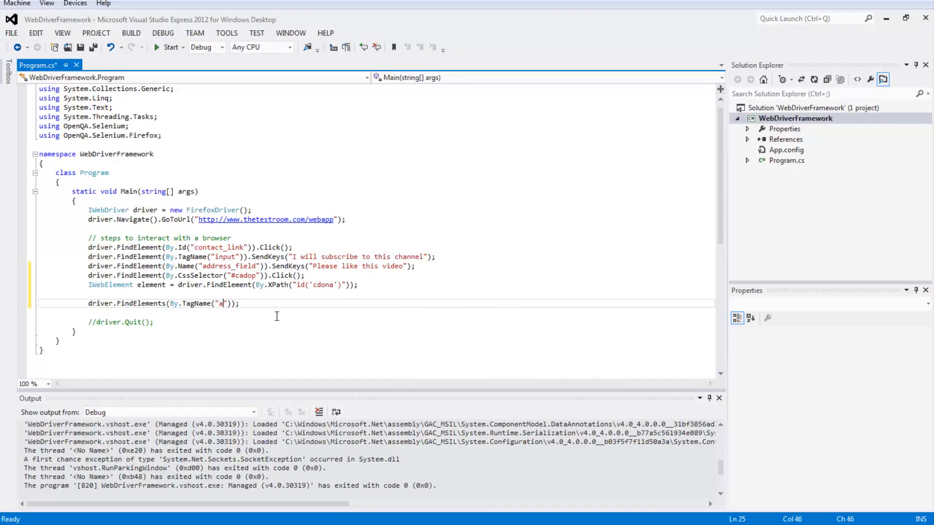
# Change the FindElements tag name from "a" to "h1" in Program.cs.
pyautogui.write('h1')
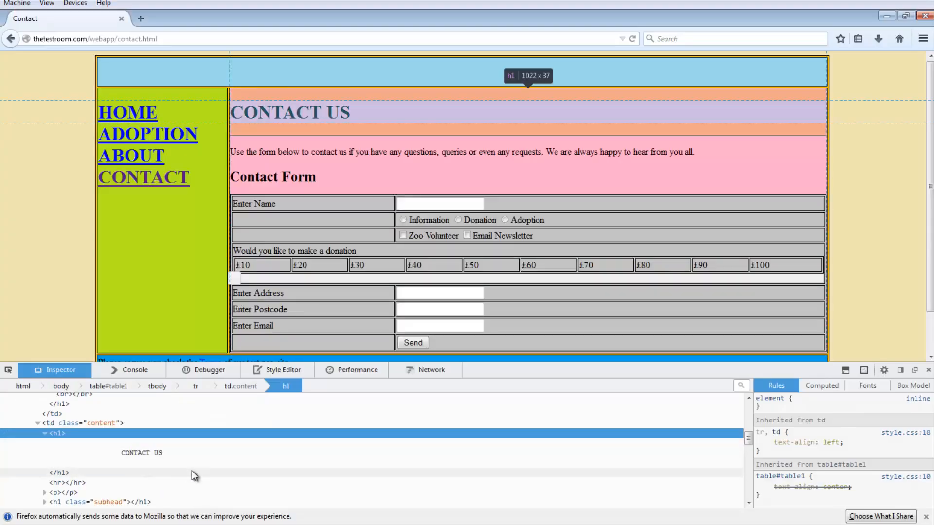
pyautogui.moveTo(289, 112)
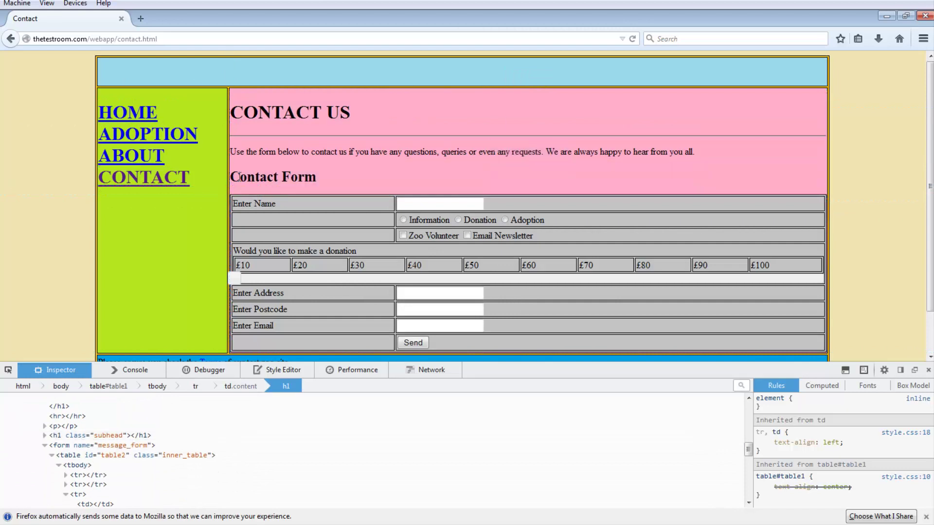
pyautogui.doubleClick(273, 177)
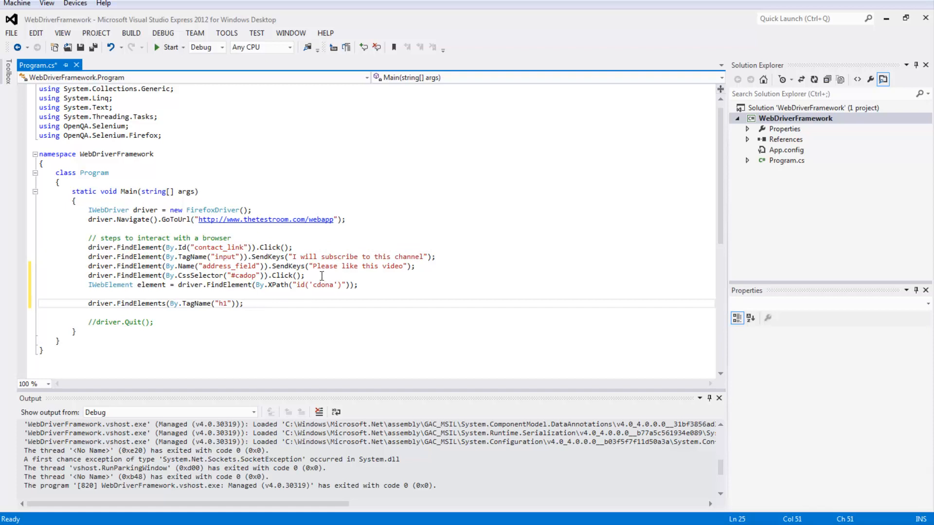
pyautogui.moveTo(199, 276)
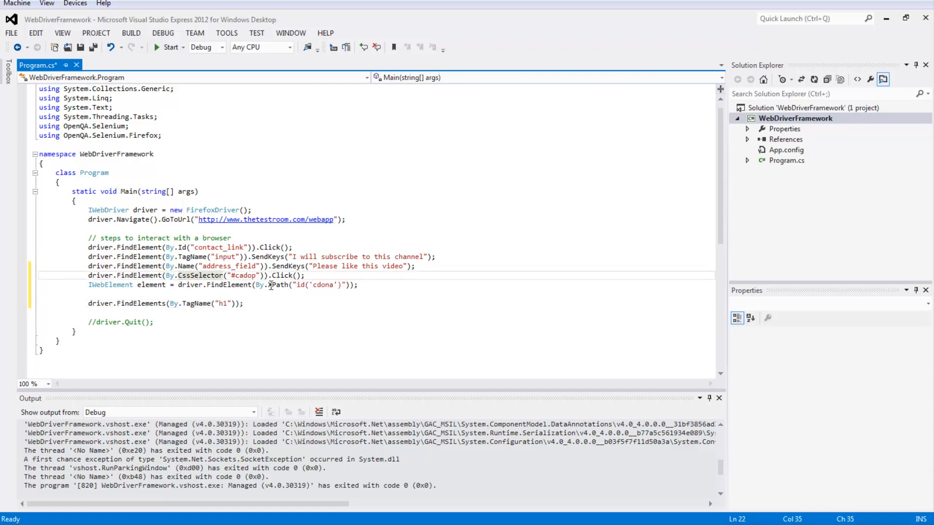
pyautogui.click(251, 304)
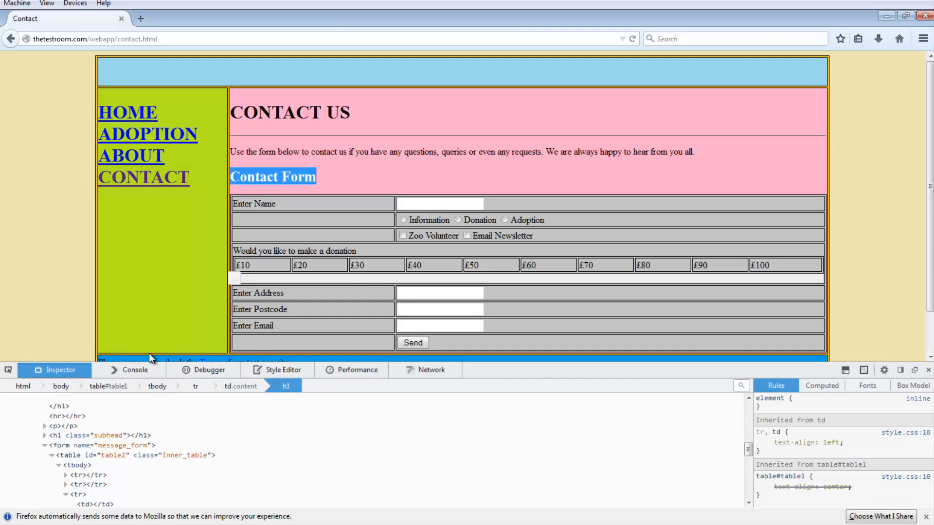
pyautogui.click(137, 264)
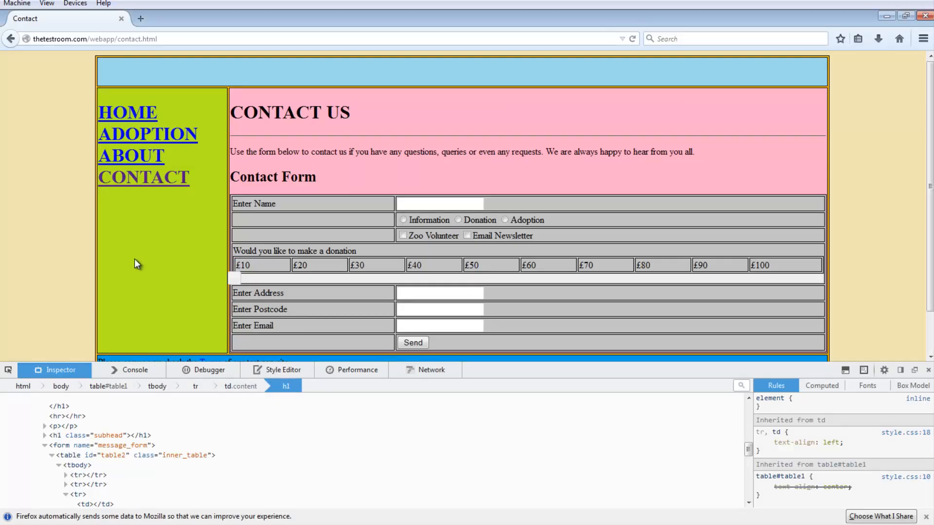
pyautogui.moveTo(128, 112)
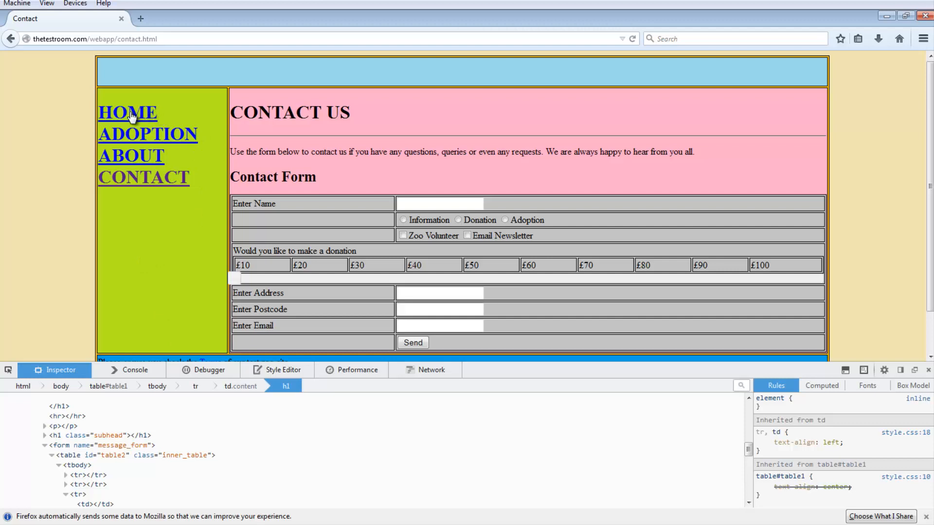
pyautogui.moveTo(154, 118)
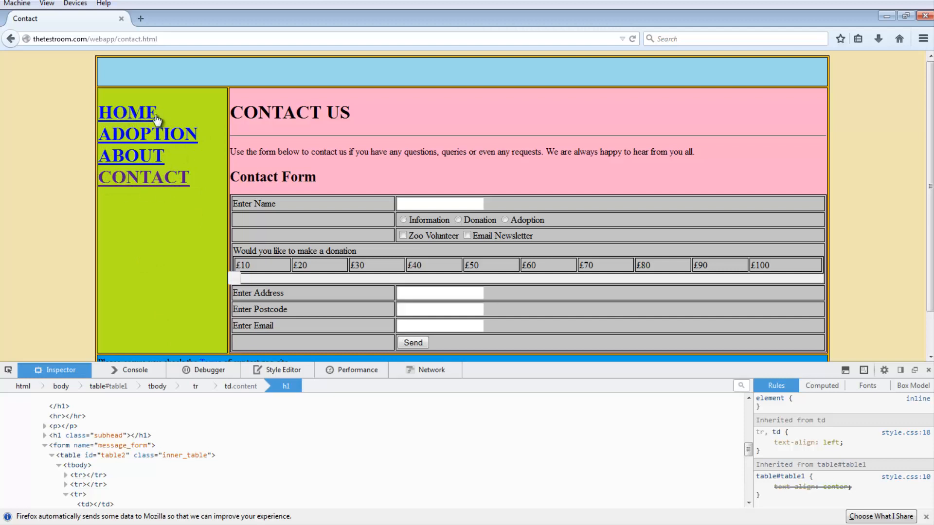
pyautogui.moveTo(170, 124)
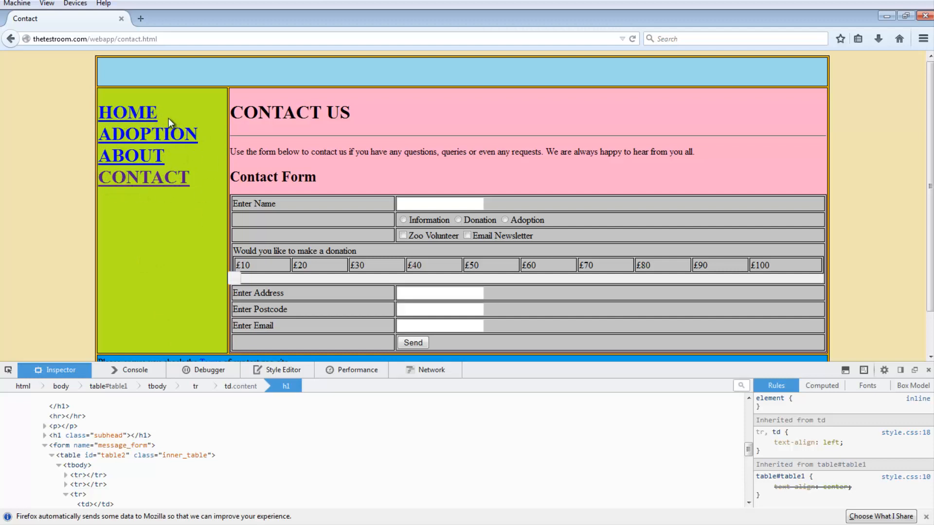
pyautogui.moveTo(147, 143)
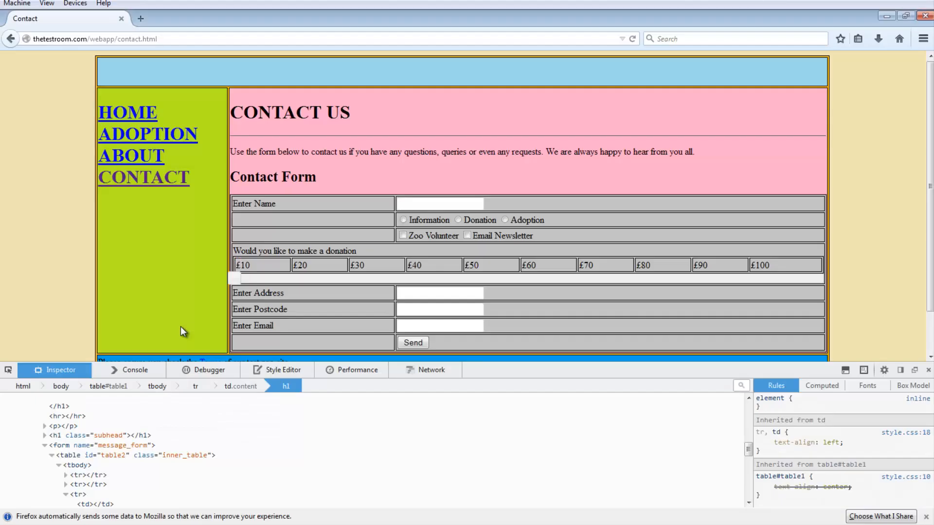
pyautogui.moveTo(126, 112)
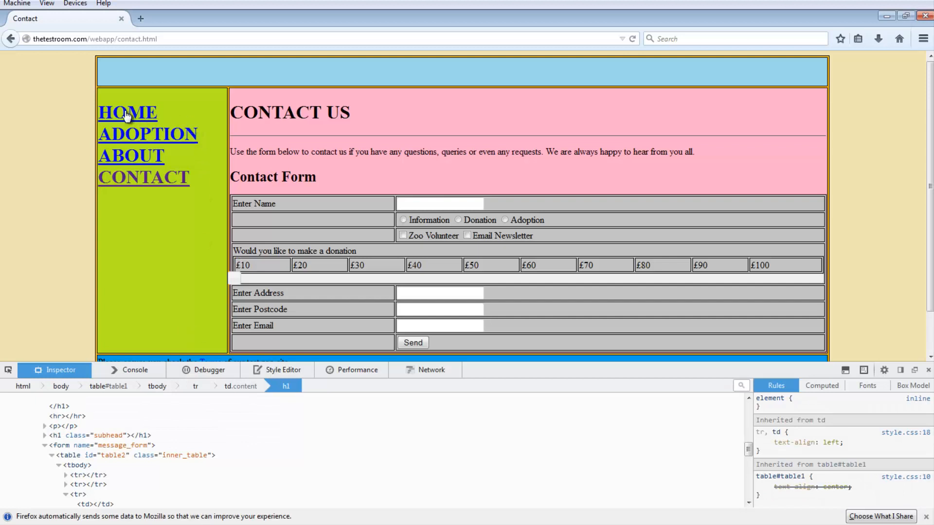
pyautogui.moveTo(428, 264)
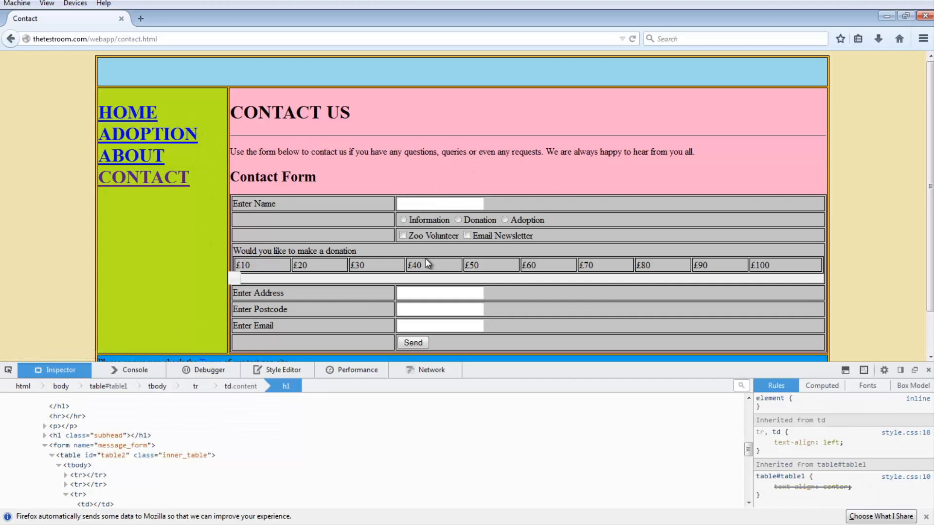
pyautogui.scroll(-3)
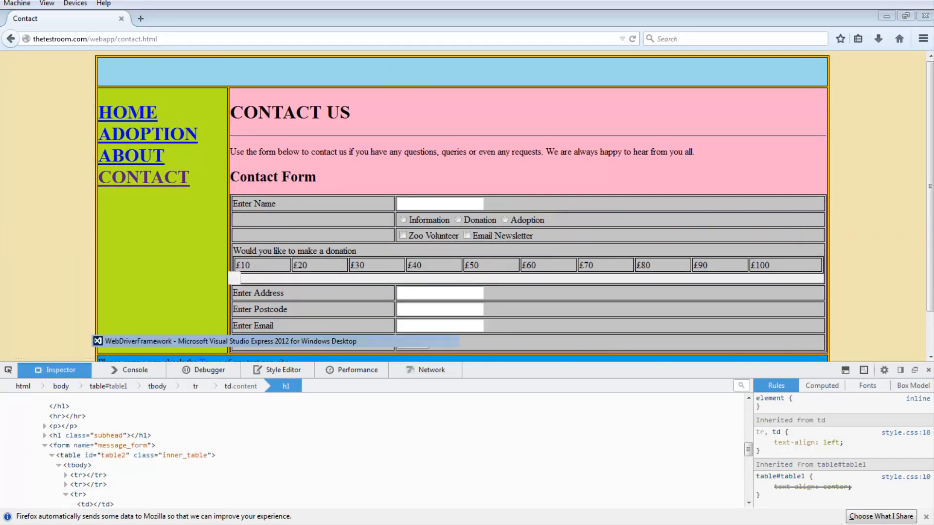
# Change the FindElements tag name back from "h1" to "a".
pyautogui.click(227, 341)
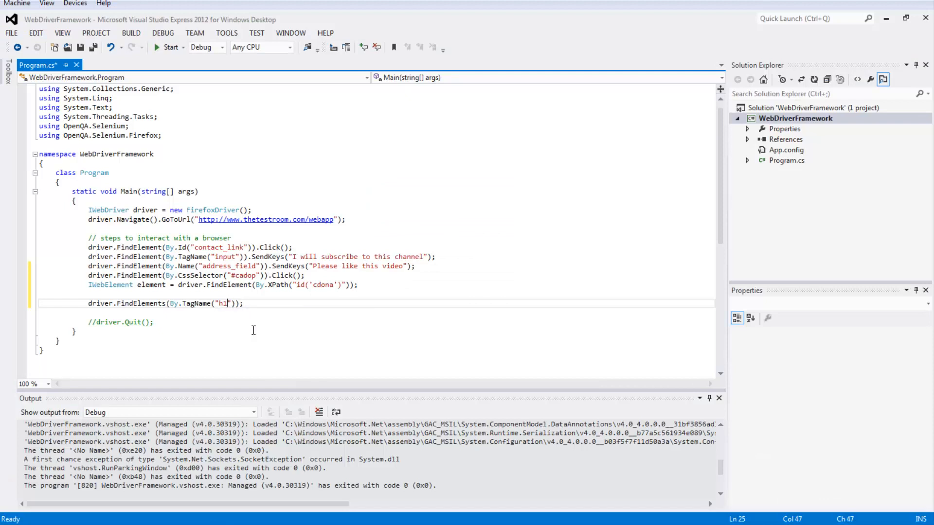
pyautogui.press('BackSpace')
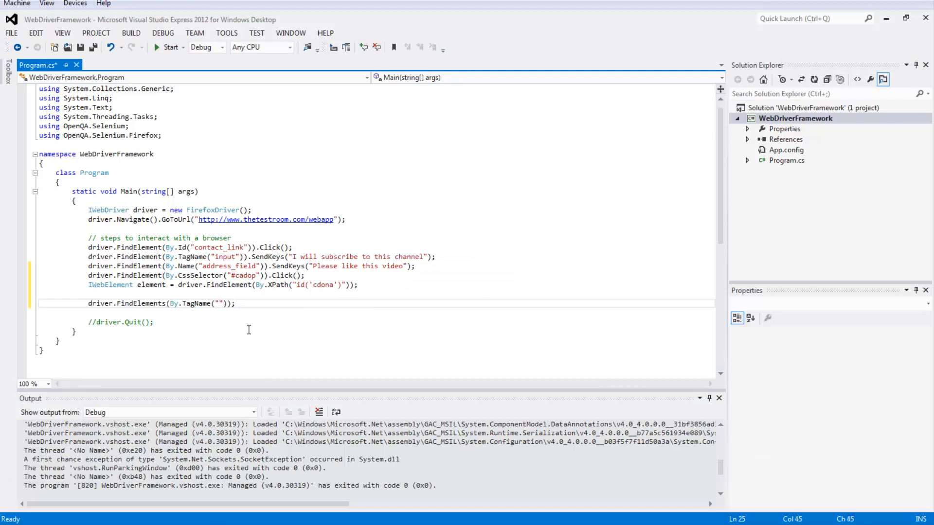
pyautogui.write('a')
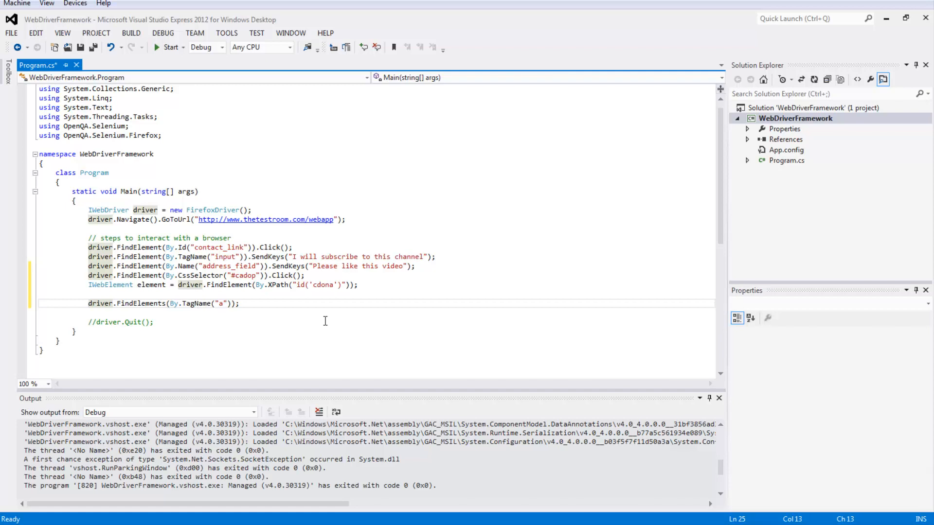
# Store the anchor elements as IList<IWebElement> links = driver.FindElements(By.TagName("a")).
pyautogui.write('IList<I')
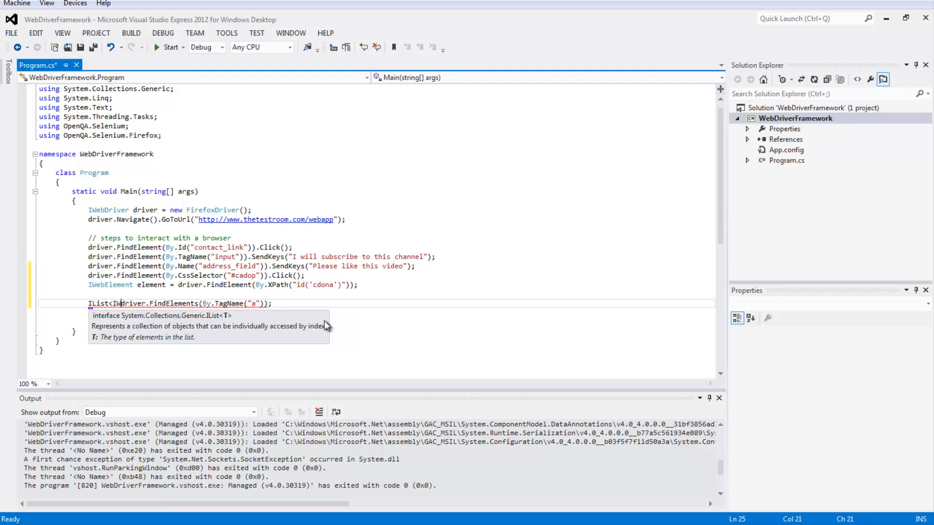
pyautogui.write('WebElements>')
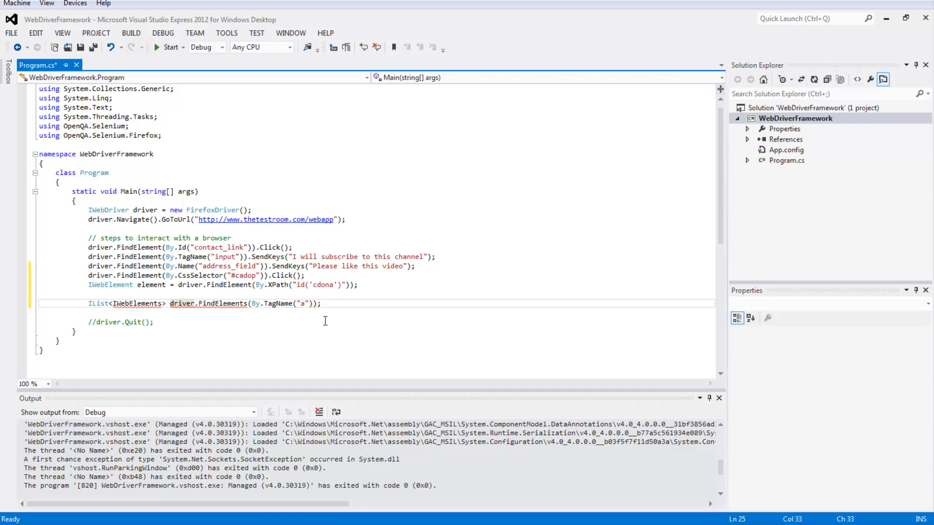
pyautogui.write('links =')
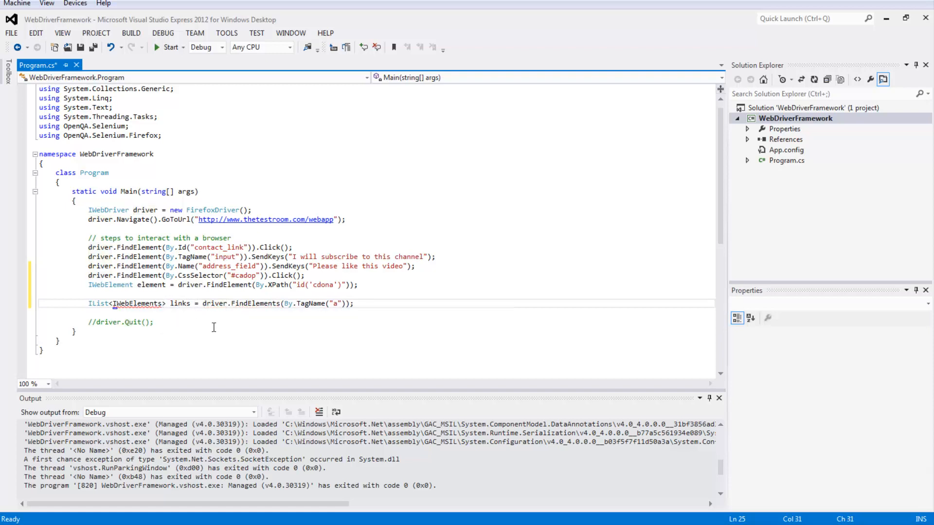
pyautogui.press('Backspace')
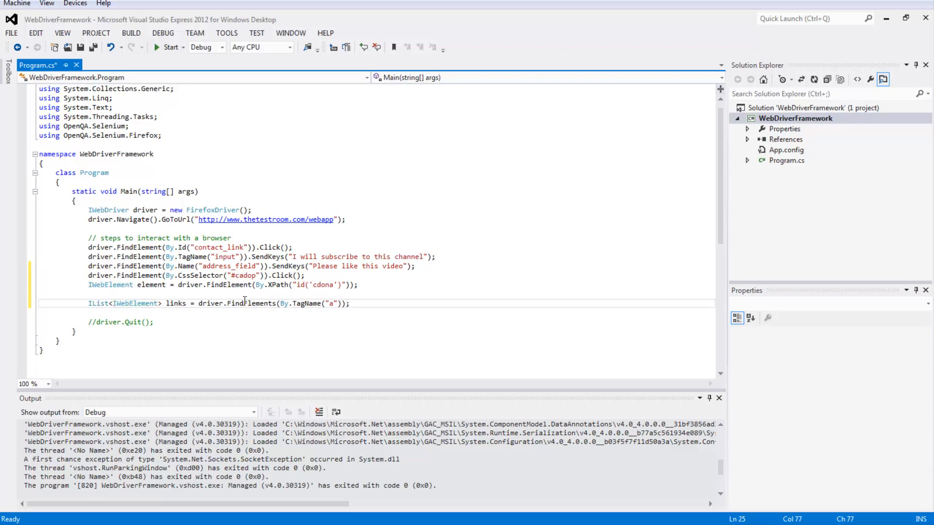
pyautogui.doubleClick(175, 303)
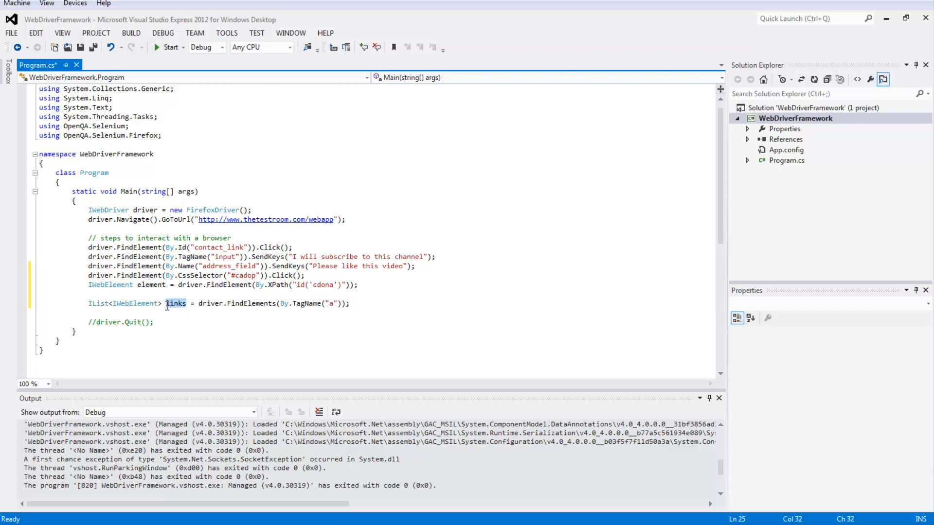
pyautogui.click(200, 312)
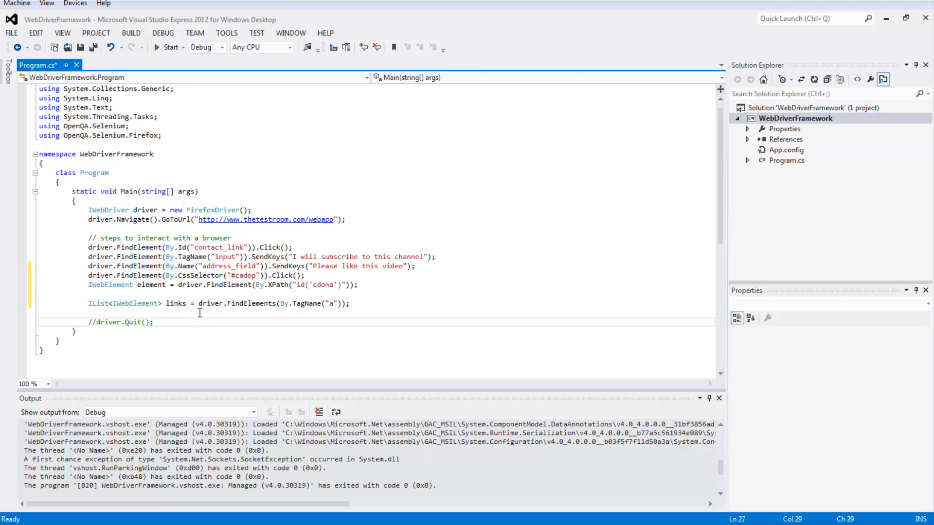
pyautogui.click(176, 284)
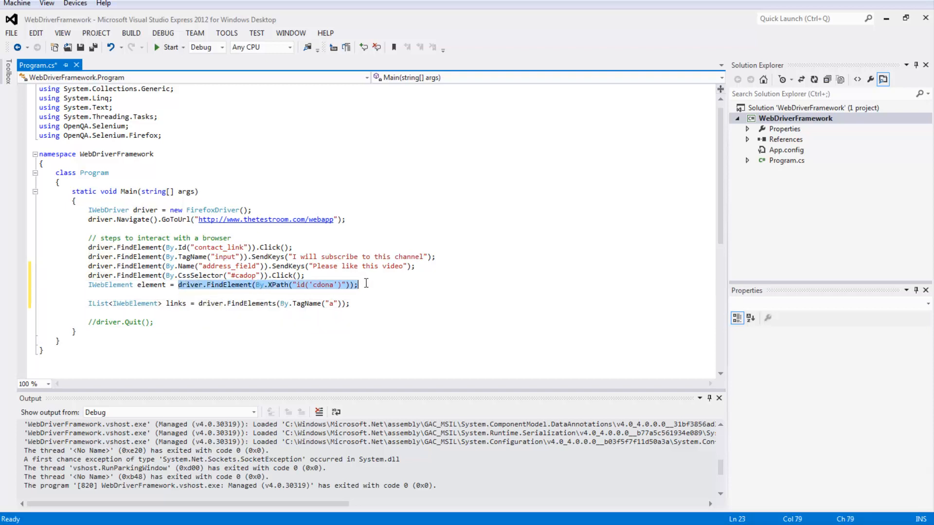
pyautogui.moveTo(150, 284)
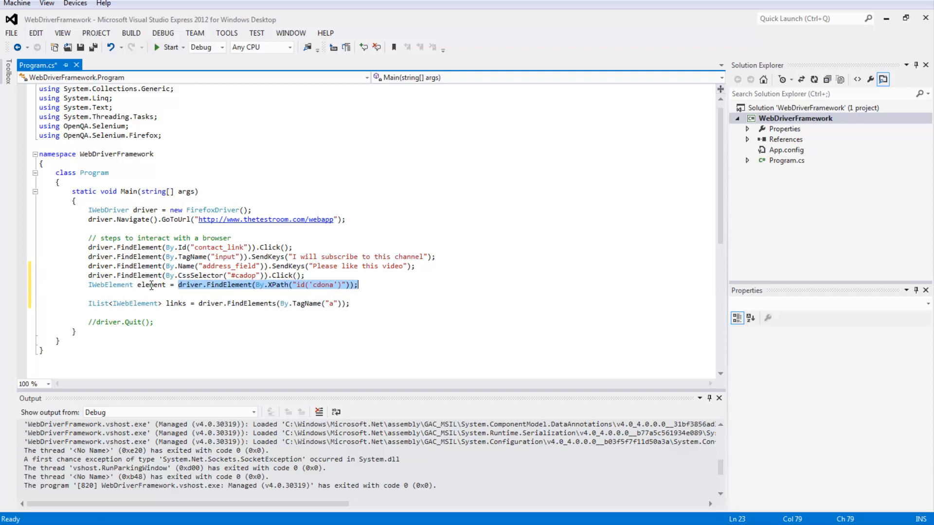
pyautogui.doubleClick(151, 285)
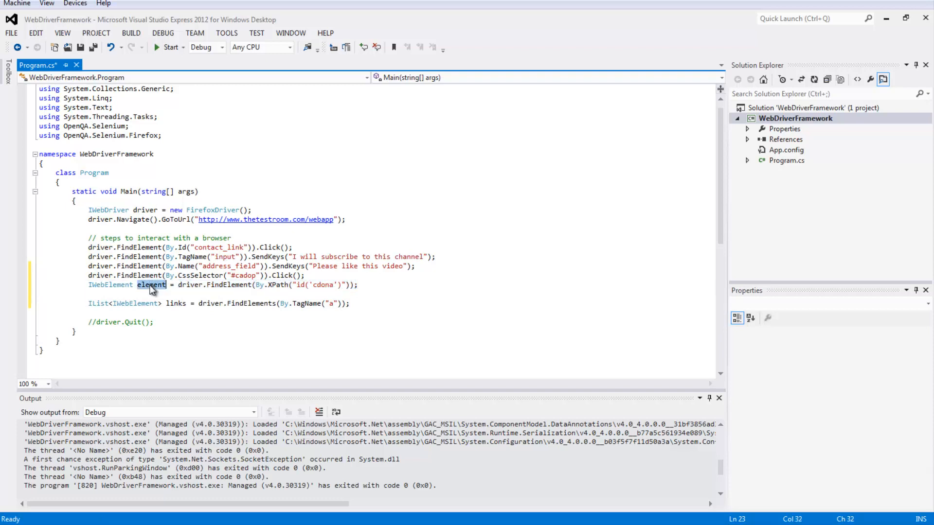
pyautogui.click(153, 322)
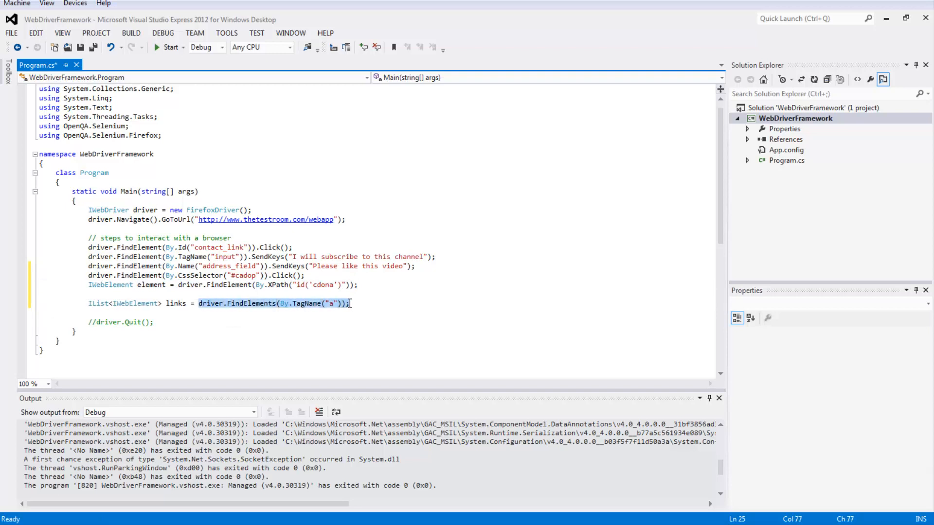
pyautogui.click(188, 306)
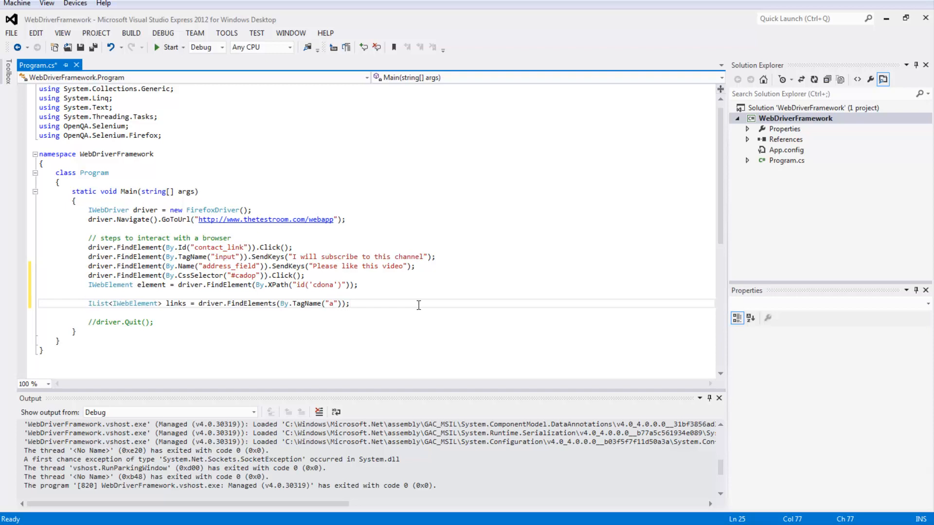
# Write a foreach (IWebElement link in links) loop over the found anchors.
pyautogui.write('foreach (')
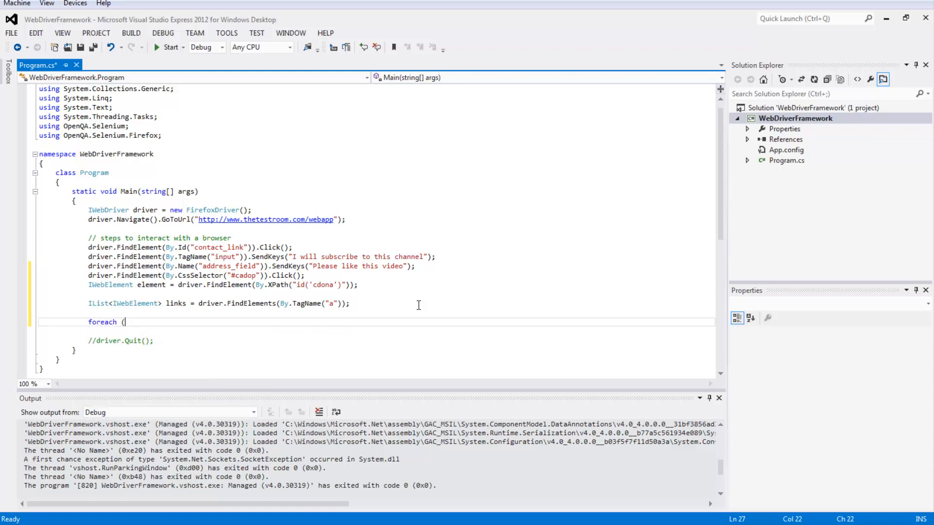
pyautogui.write('Iwe')
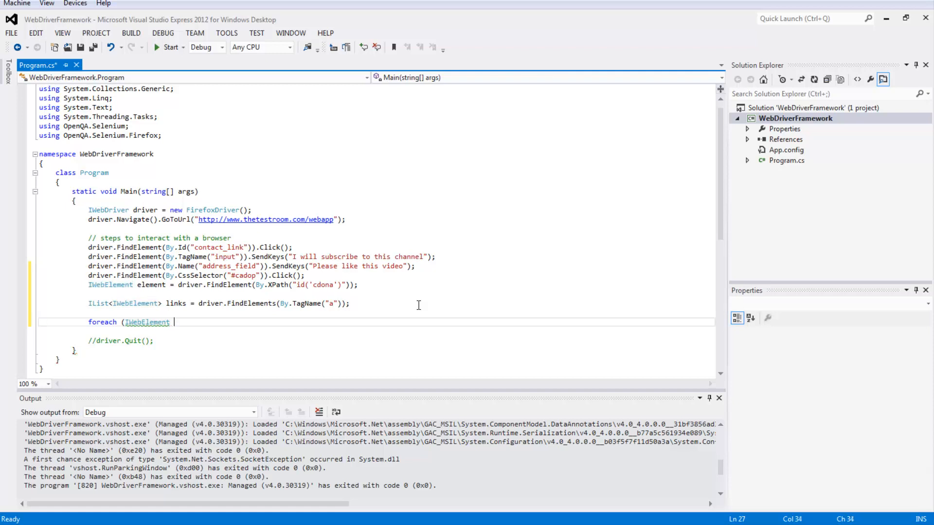
pyautogui.write('link in links)')
pyautogui.write('{')
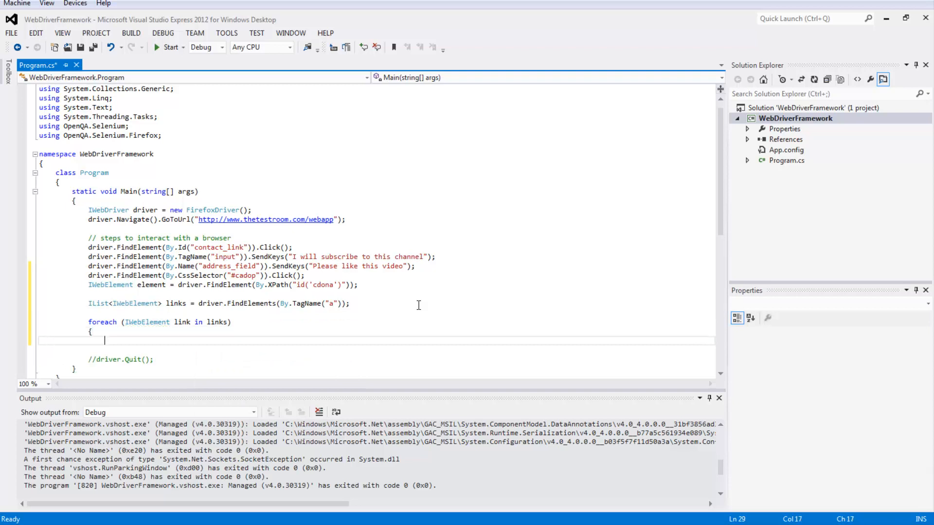
# Add the condition if (link.Text.Equals("About")) inside the loop.
pyautogui.write('if (')
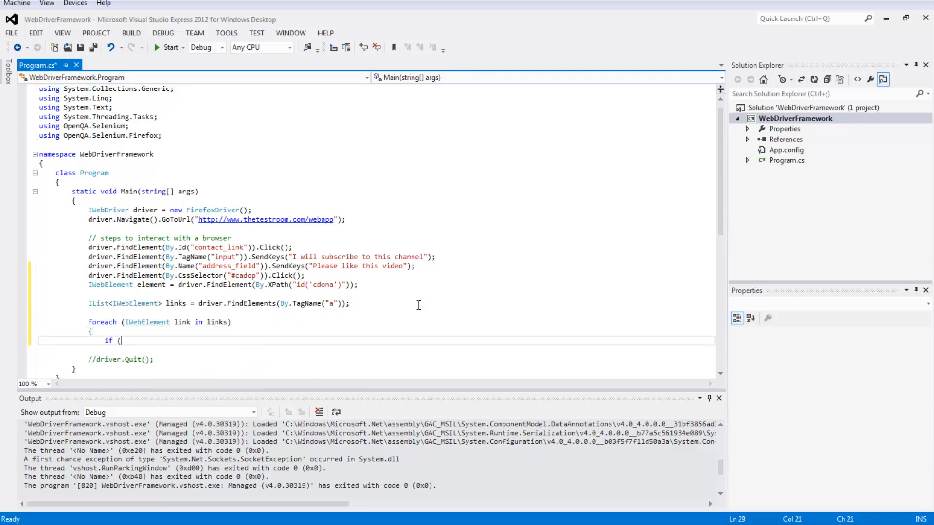
pyautogui.write('link.')
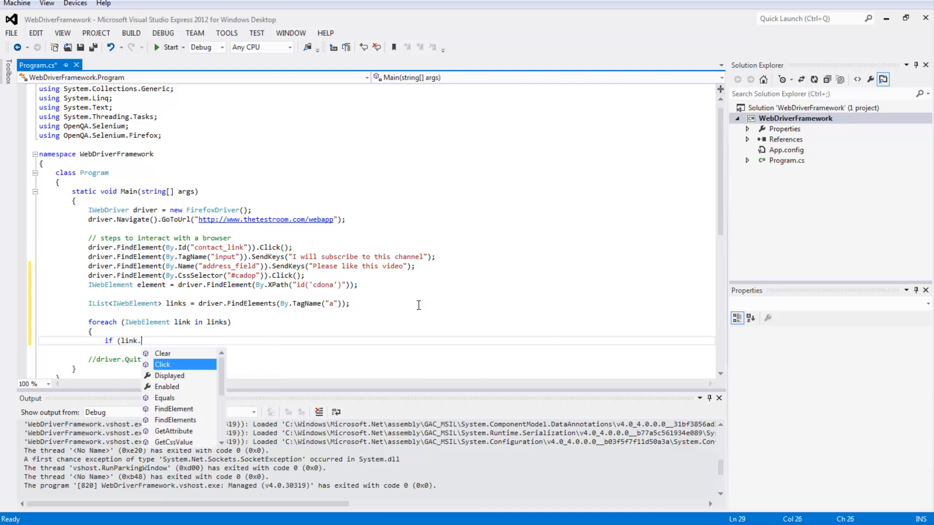
pyautogui.write('Text.Equals')
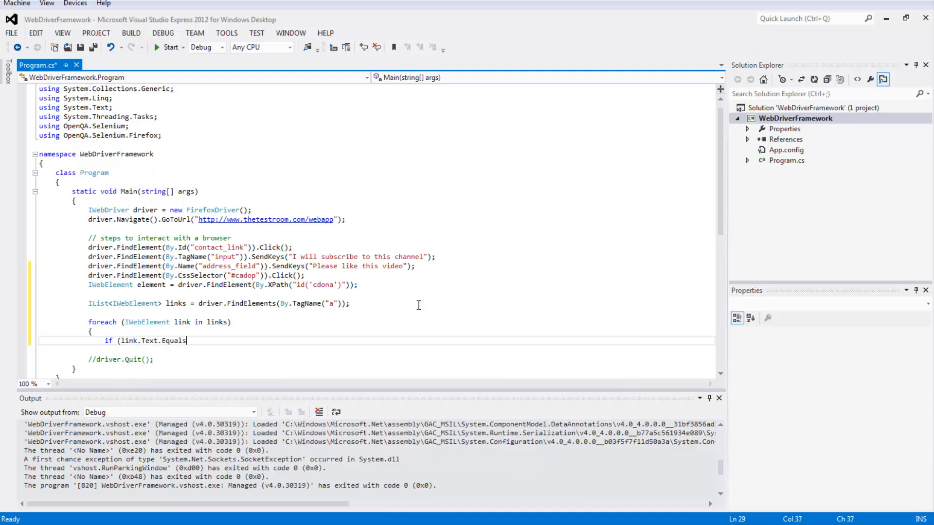
pyautogui.write('("Abo')
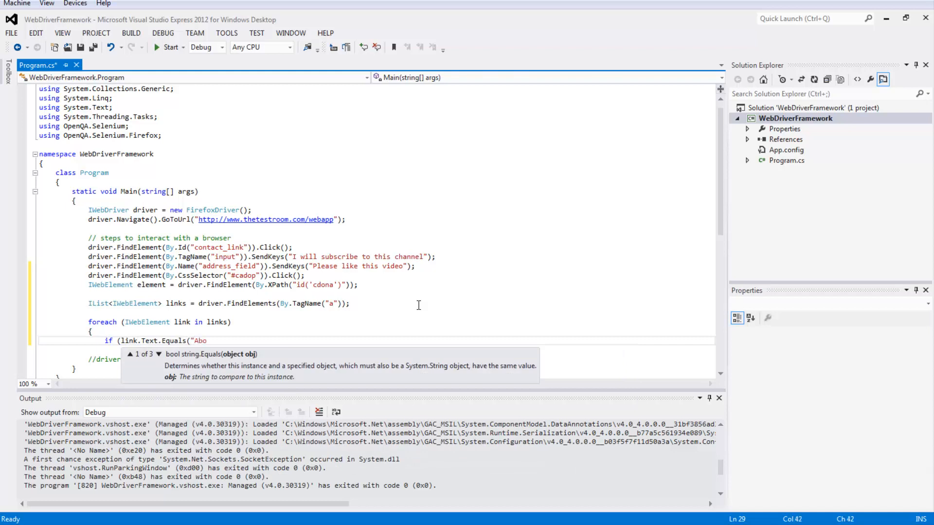
pyautogui.write('ut")')
pyautogui.write('{')
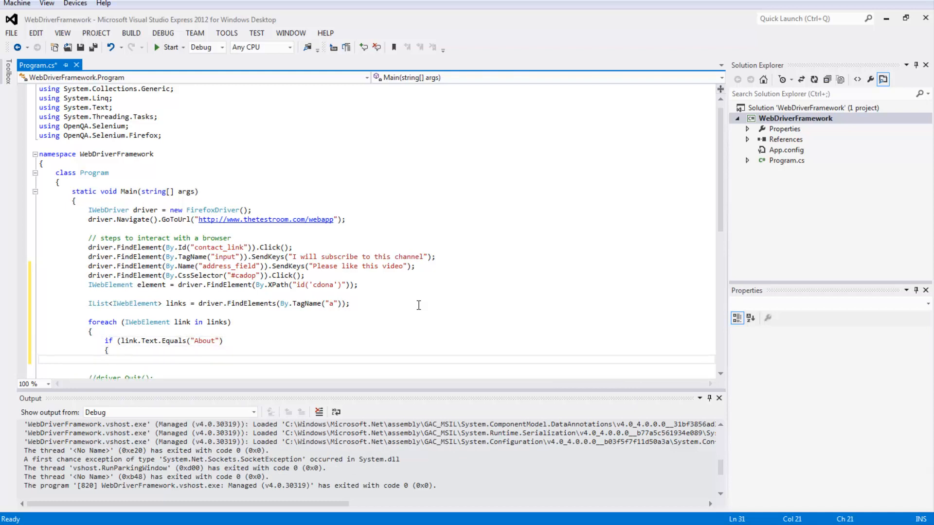
# Inside the if, call link.Click(); followed by break; to exit the loop.
pyautogui.scroll(3)
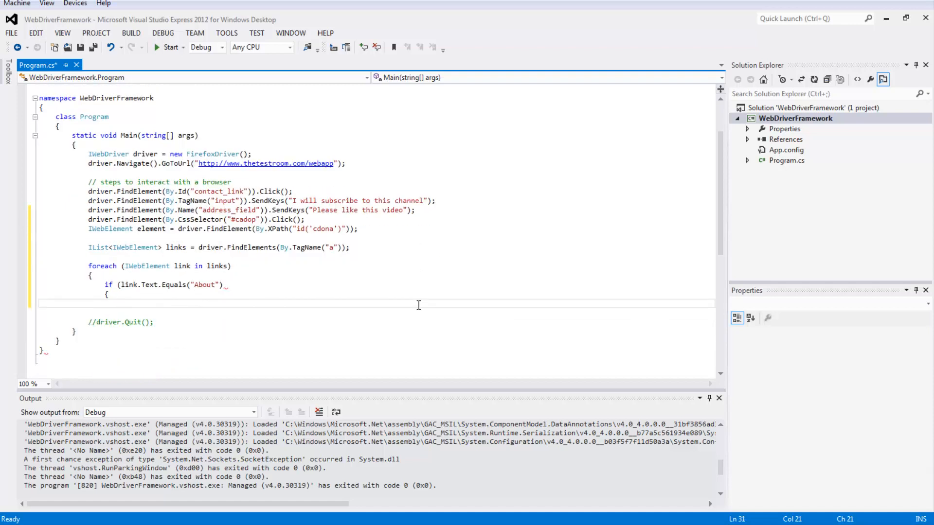
pyautogui.write('link.Click();')
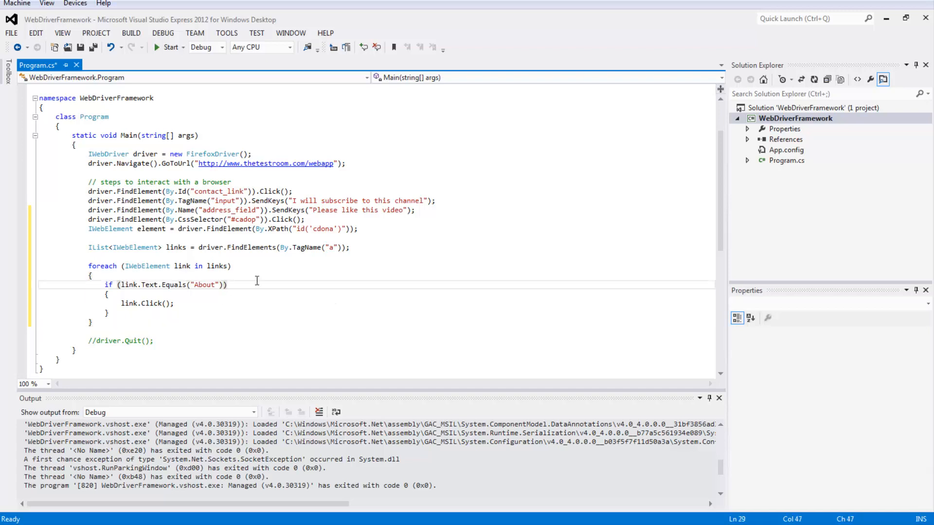
pyautogui.write('break;')
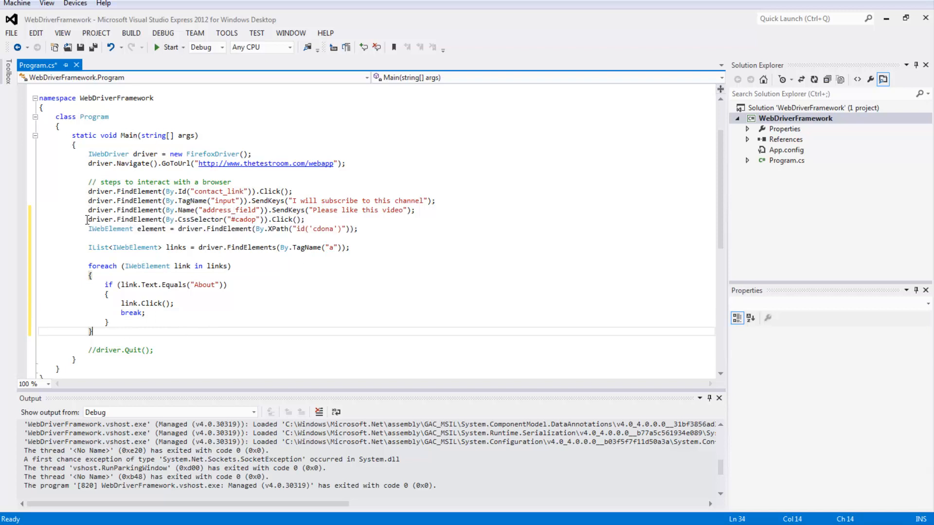
pyautogui.moveTo(87, 192); pyautogui.dragTo(416, 210)
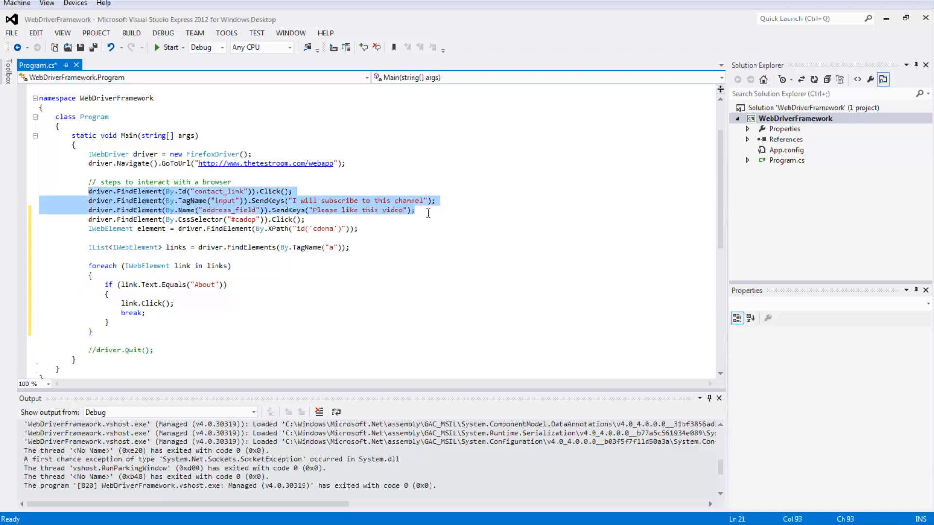
pyautogui.moveTo(274, 219)
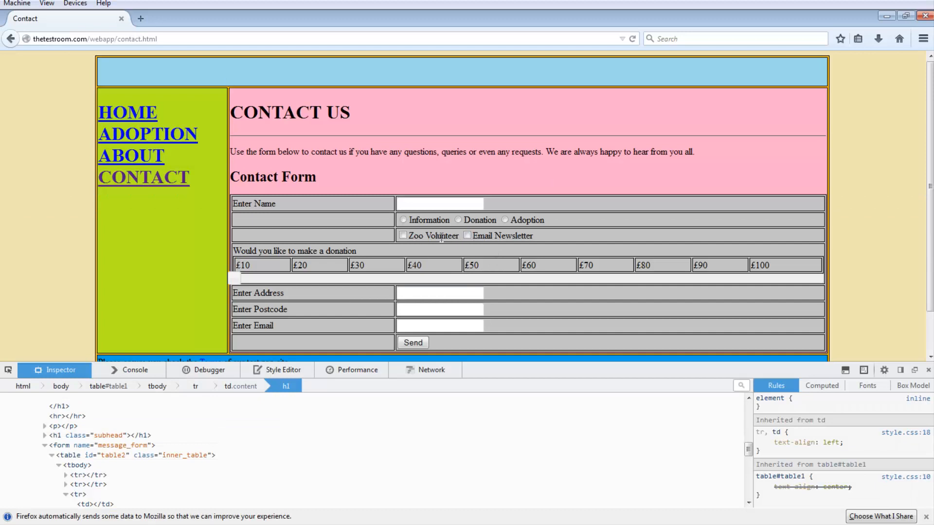
pyautogui.moveTo(170, 156)
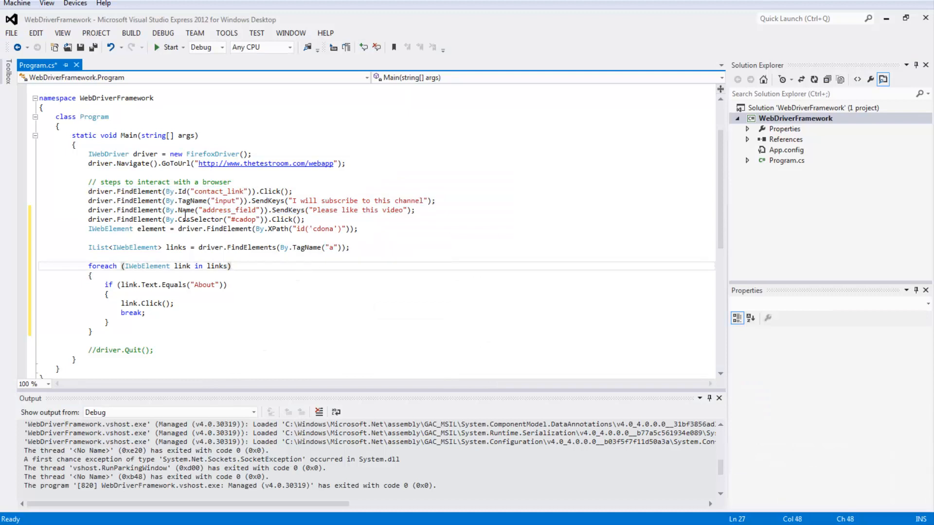
pyautogui.moveTo(253, 214)
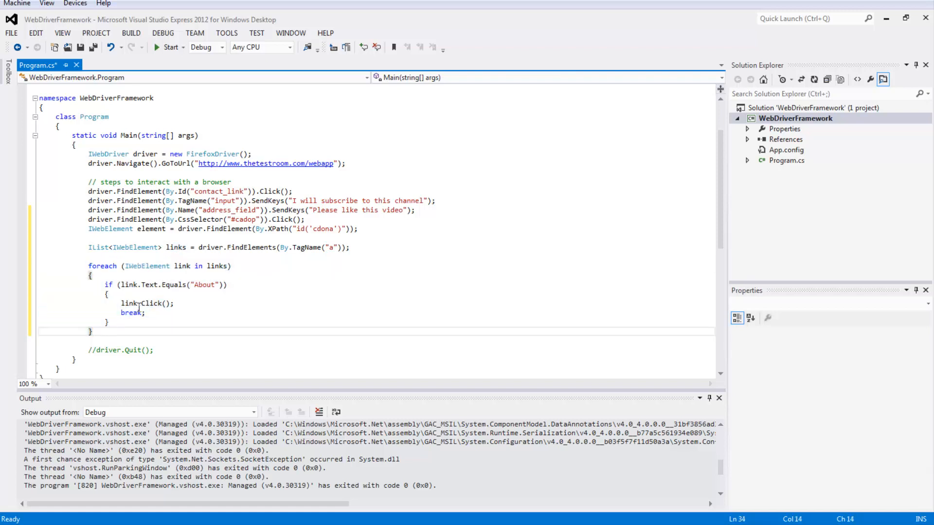
pyautogui.moveTo(201, 285)
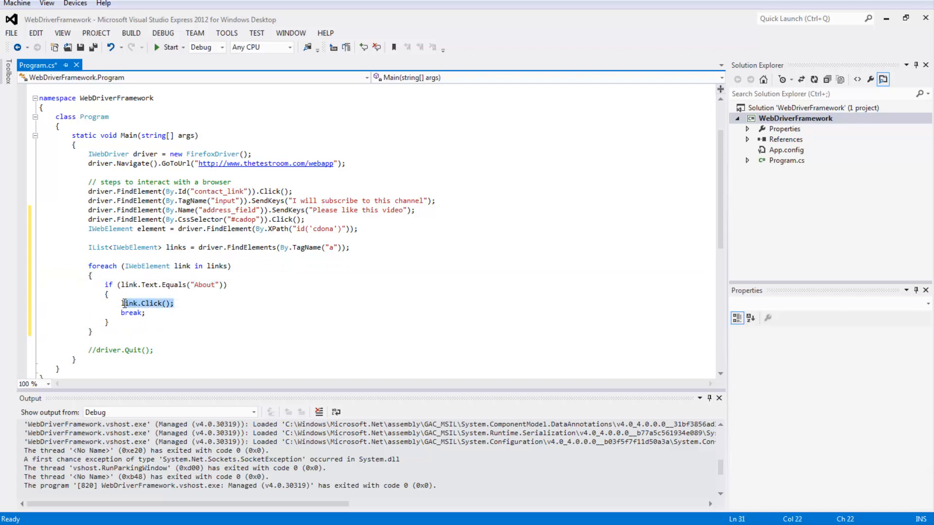
# Review the link.Click() and break statements, then build and run the program.
pyautogui.click(131, 312)
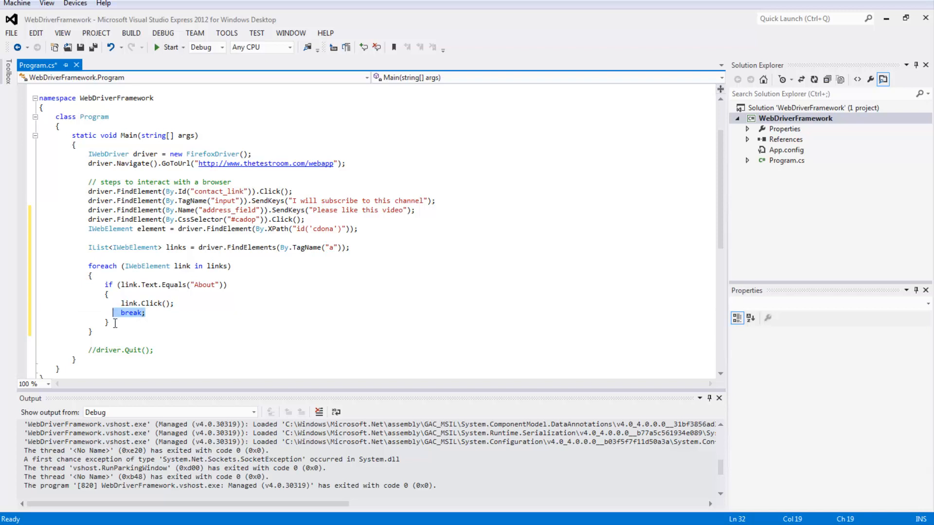
pyautogui.click(101, 331)
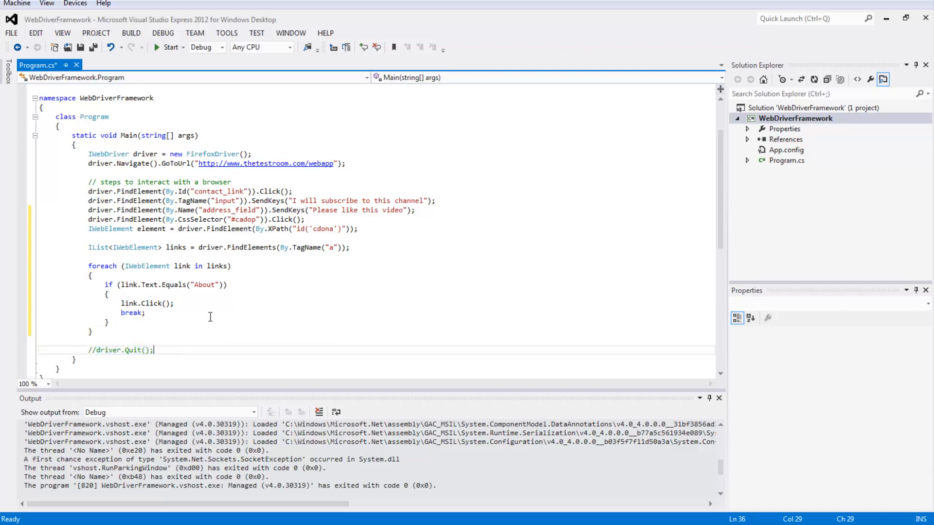
pyautogui.moveTo(169, 61)
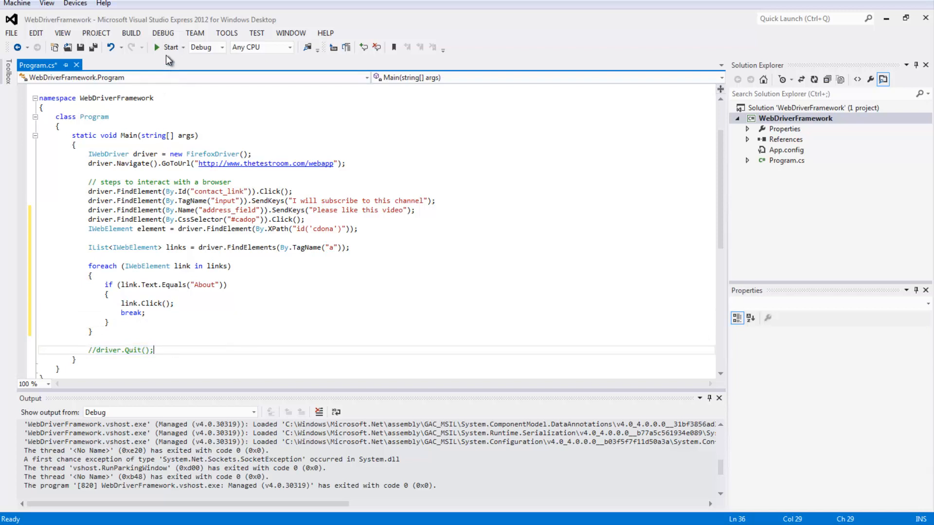
pyautogui.click(170, 47)
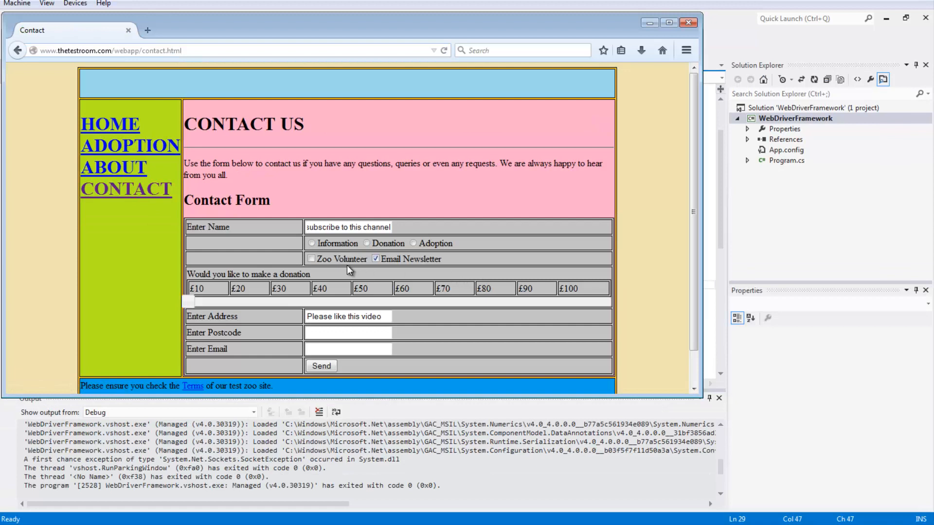
pyautogui.moveTo(322, 257)
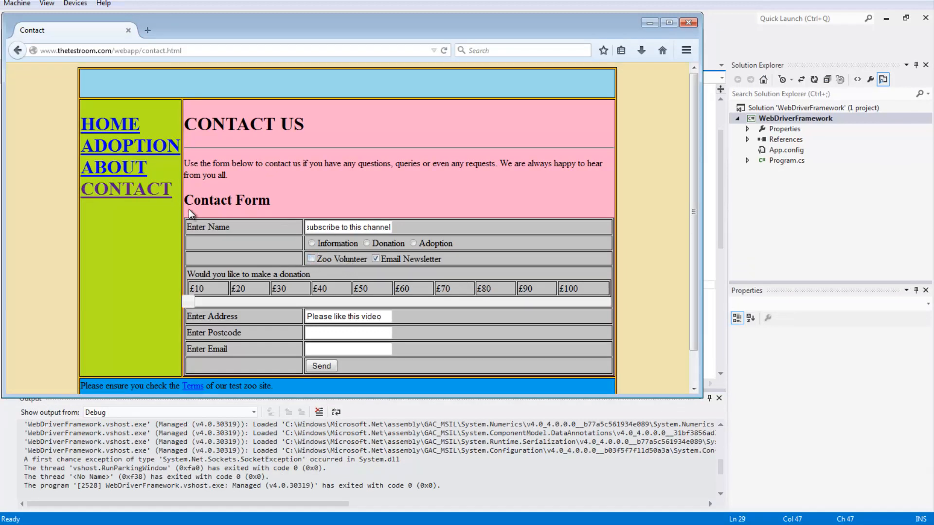
pyautogui.moveTo(113, 167)
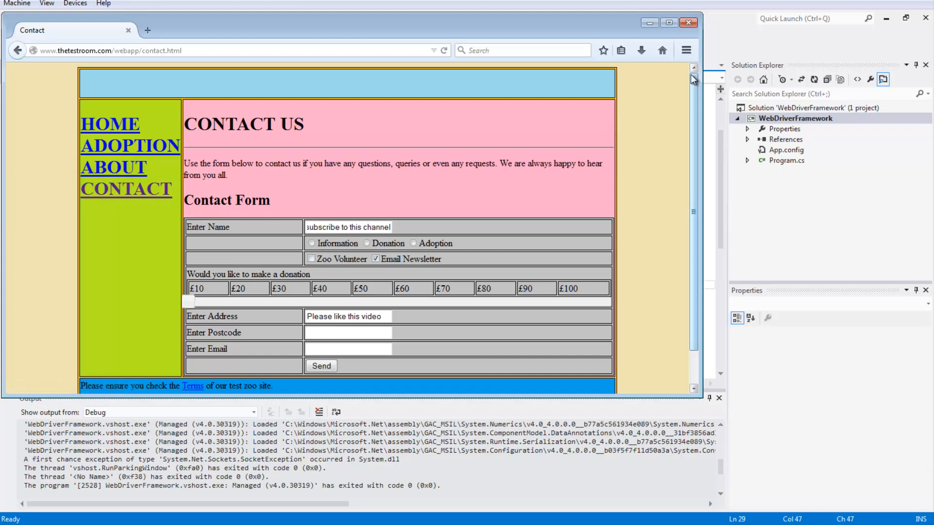
pyautogui.moveTo(689, 22)
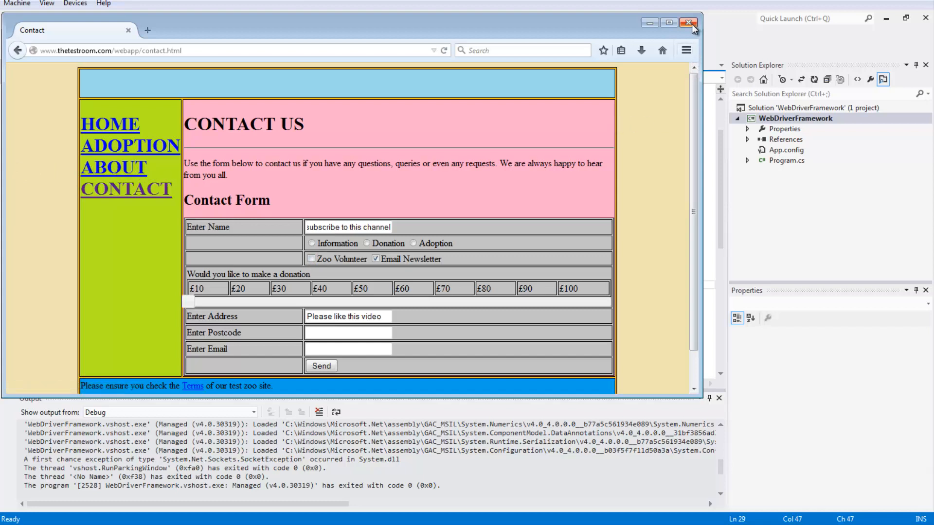
# Close the Firefox window showing the filled contact form after the run.
pyautogui.click(688, 23)
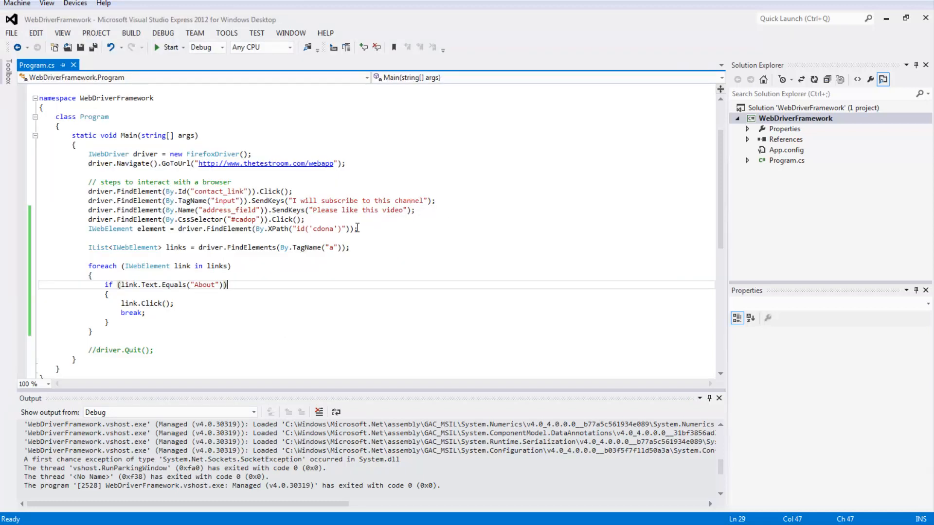
# Add element.Click(); on a new line right after the XPath element lookup.
pyautogui.doubleClick(151, 228)
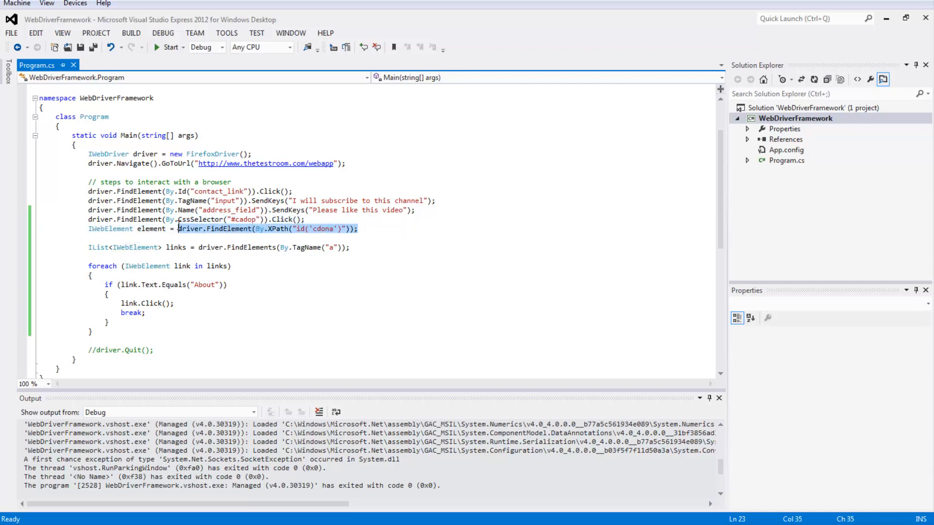
pyautogui.click(357, 228)
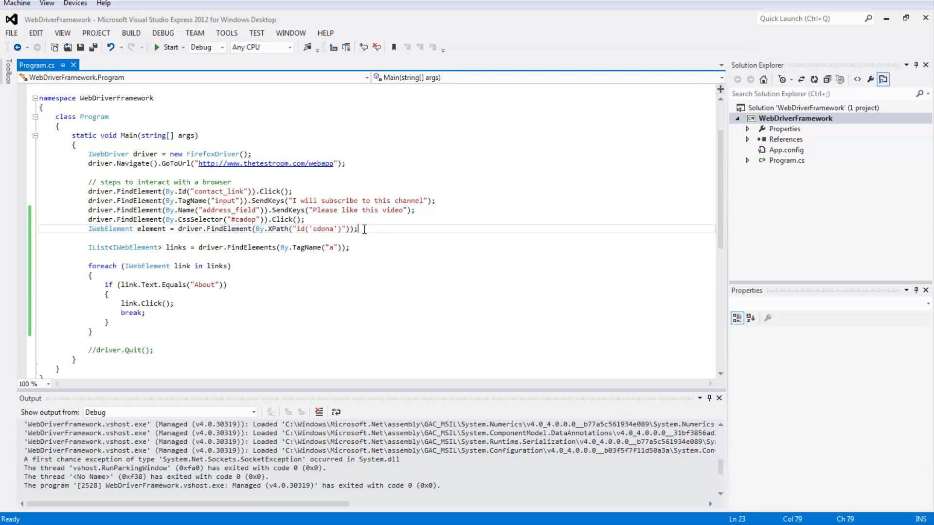
pyautogui.write('element.Click')
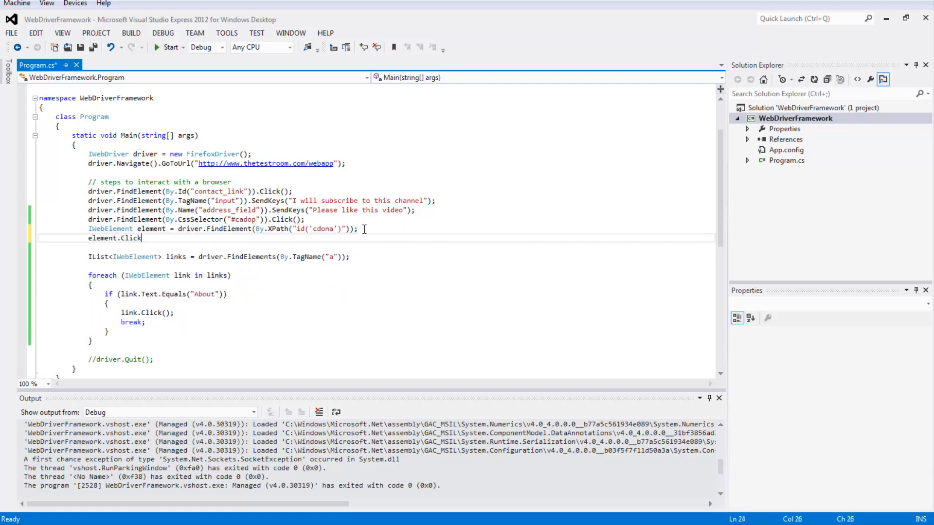
pyautogui.write('();')
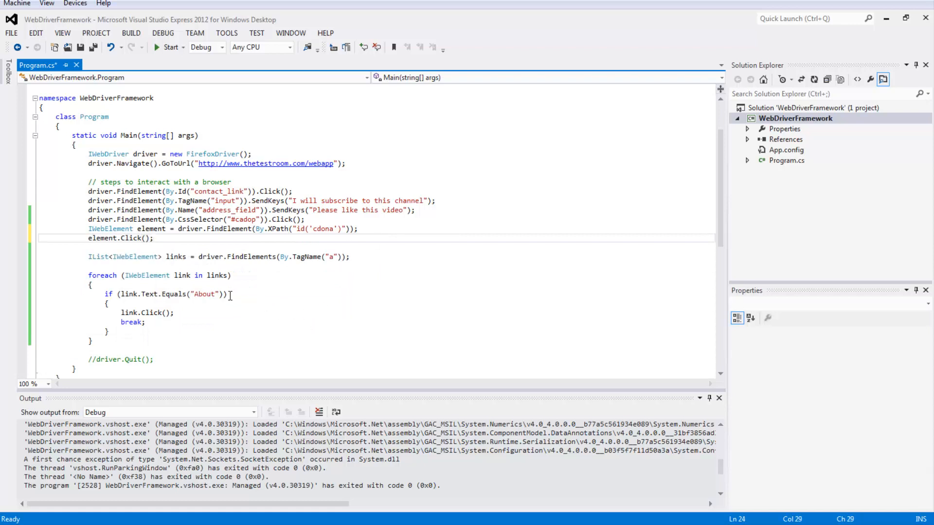
pyautogui.click(230, 294)
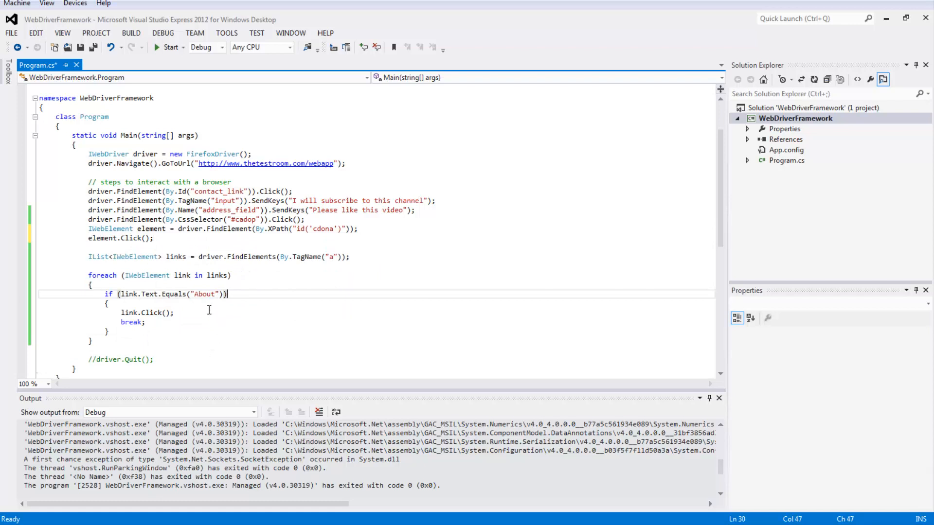
# Change the compared link text in the if condition from "About" to "ABOUT".
pyautogui.doubleClick(203, 294)
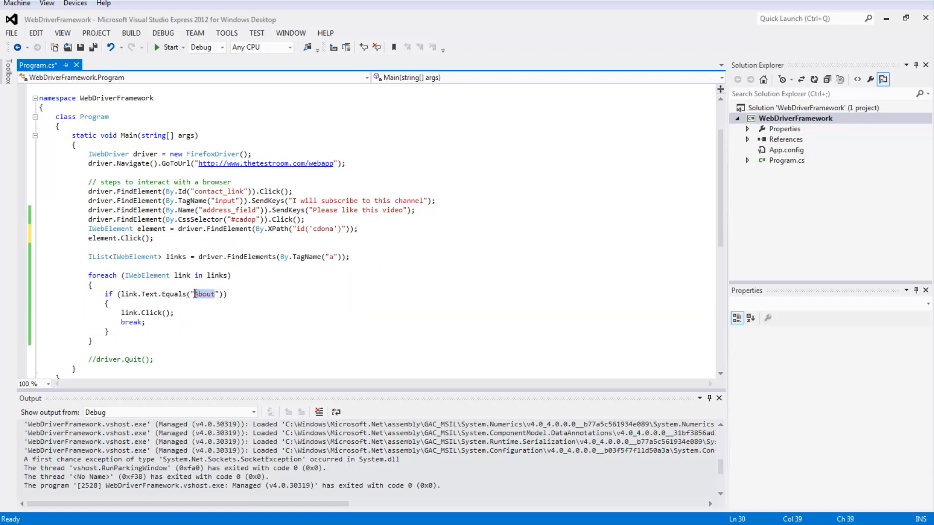
pyautogui.moveTo(198, 301)
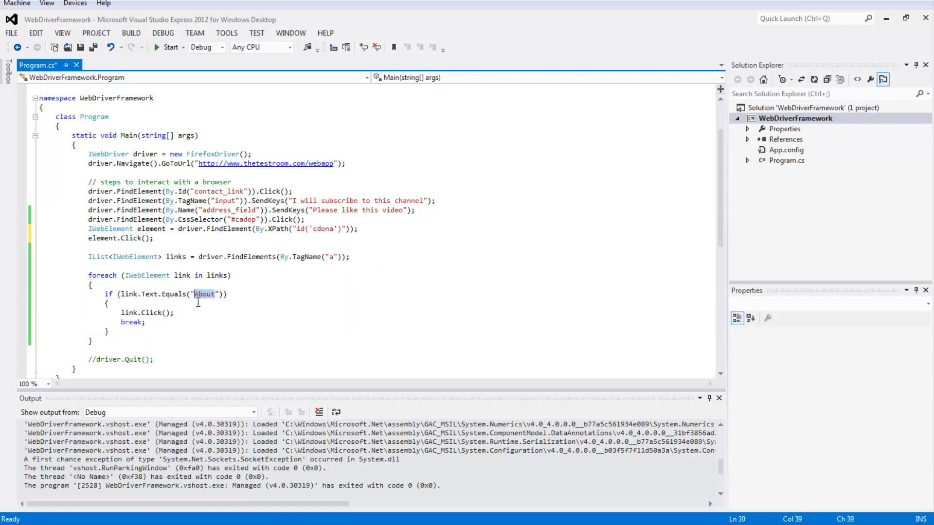
pyautogui.write('About')
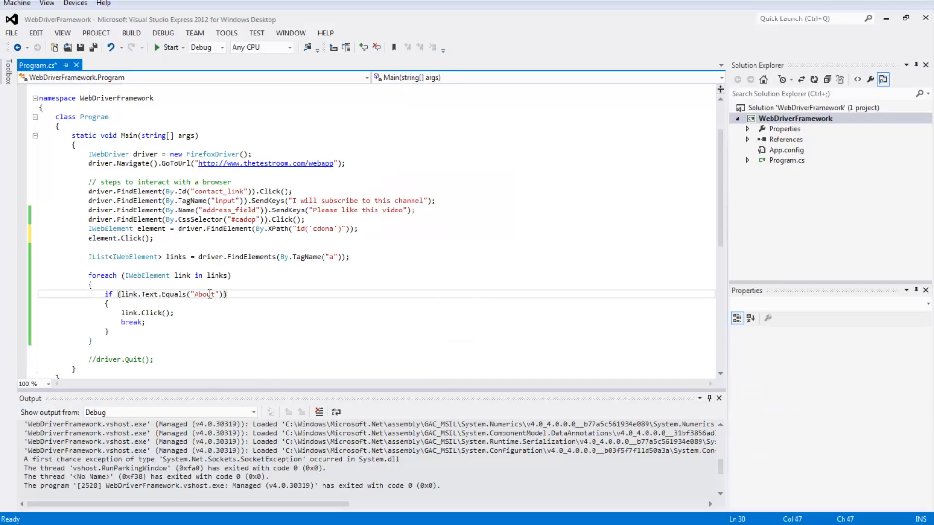
pyautogui.doubleClick(205, 293)
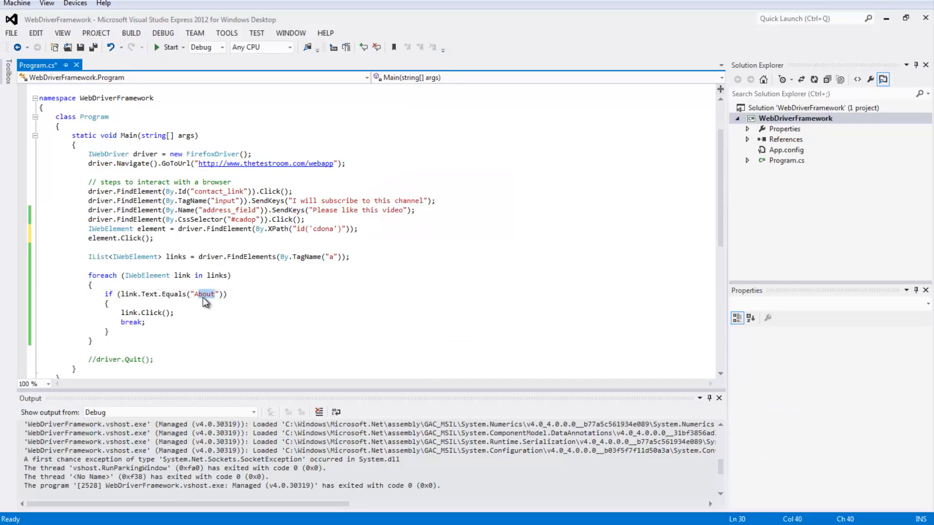
pyautogui.write('ABOUT')
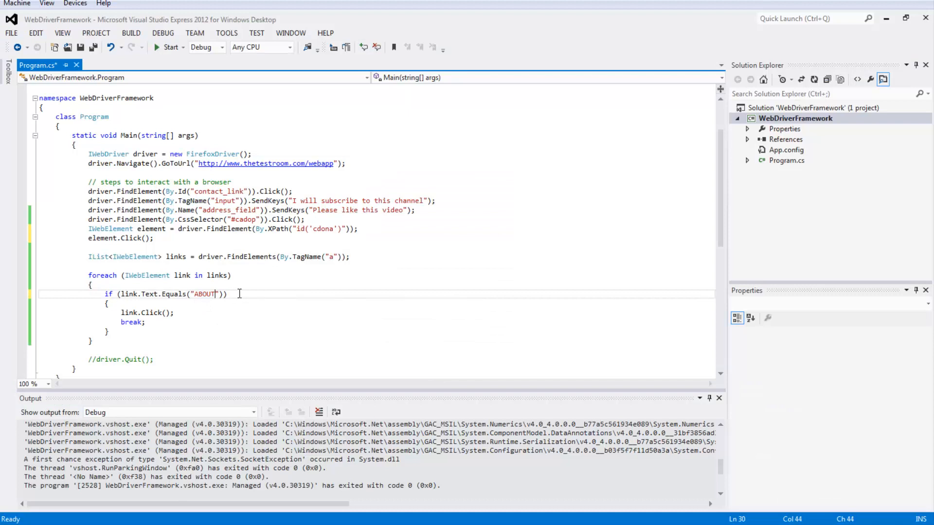
# Review the Equals("ABOUT") comparison, then build and run the program.
pyautogui.doubleClick(174, 294)
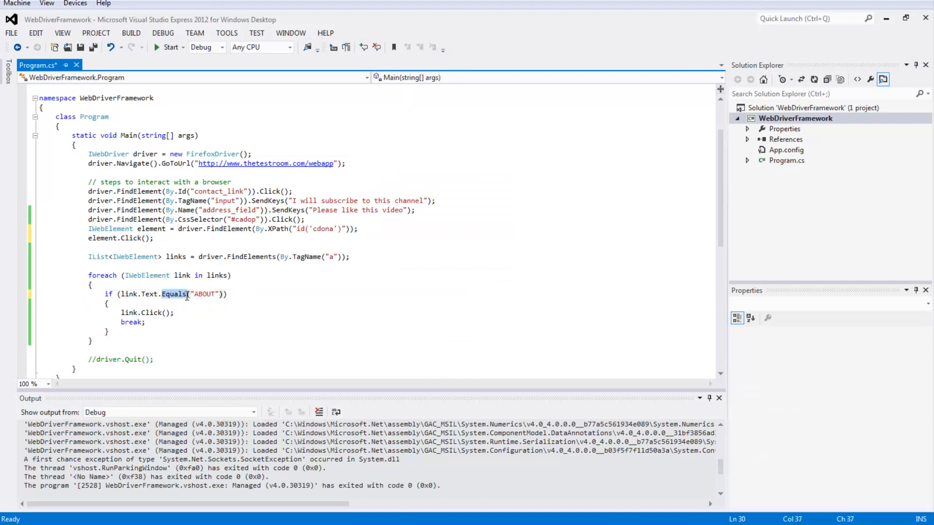
pyautogui.click(233, 294)
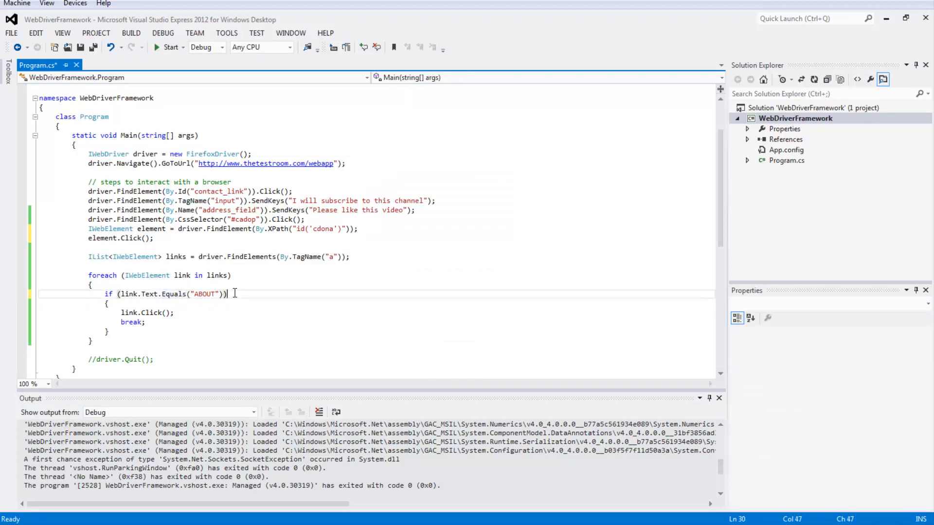
pyautogui.click(196, 294)
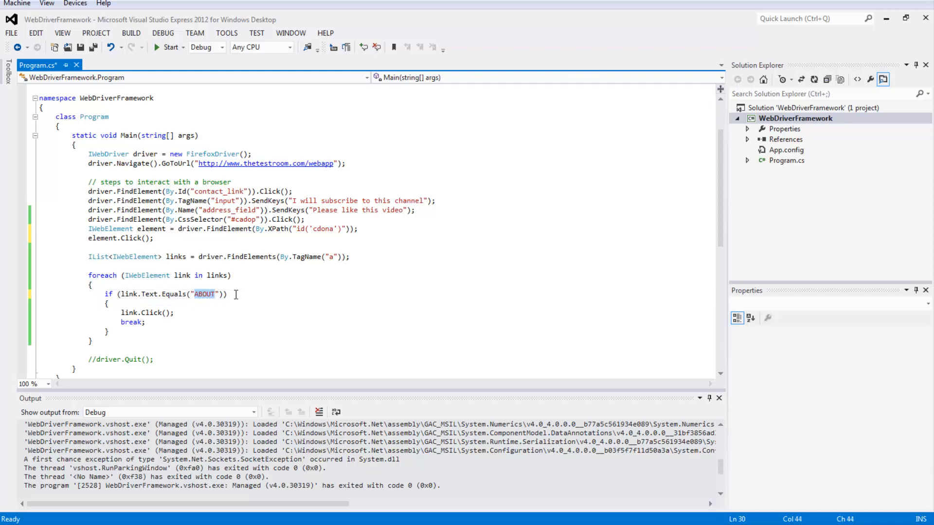
pyautogui.click(230, 293)
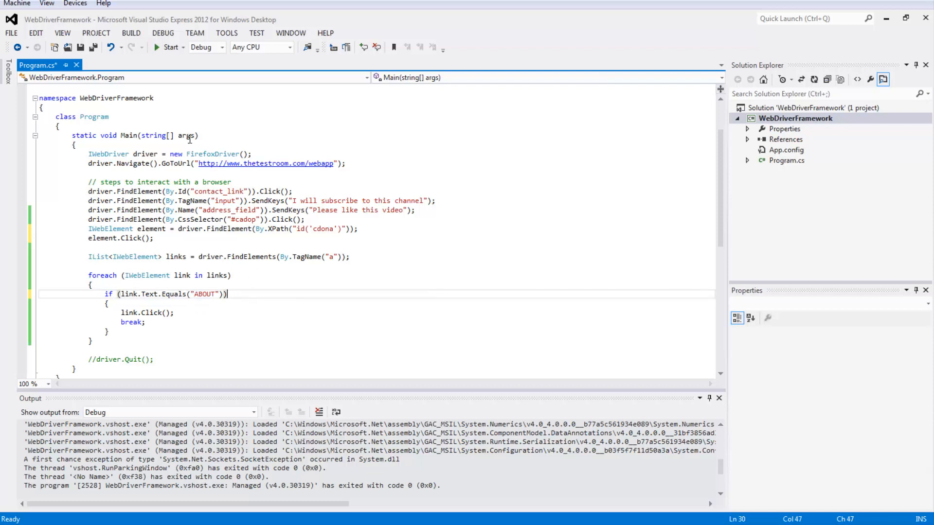
pyautogui.click(168, 46)
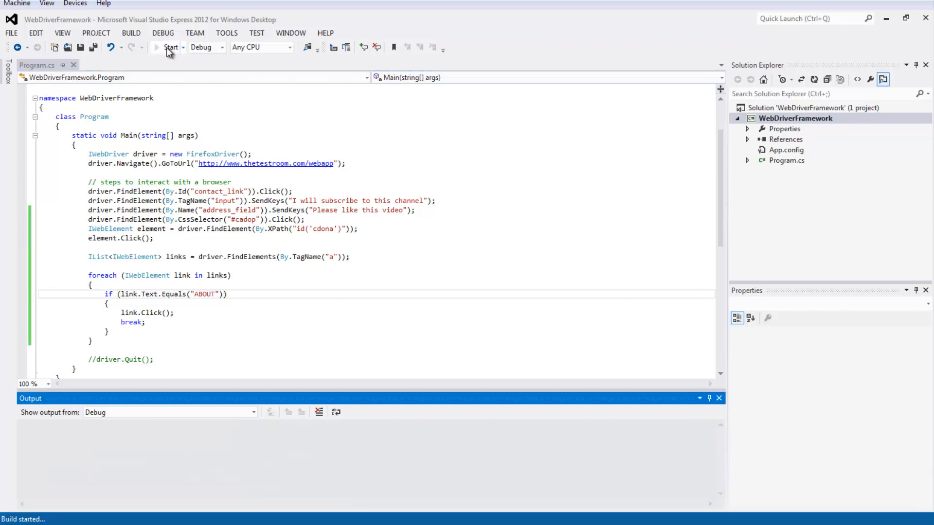
# Watch the run reach the About Zoo page, highlight its ABOUT heading and close Firefox.
pyautogui.click(169, 46)
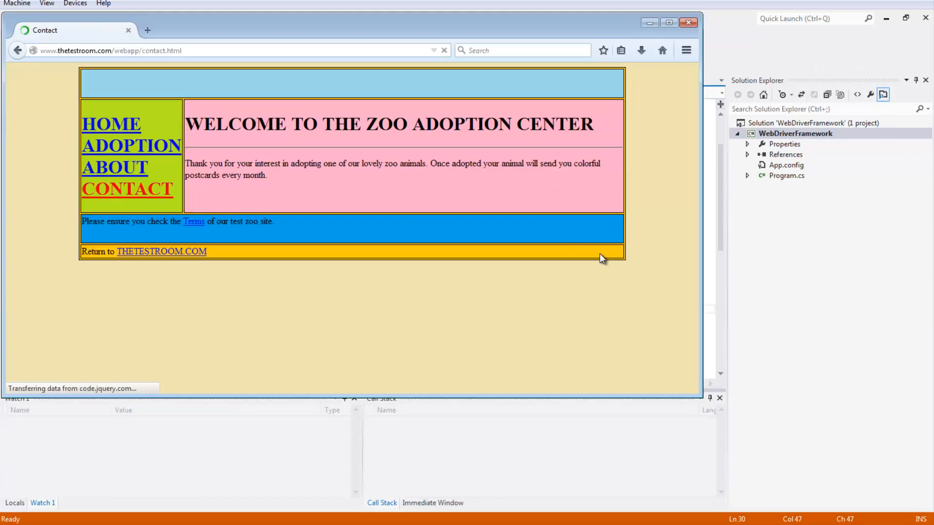
pyautogui.click(114, 166)
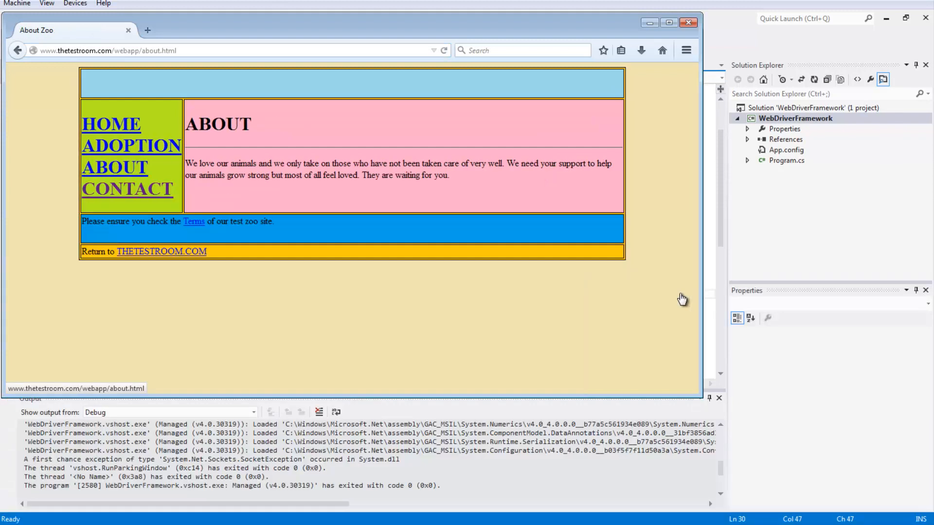
pyautogui.moveTo(679, 299)
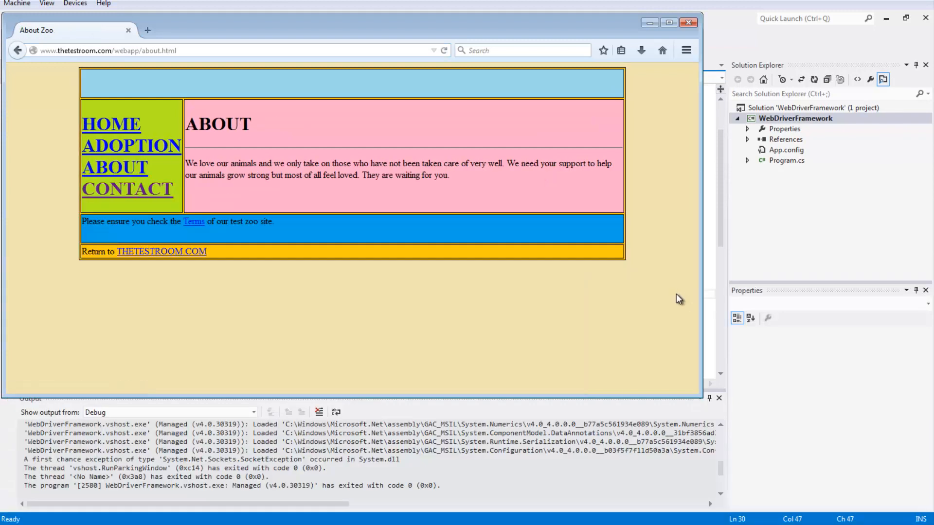
pyautogui.moveTo(696, 205)
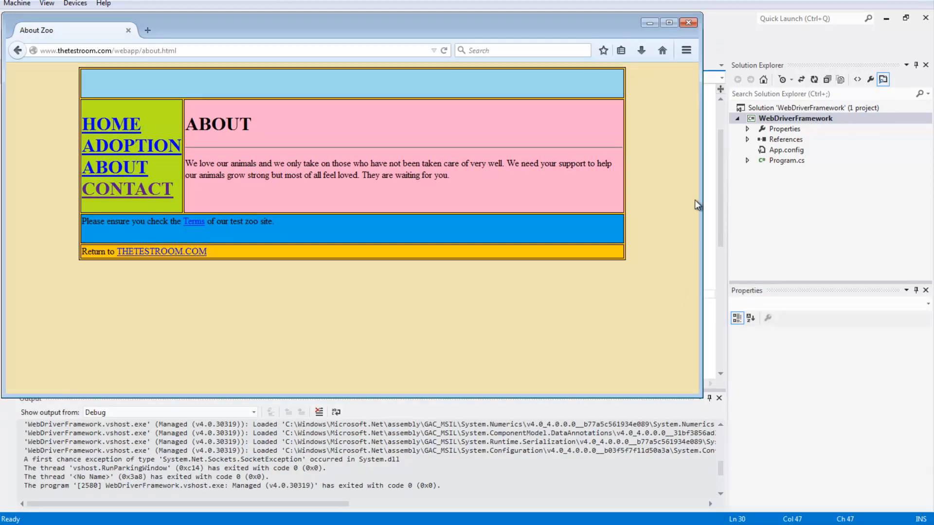
pyautogui.moveTo(689, 22)
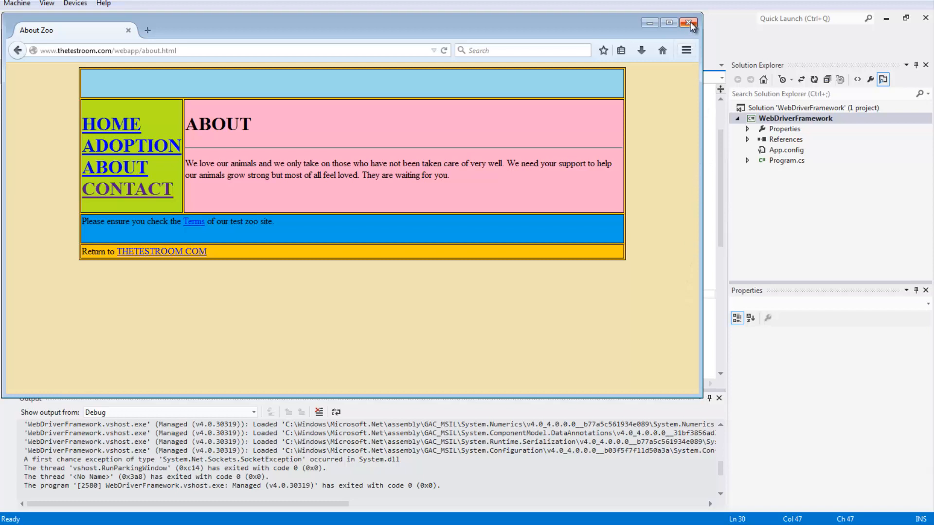
pyautogui.moveTo(192, 111)
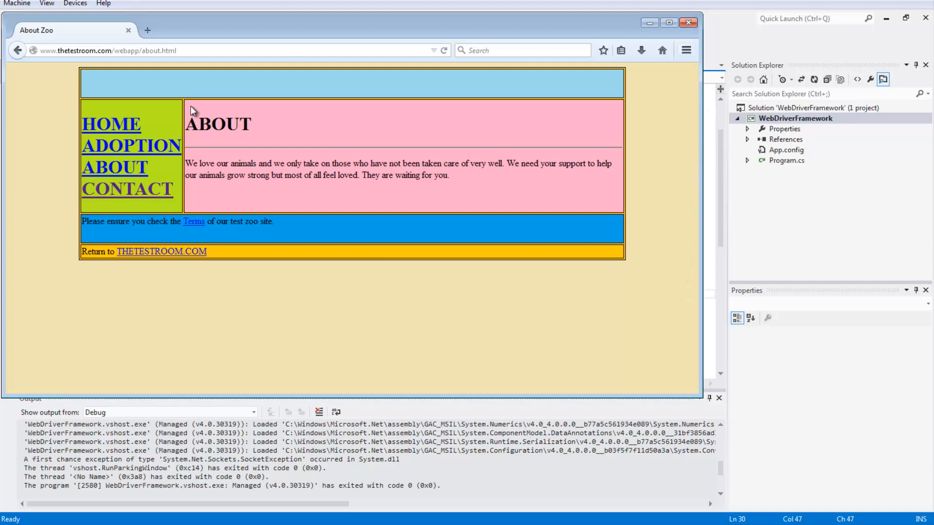
pyautogui.moveTo(210, 118)
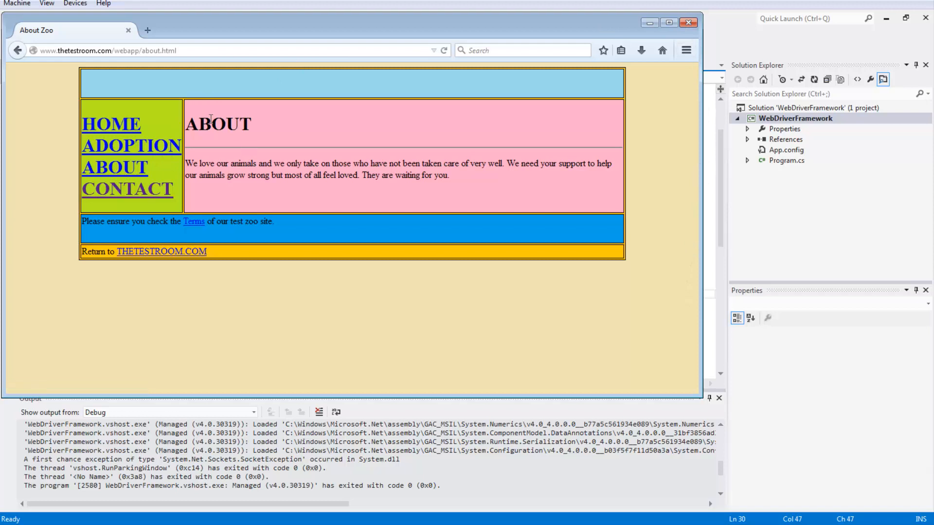
pyautogui.doubleClick(218, 123)
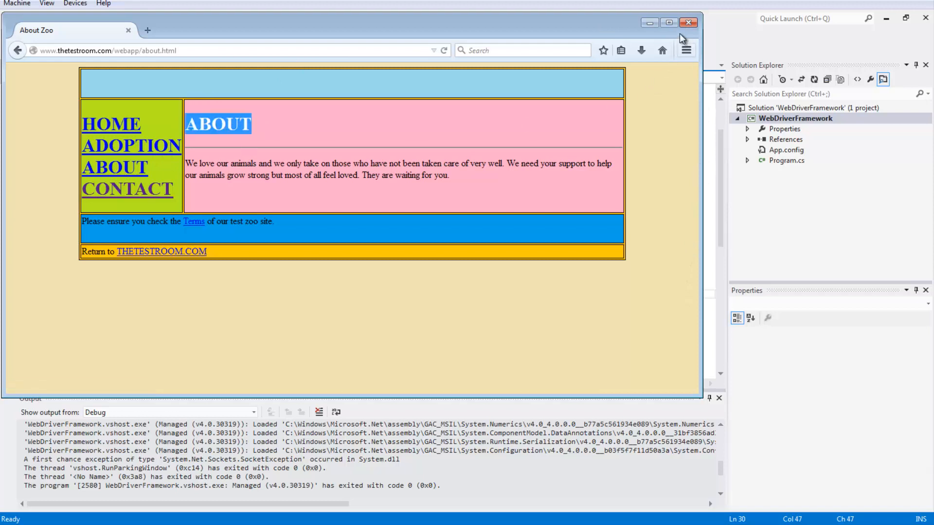
pyautogui.click(689, 23)
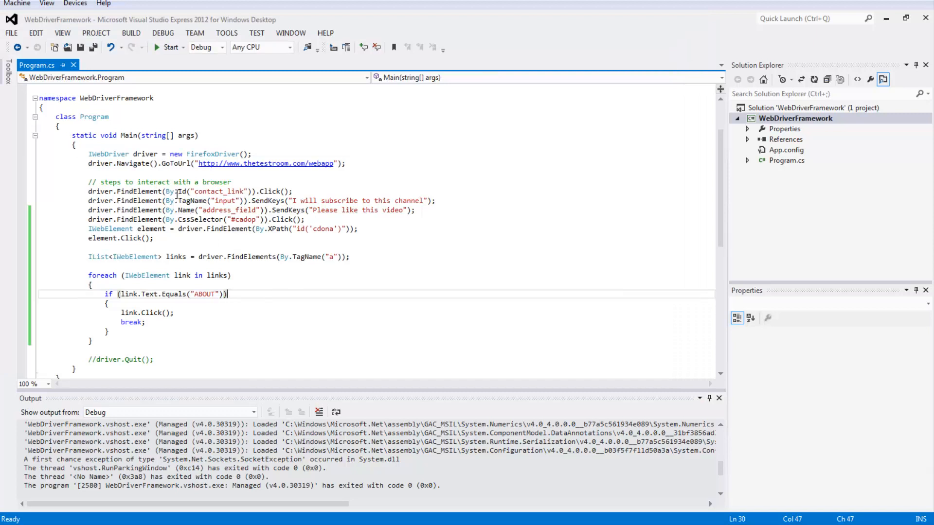
pyautogui.moveTo(378, 235)
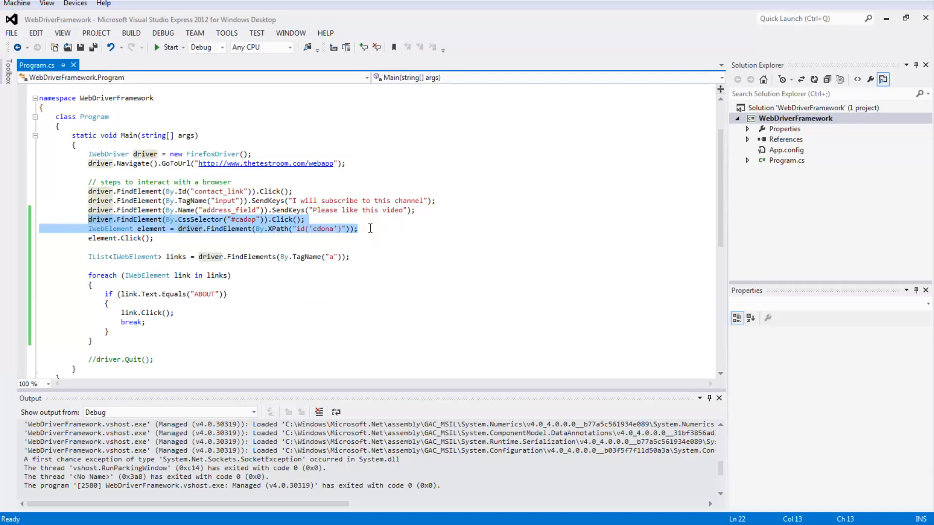
pyautogui.click(345, 257)
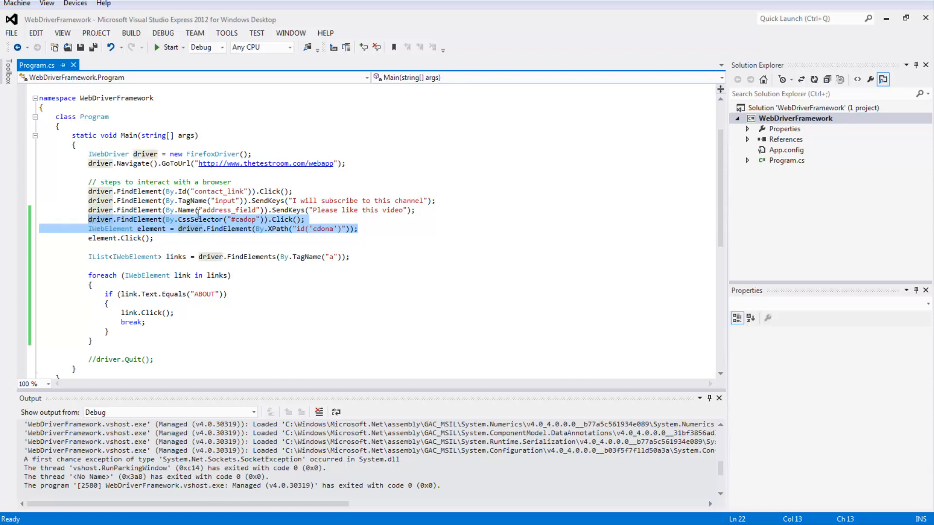
pyautogui.moveTo(357, 261)
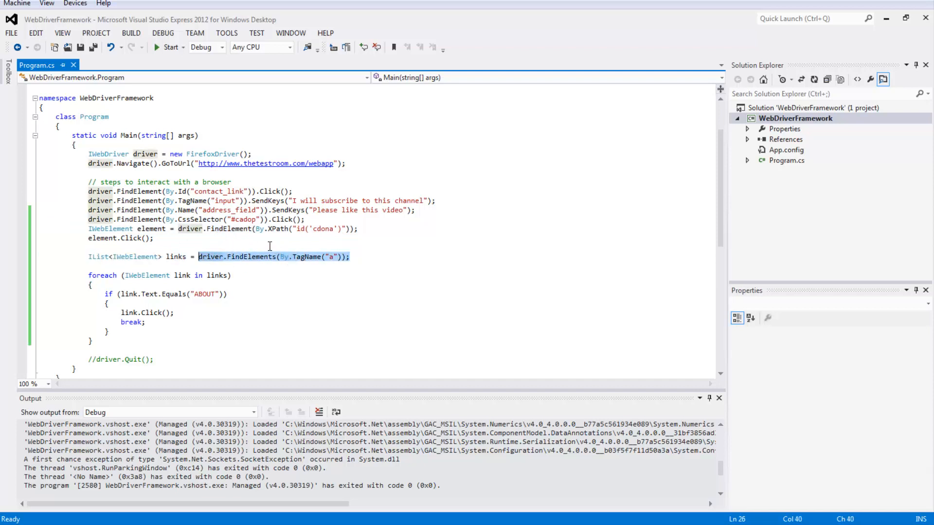
pyautogui.moveTo(258, 237)
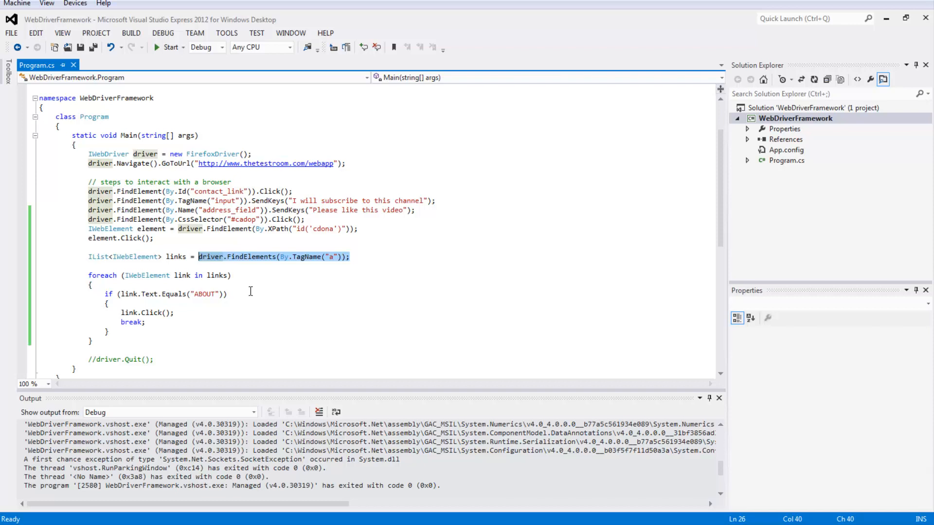
pyautogui.click(229, 275)
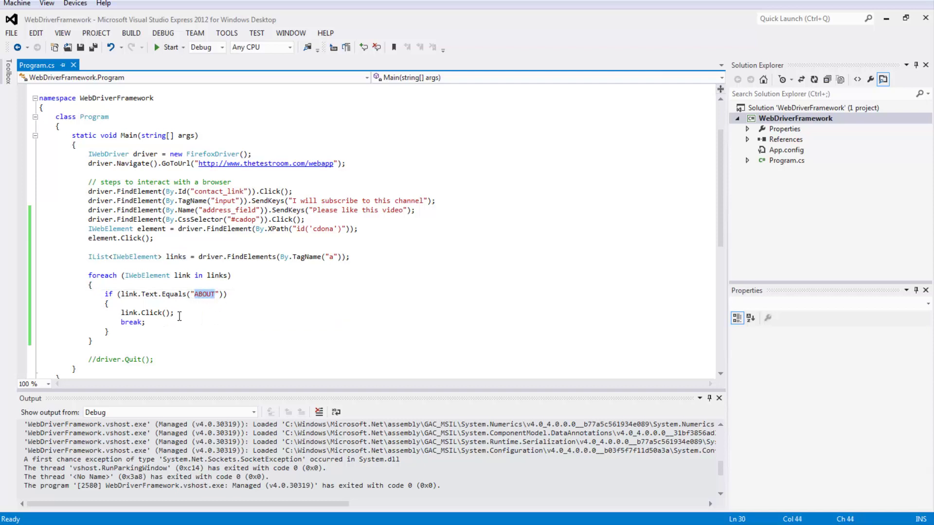
pyautogui.doubleClick(129, 322)
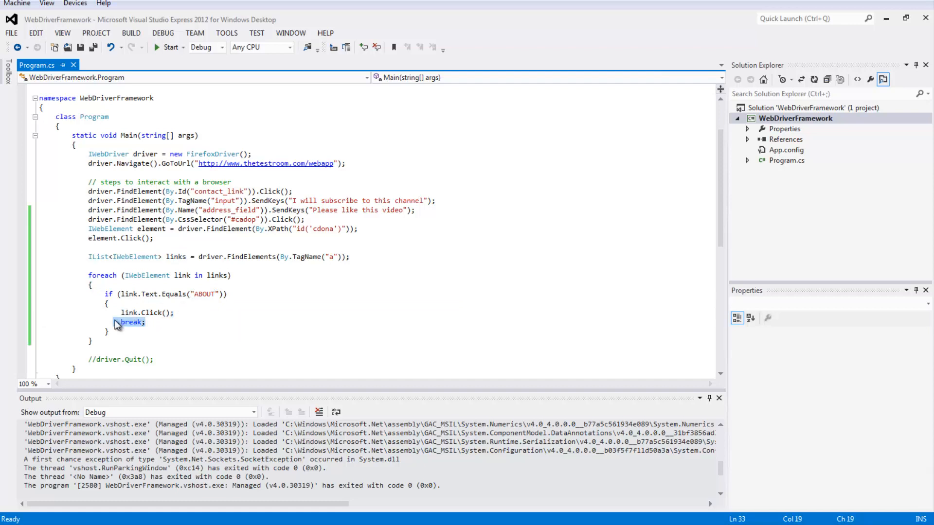
pyautogui.click(150, 321)
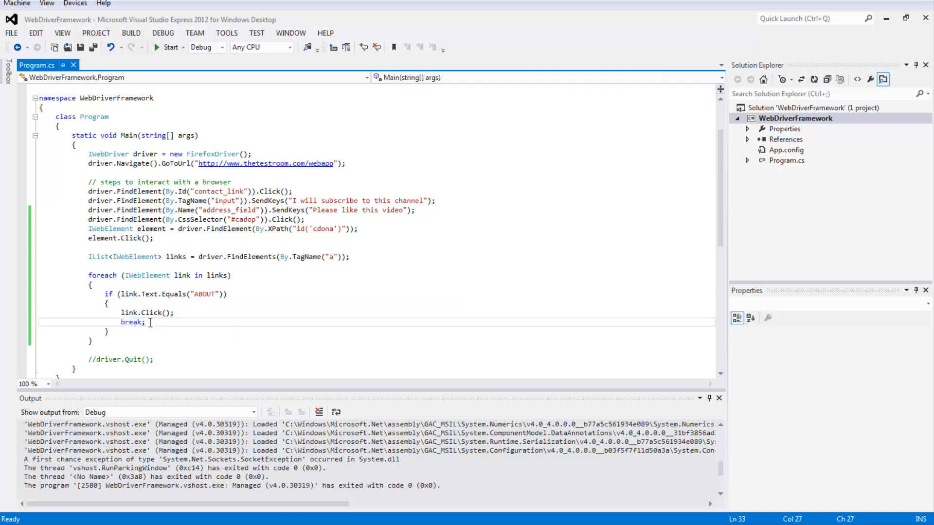
pyautogui.moveTo(417, 301)
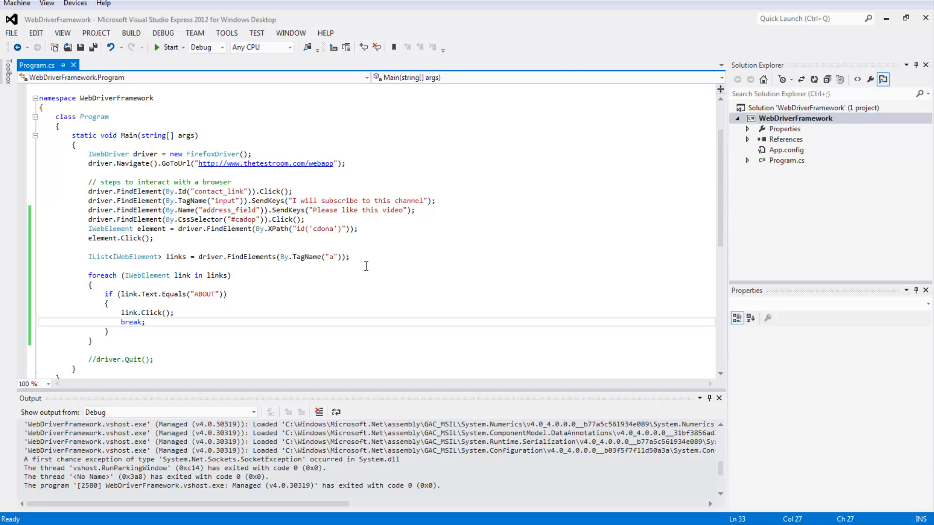
pyautogui.moveTo(388, 270)
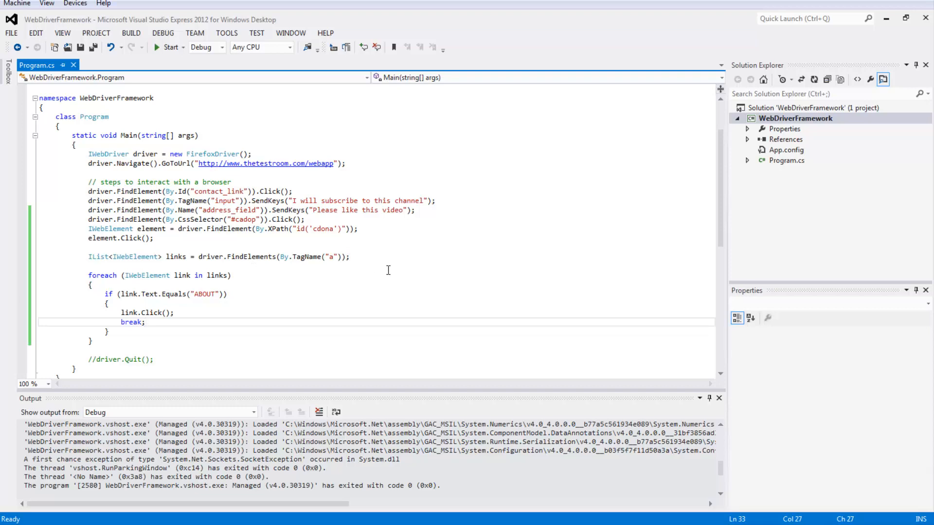